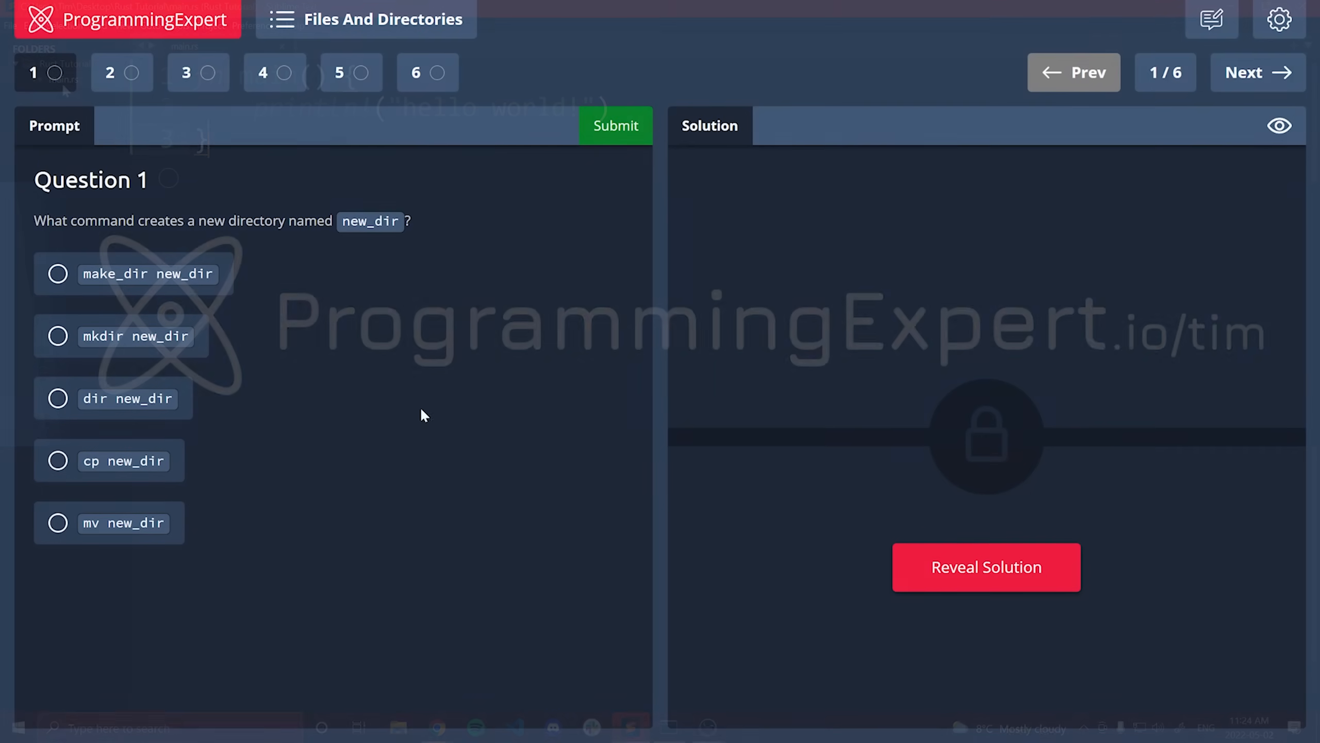
# Browse ProgrammingExpert's quiz, home and Content pages, then return to Sublime Text.
pyautogui.click(615, 125)
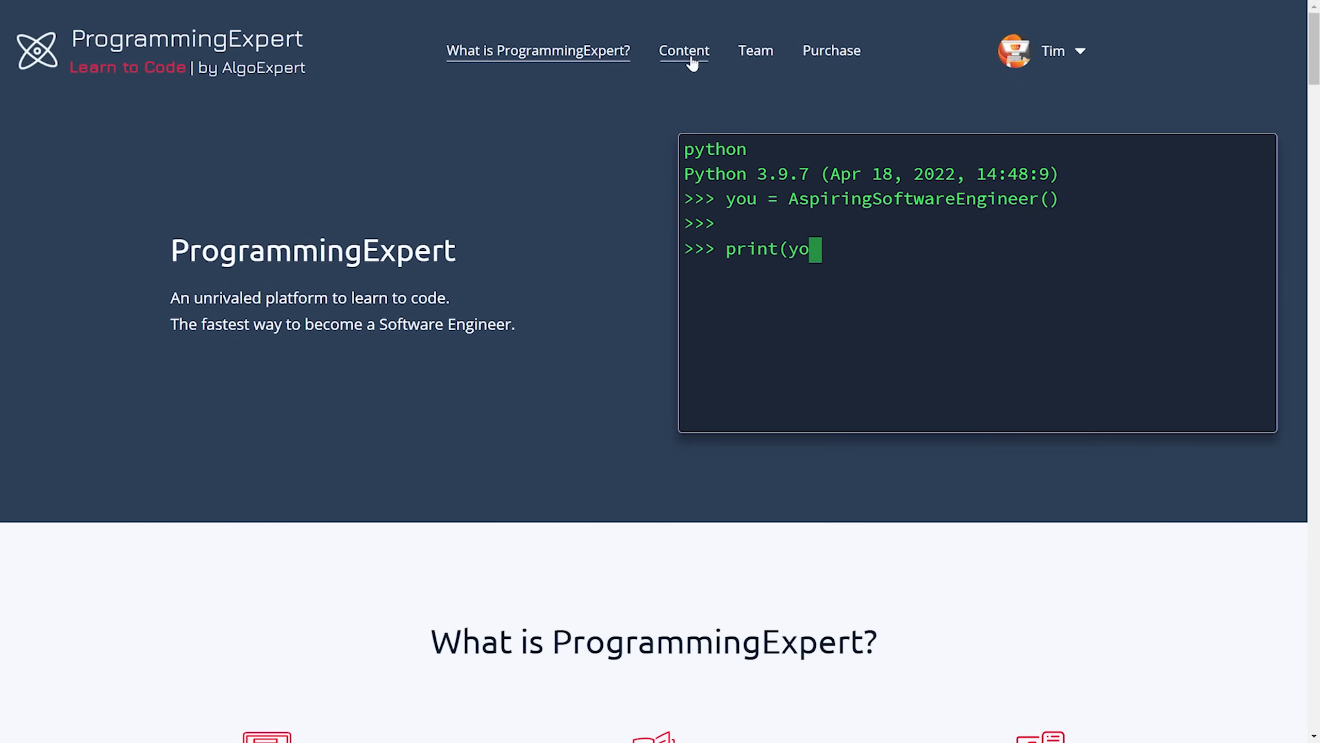
pyautogui.click(684, 50)
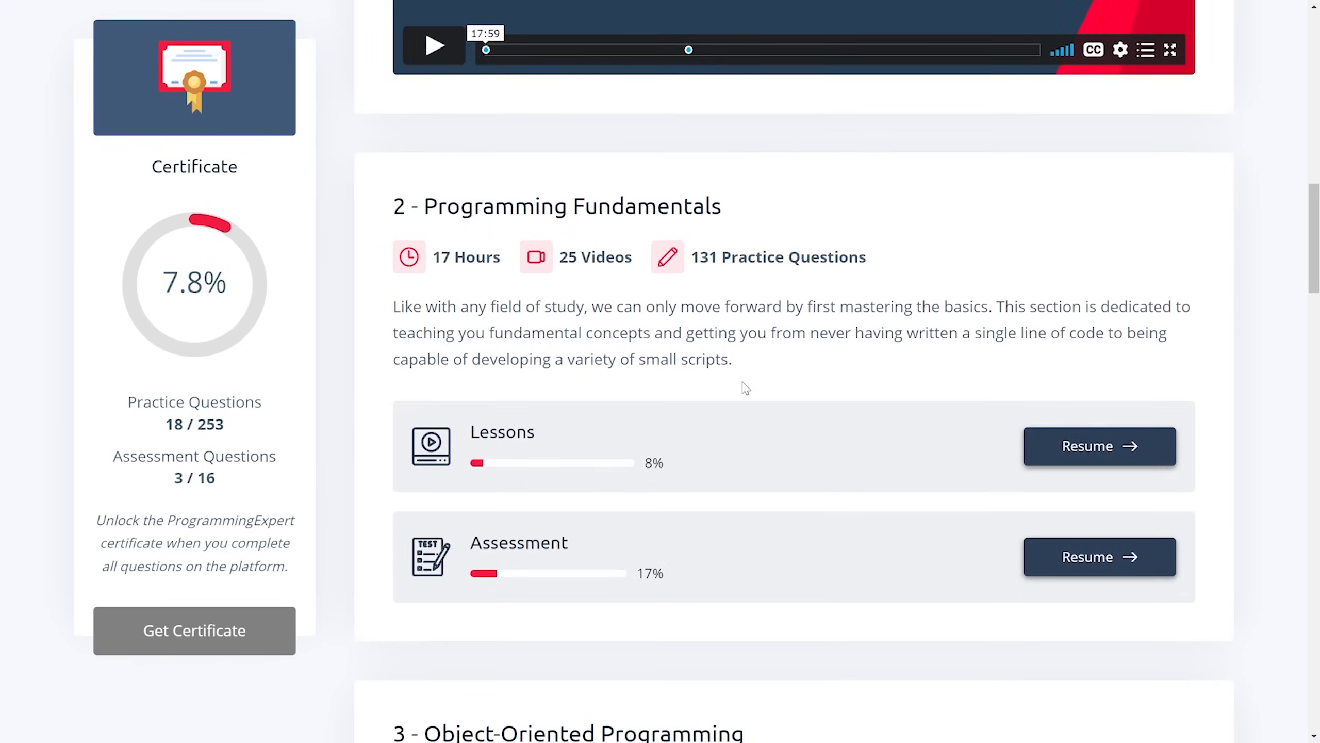
pyautogui.scroll(-3)
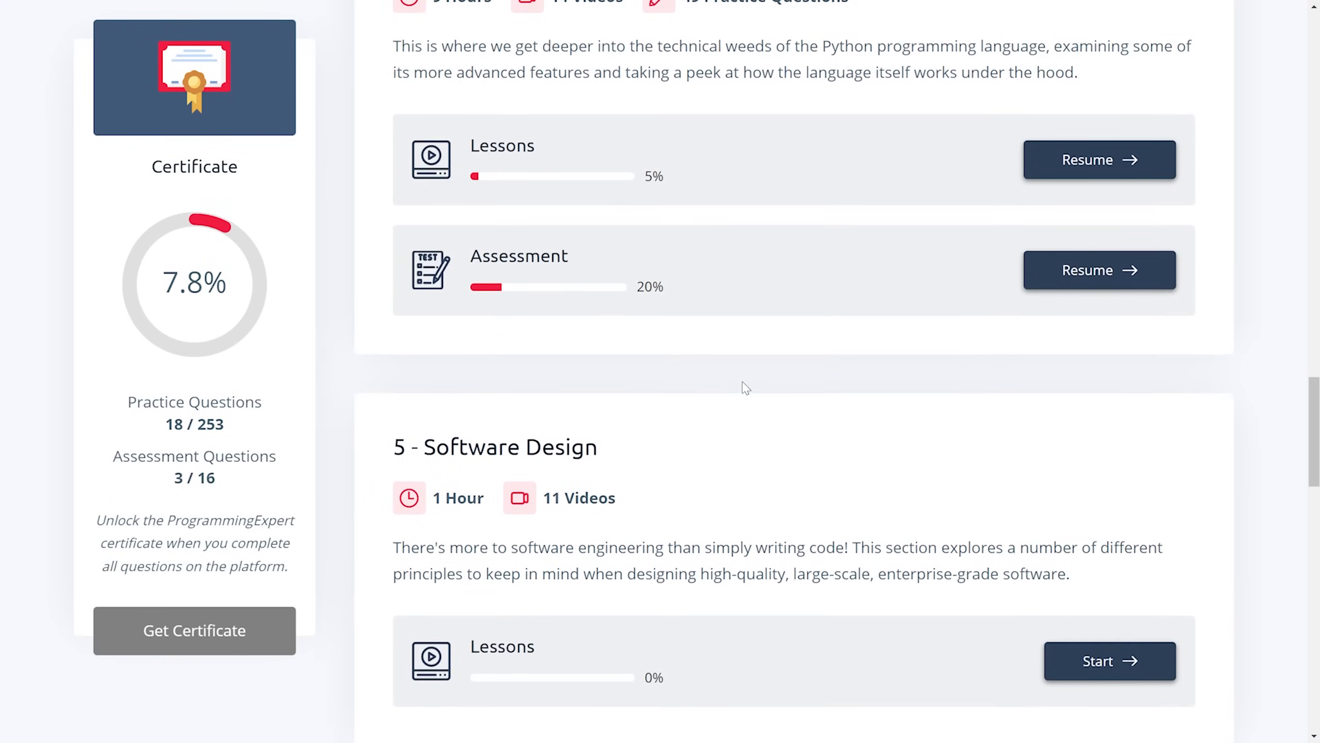
pyautogui.scroll(-3)
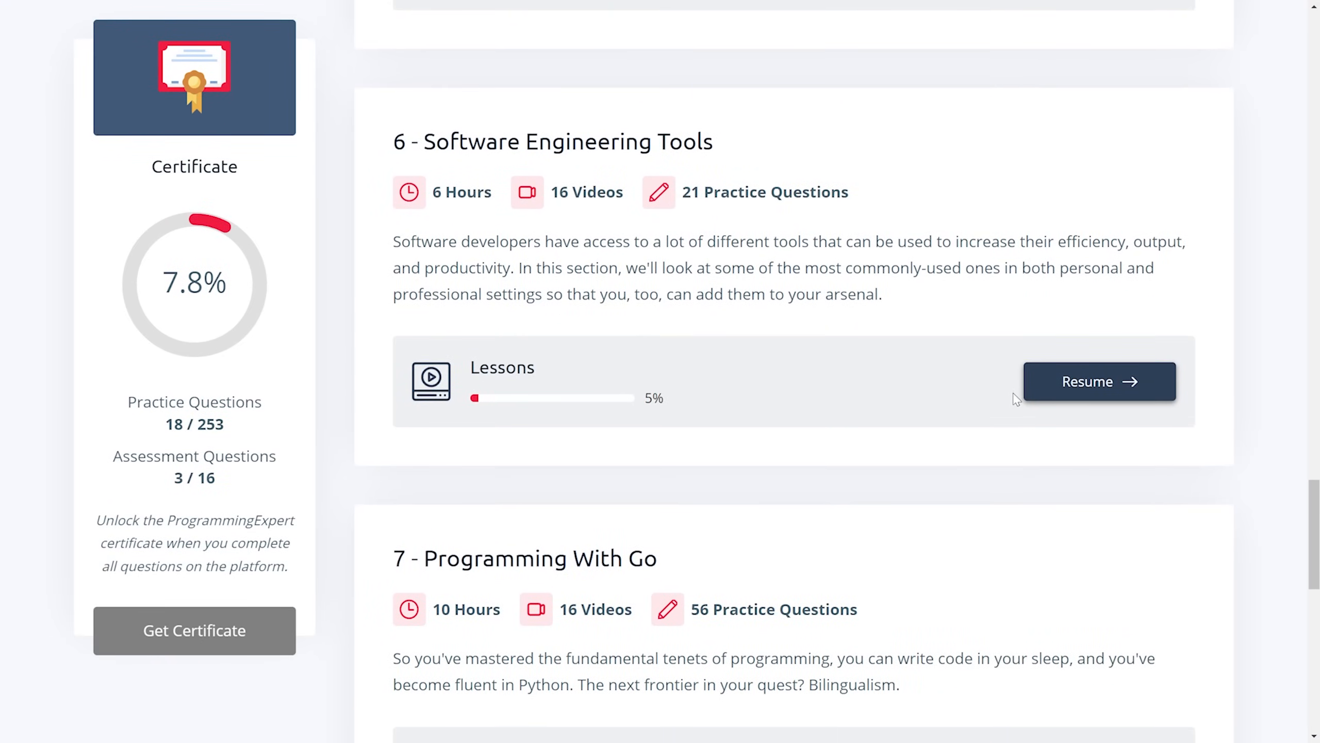
pyautogui.click(1098, 381)
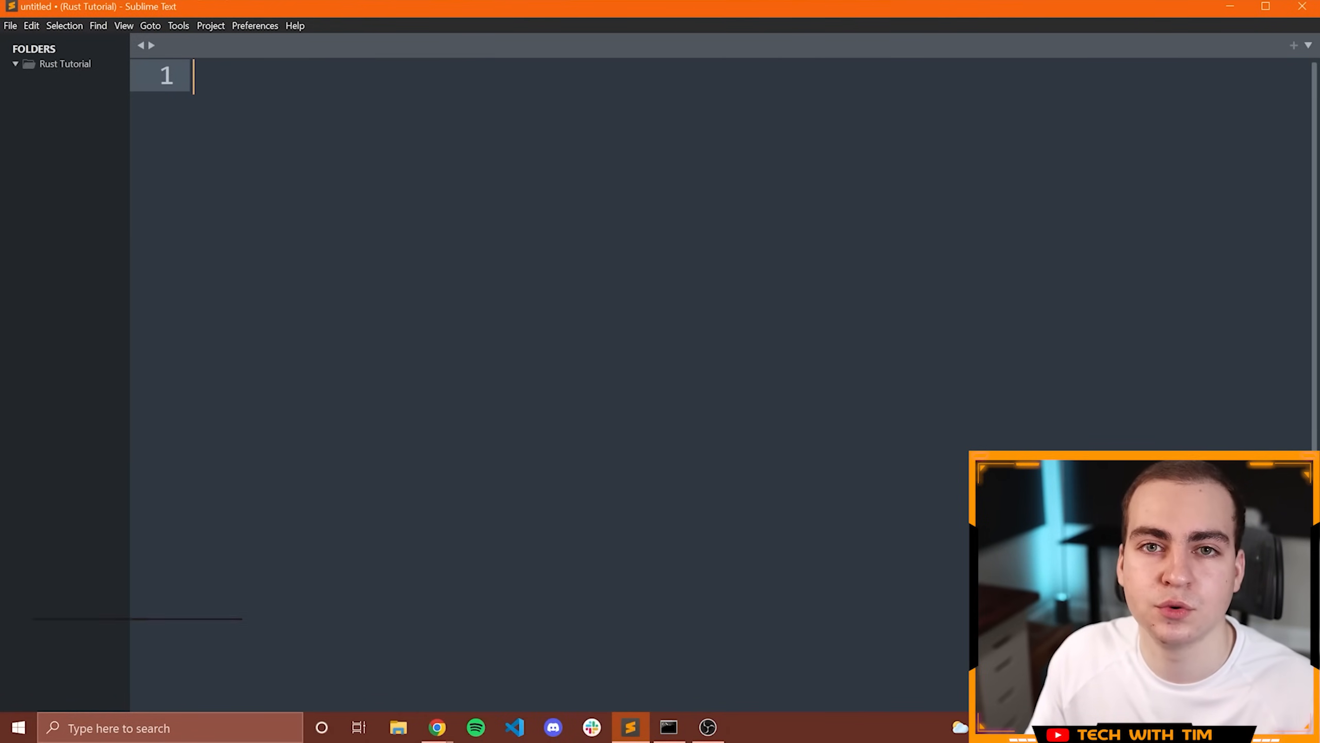
# Open a maximised Command Prompt, view cargo's help, clear it, and print the folder with pwd.
pyautogui.click(669, 728)
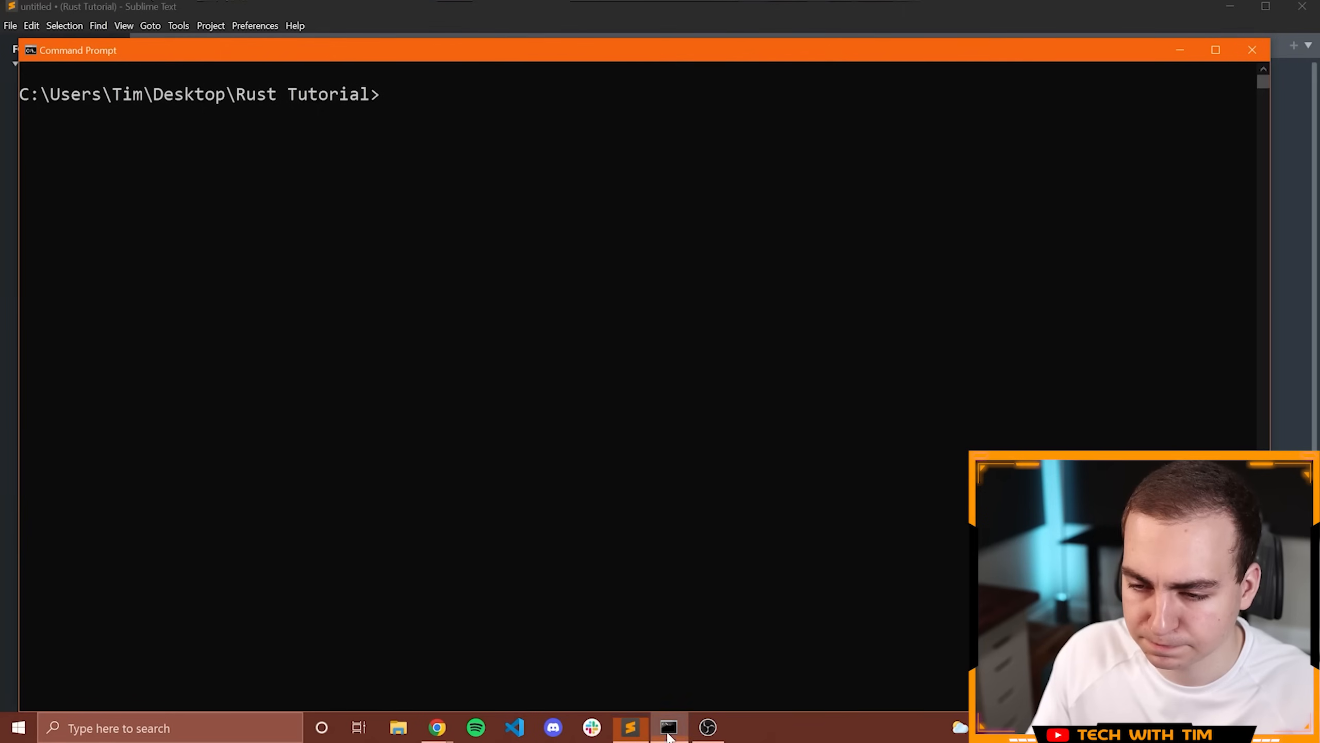
pyautogui.click(668, 727)
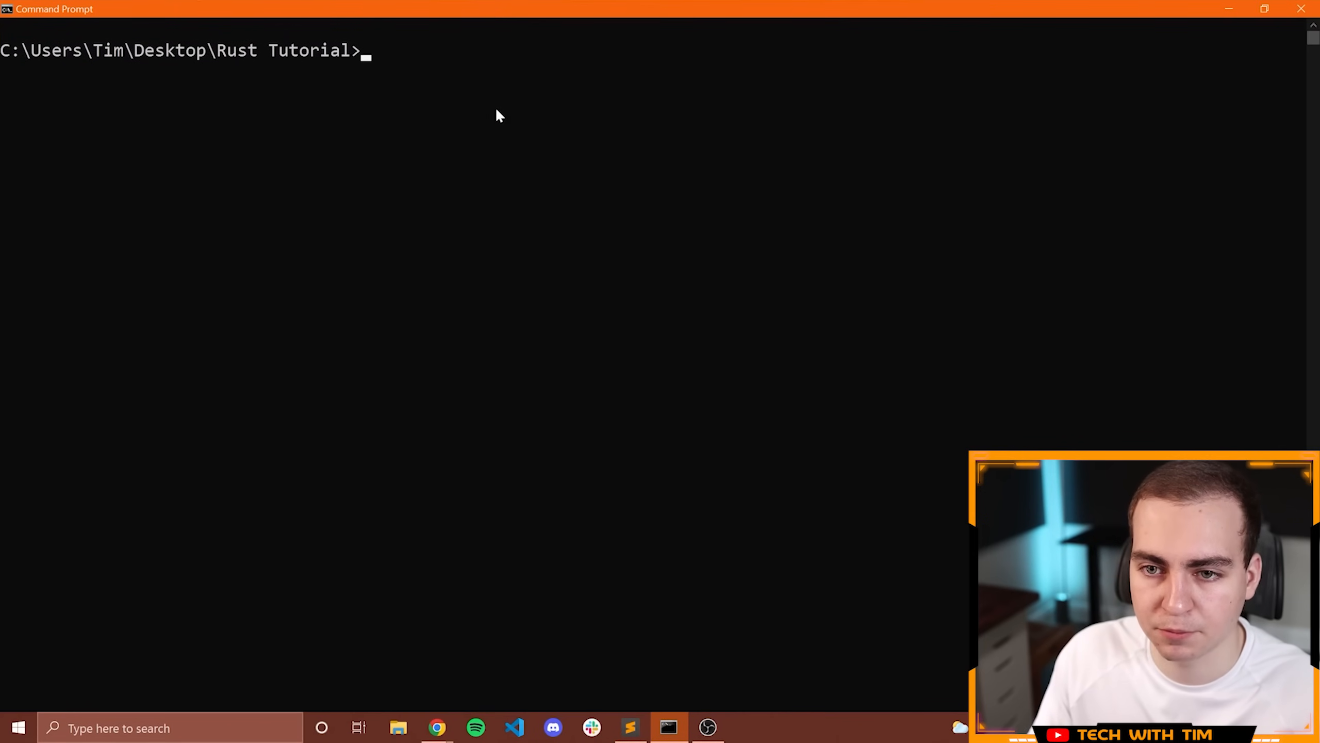
pyautogui.write('carg')
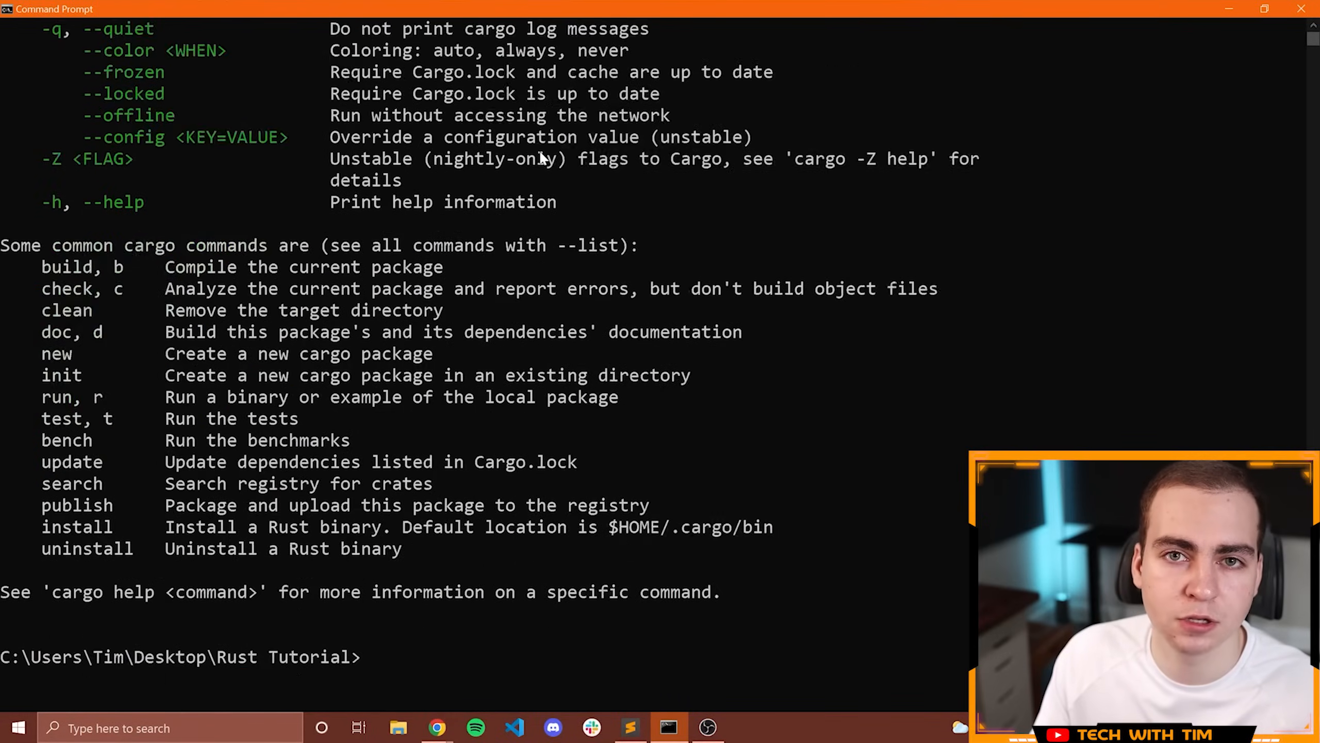
pyautogui.write('c')
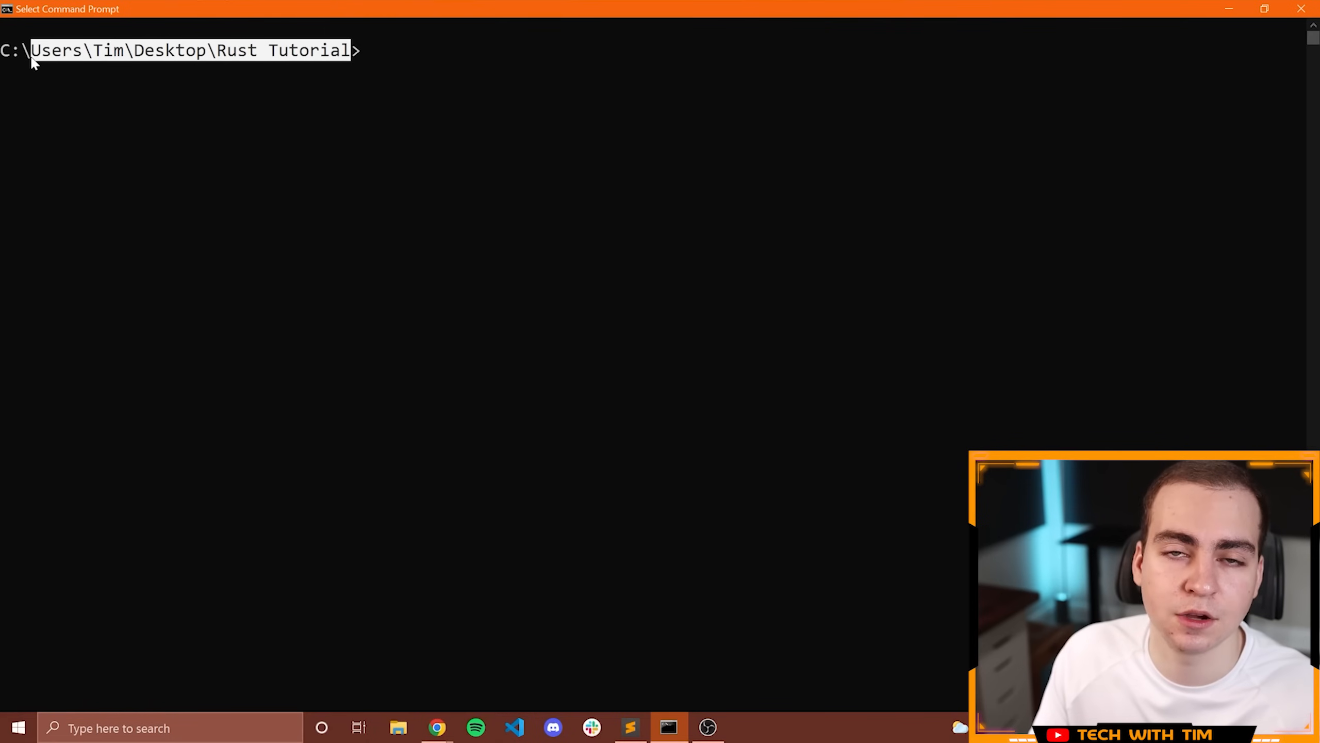
pyautogui.write('pwd')
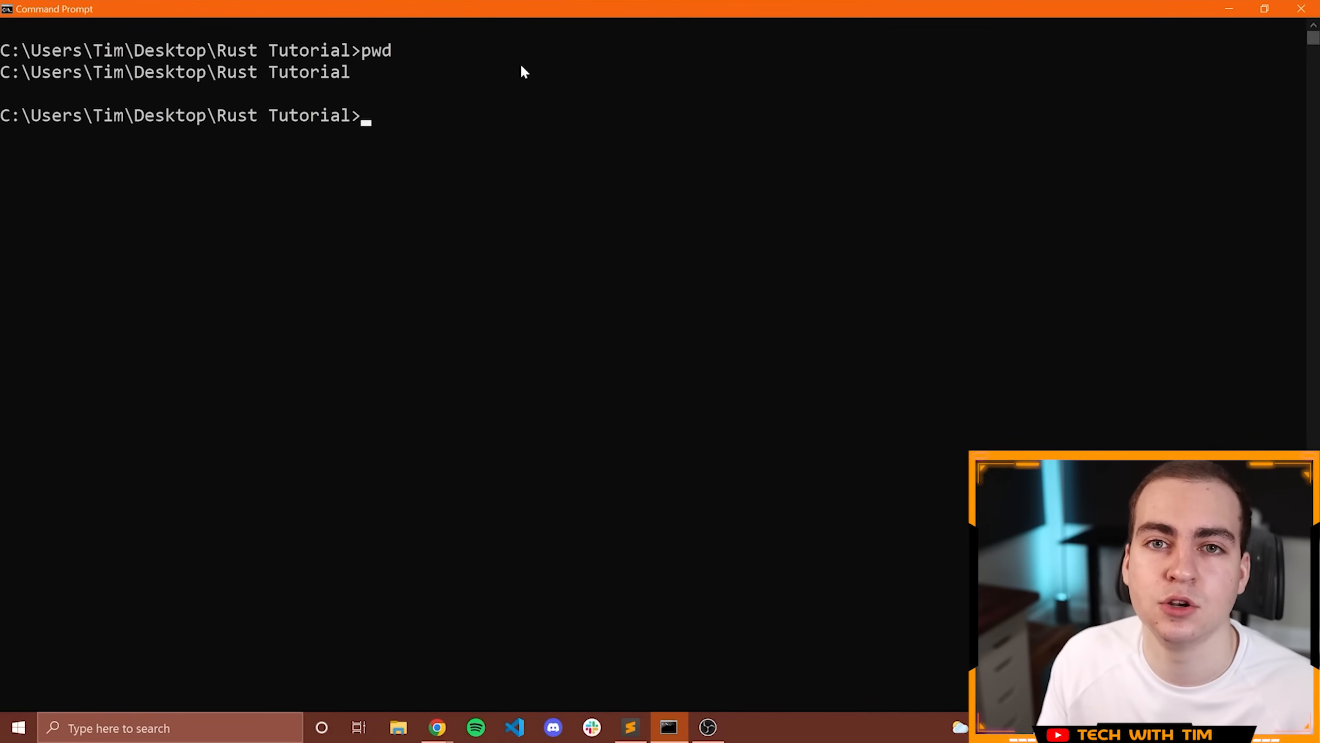
pyautogui.moveTo(337, 126)
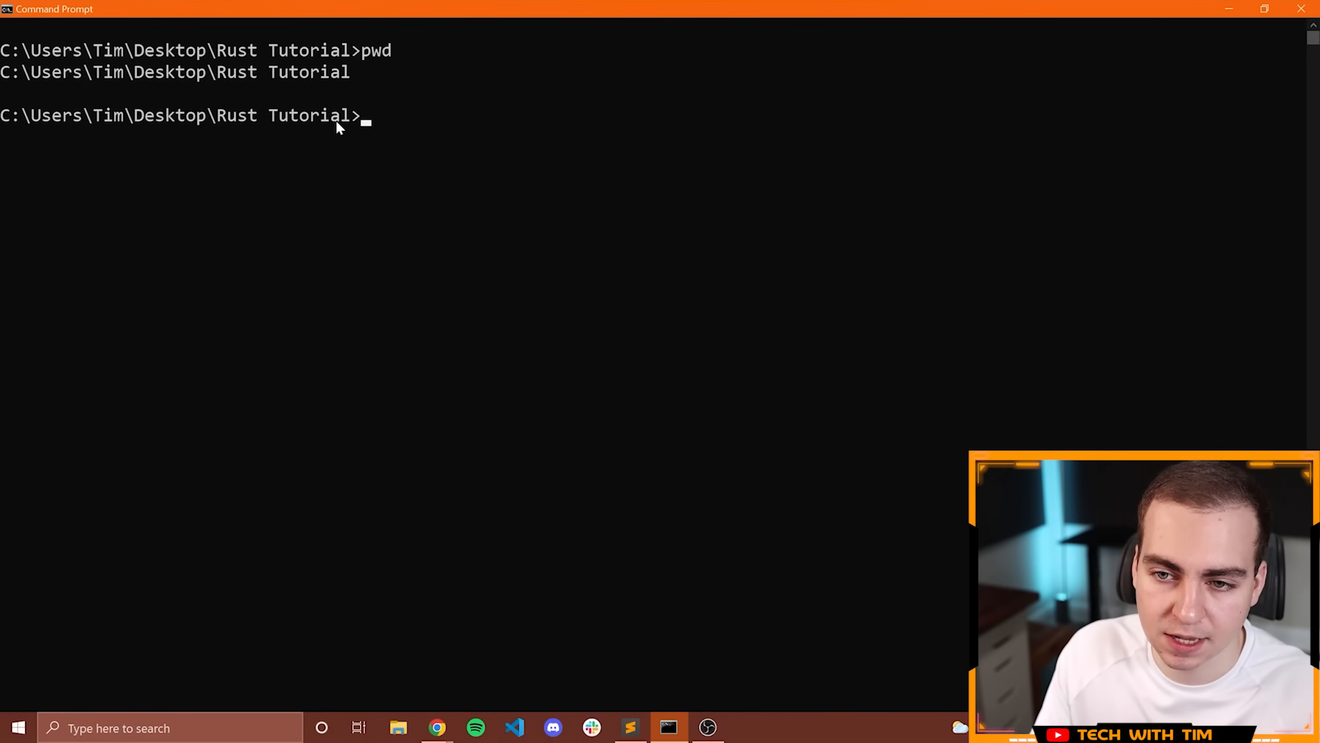
pyautogui.moveTo(130, 115); pyautogui.dragTo(349, 115)
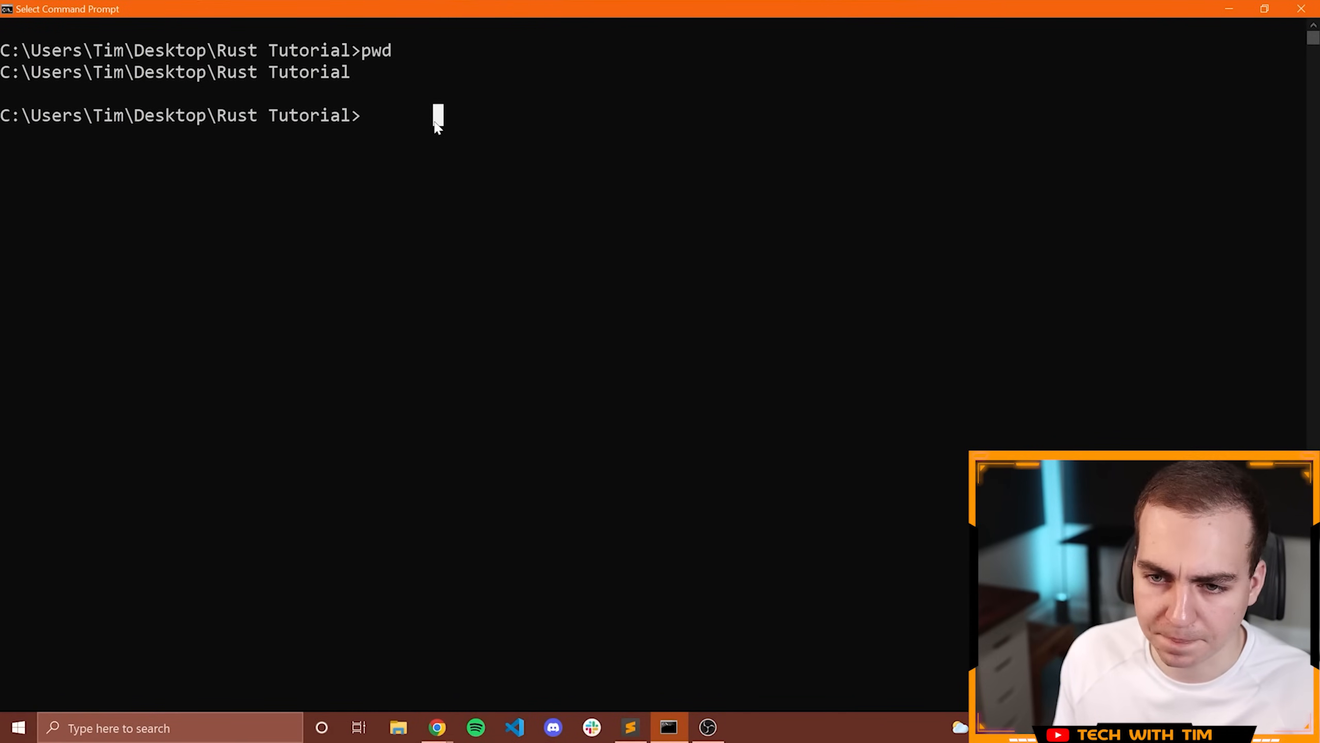
# Create the tutorial1 Cargo project with cargo new tutorial1.
pyautogui.write('cargo')
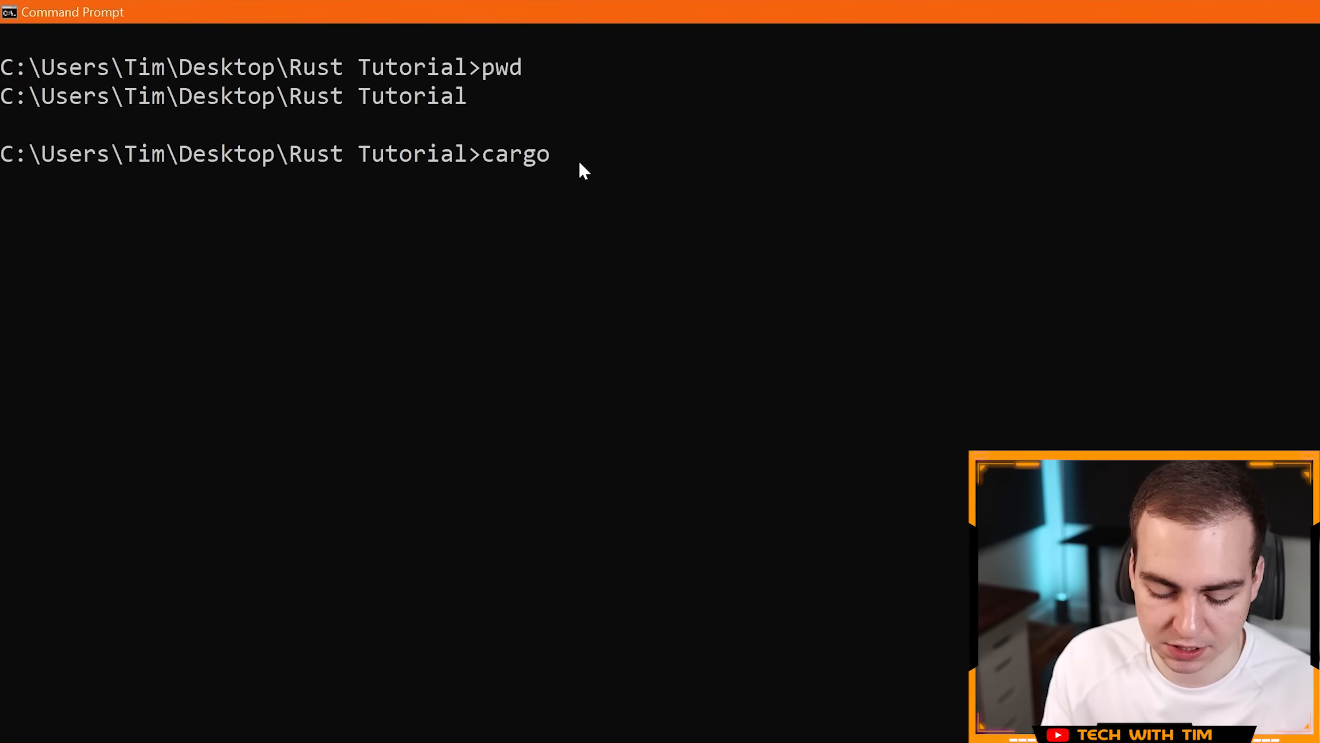
pyautogui.write('new')
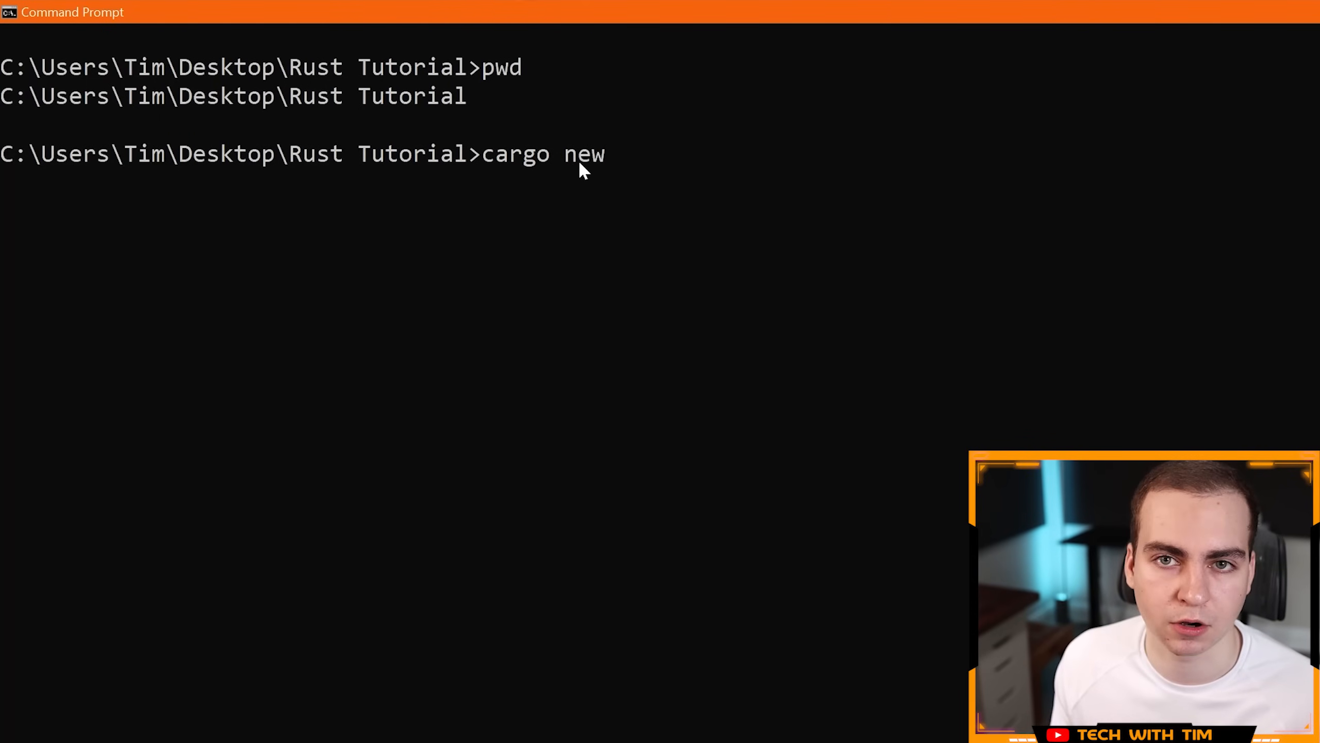
pyautogui.write('tu')
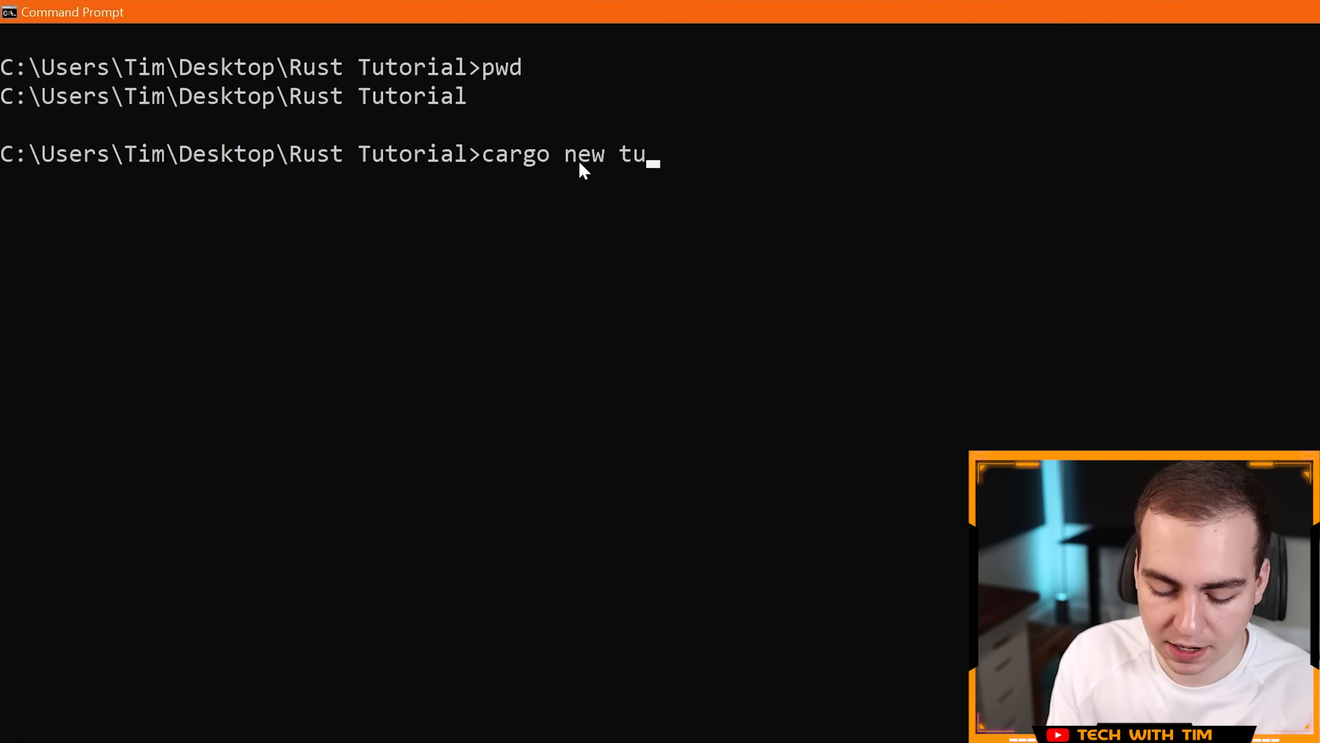
pyautogui.write('torial1')
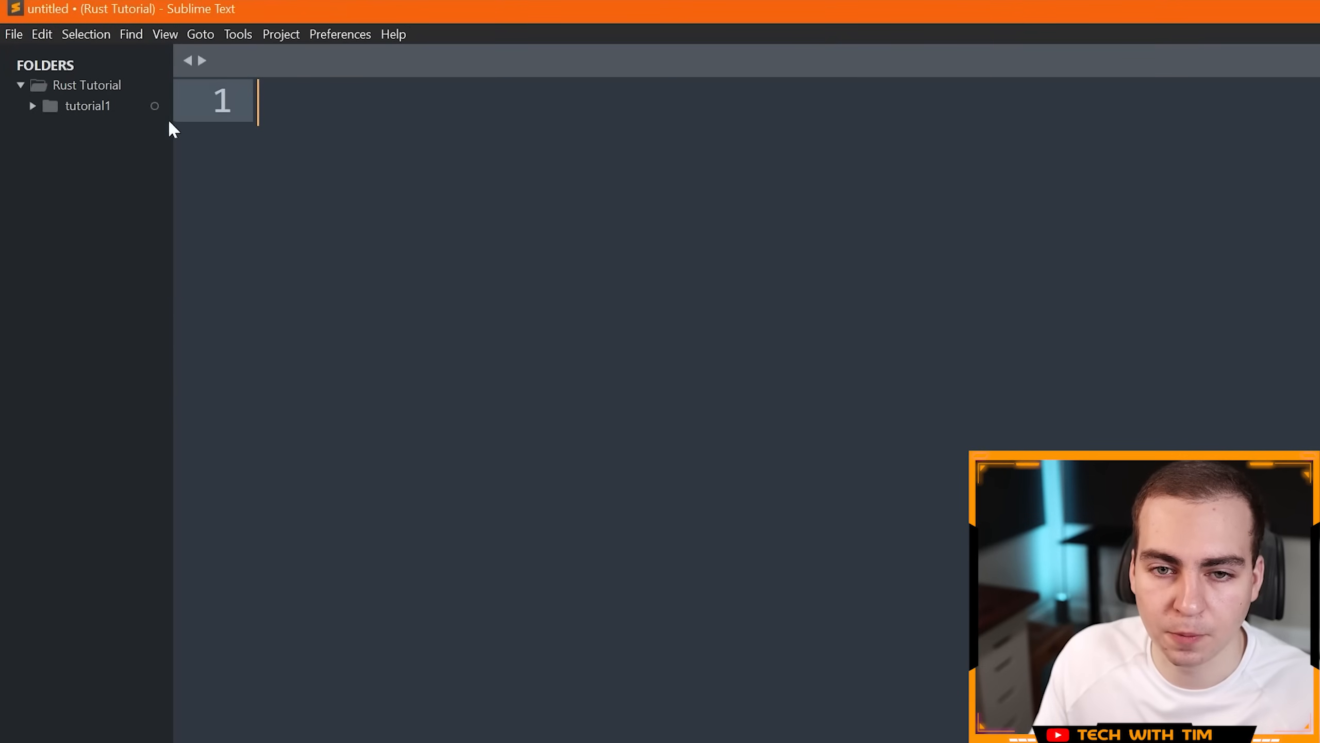
# Inspect tutorial1's Cargo.toml, src/main.rs and .gitignore, then close their tabs.
pyautogui.click(86, 106)
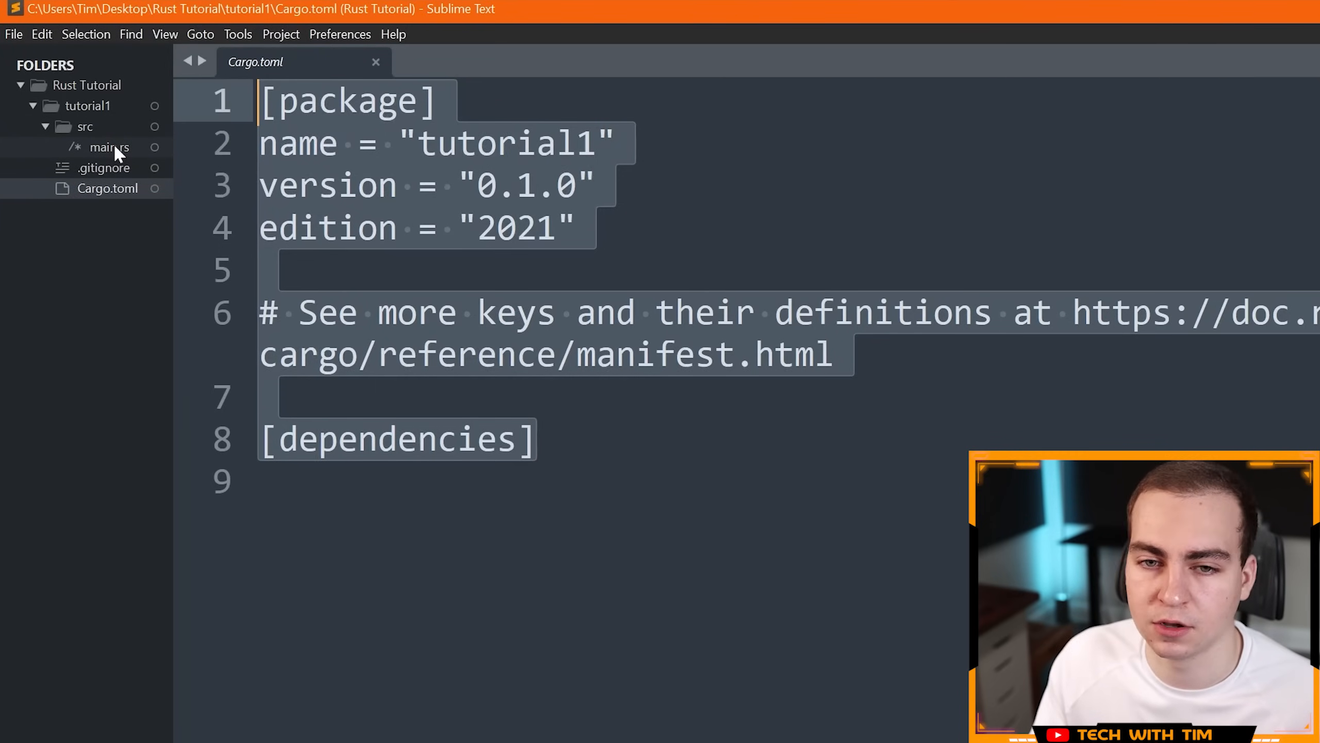
pyautogui.click(107, 147)
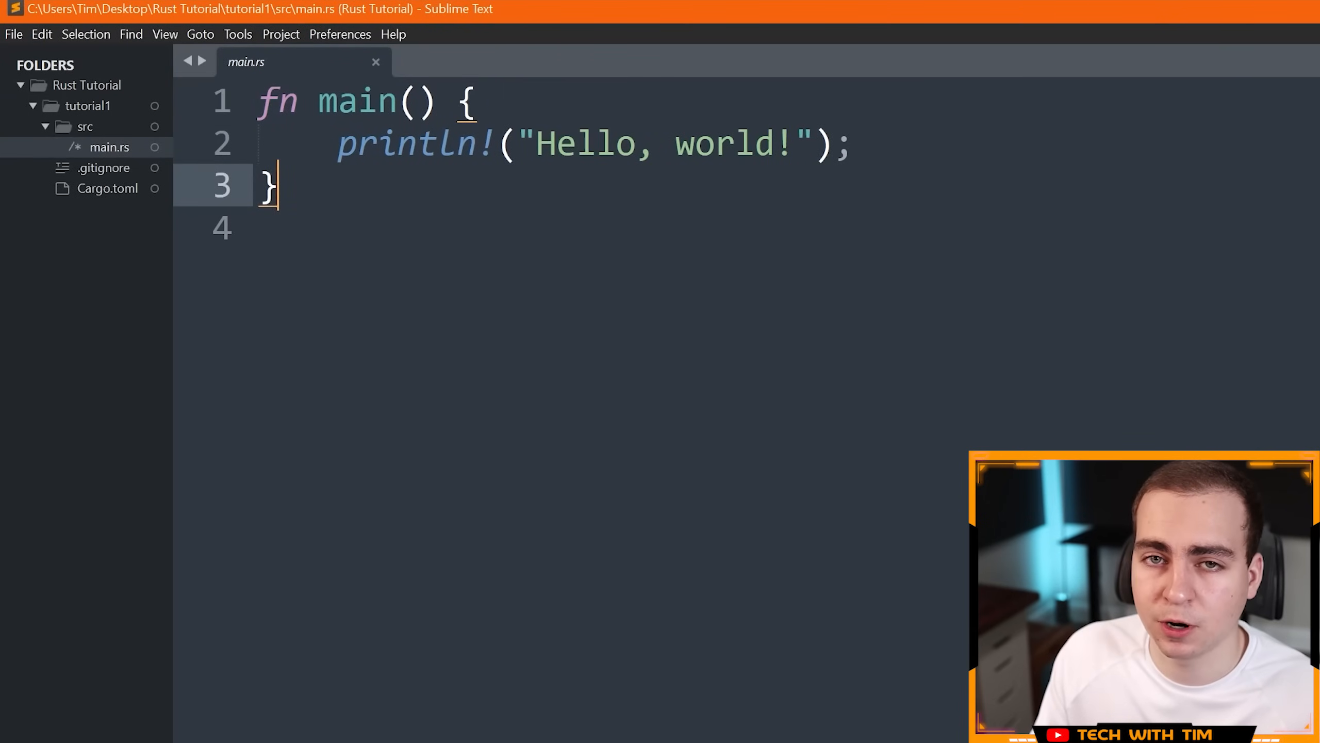
pyautogui.moveTo(100, 147)
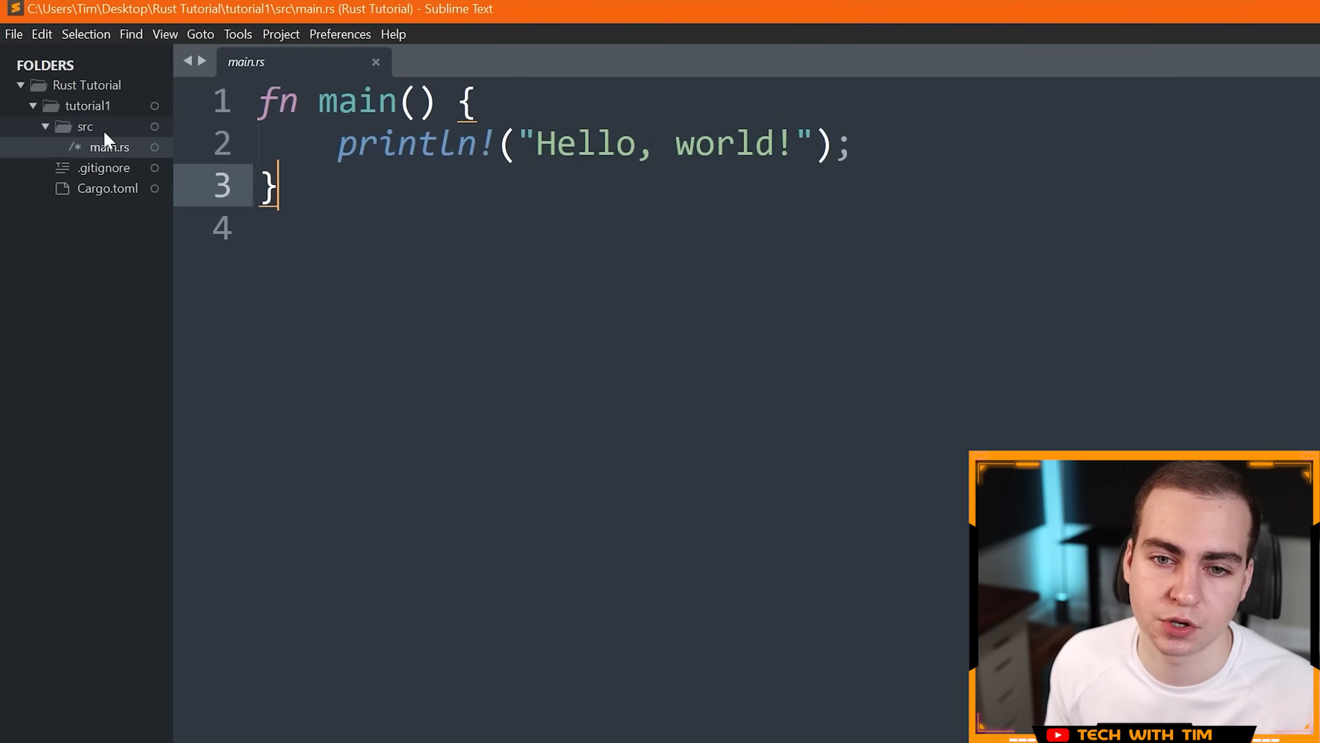
pyautogui.click(105, 167)
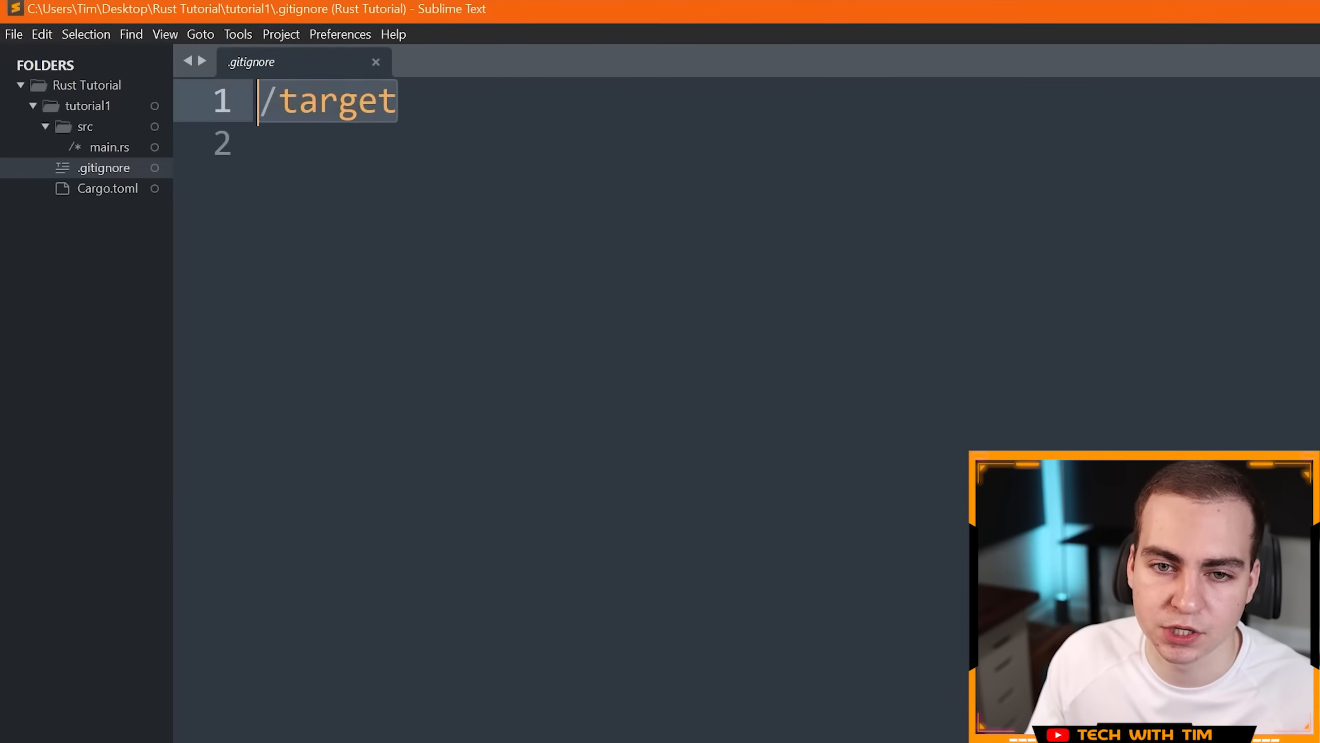
pyautogui.moveTo(364, 76)
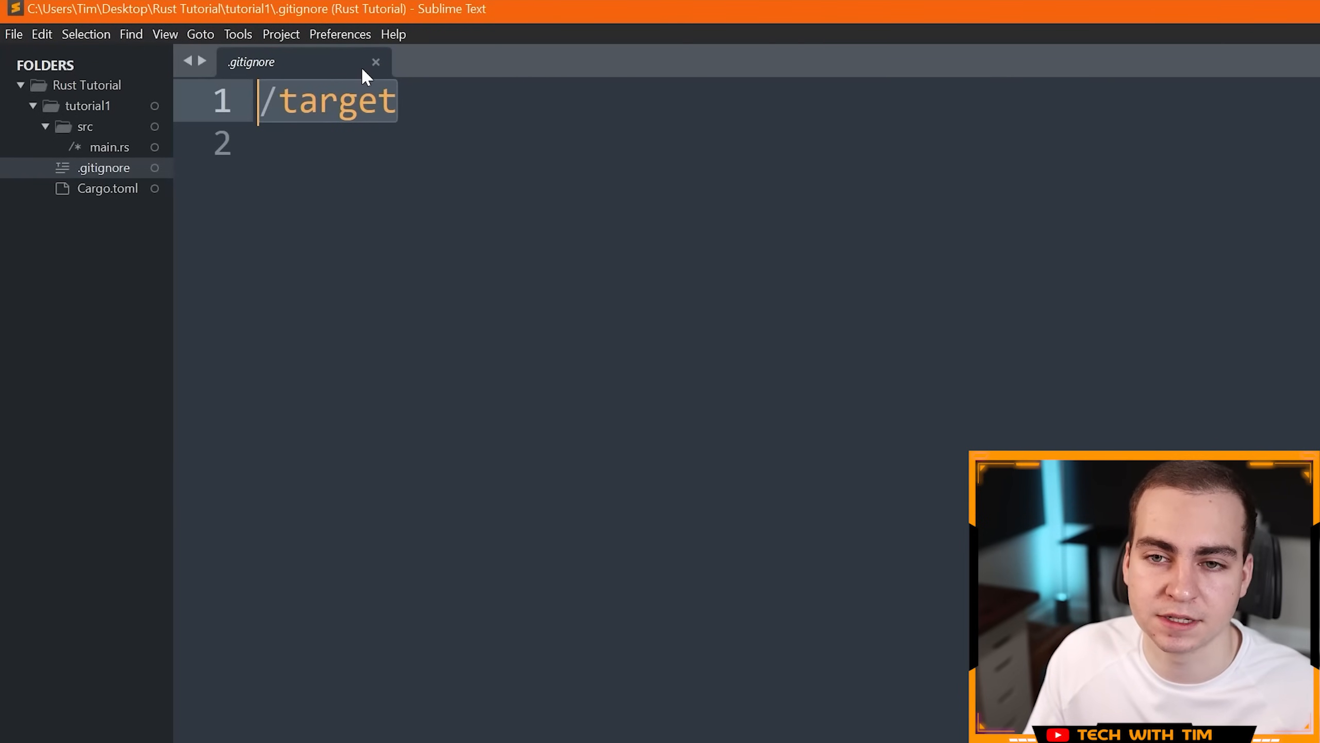
pyautogui.click(376, 62)
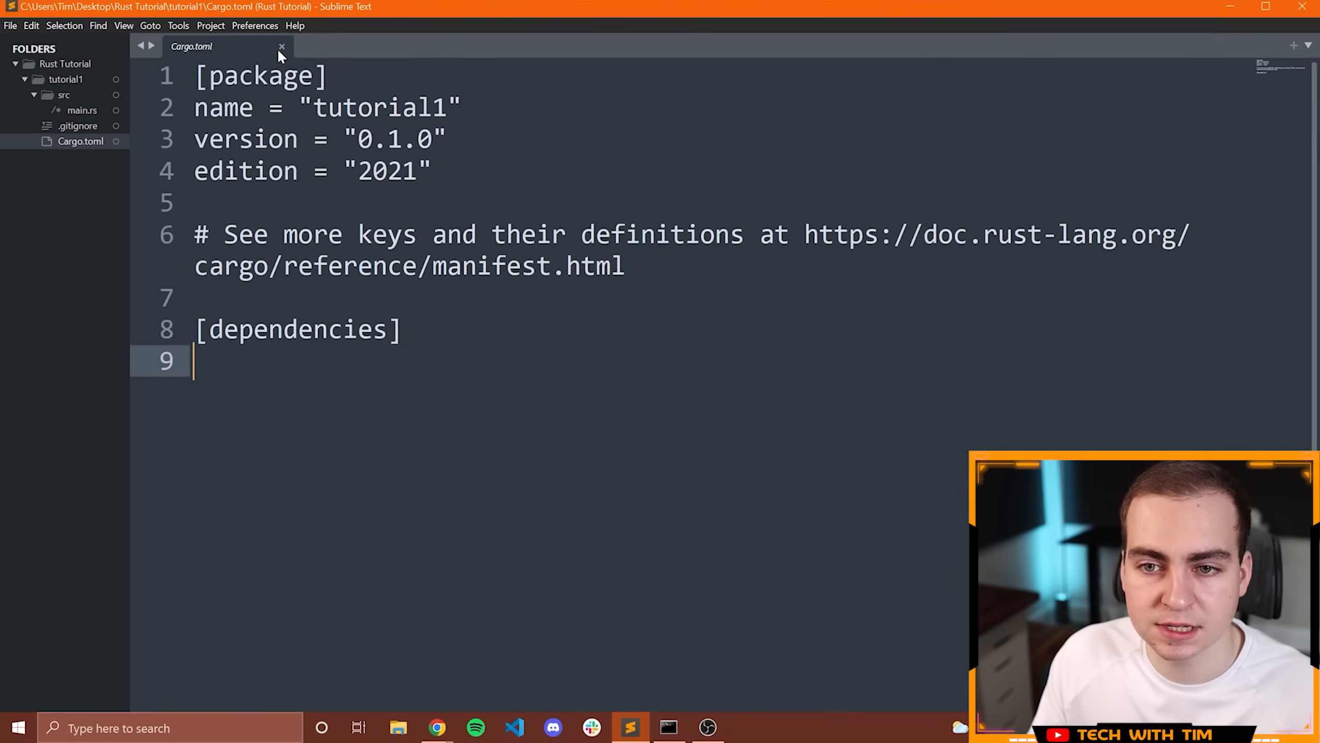
pyautogui.click(282, 46)
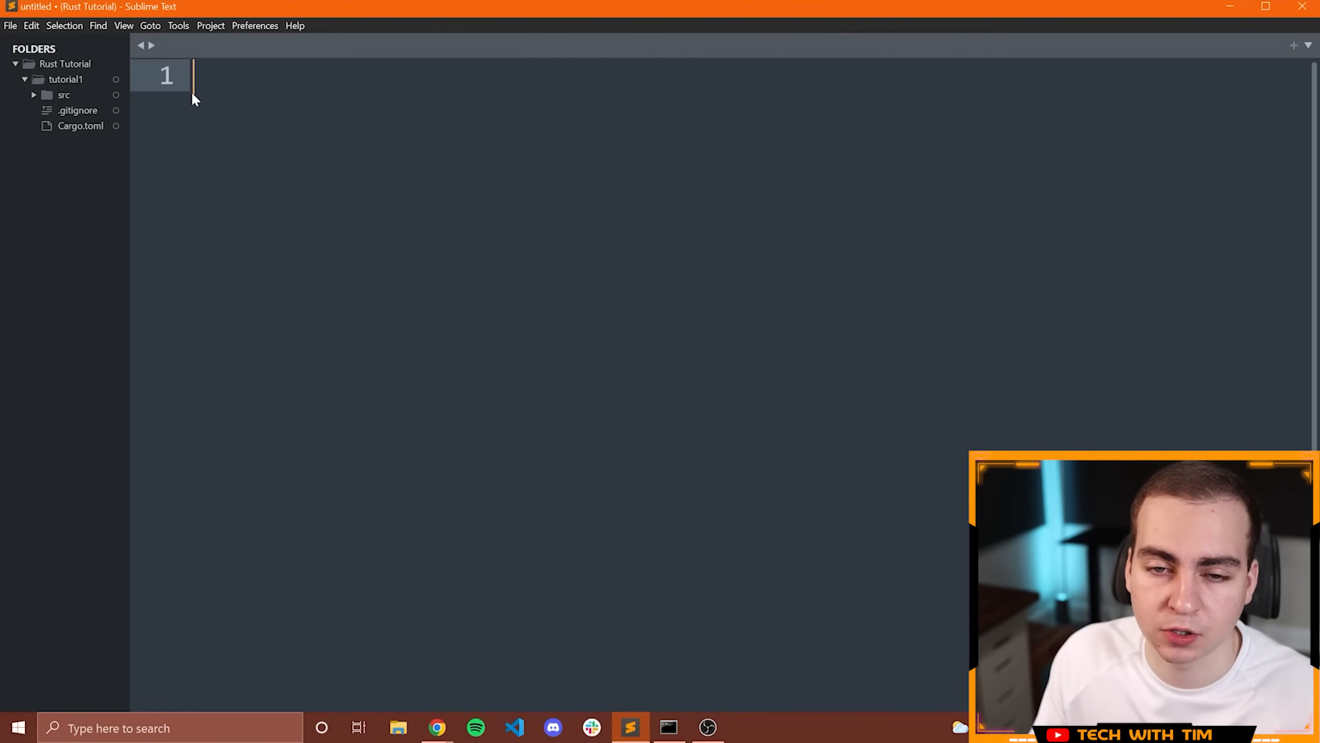
# Move into tutorial1 and compile it with cargo build.
pyautogui.click(668, 727)
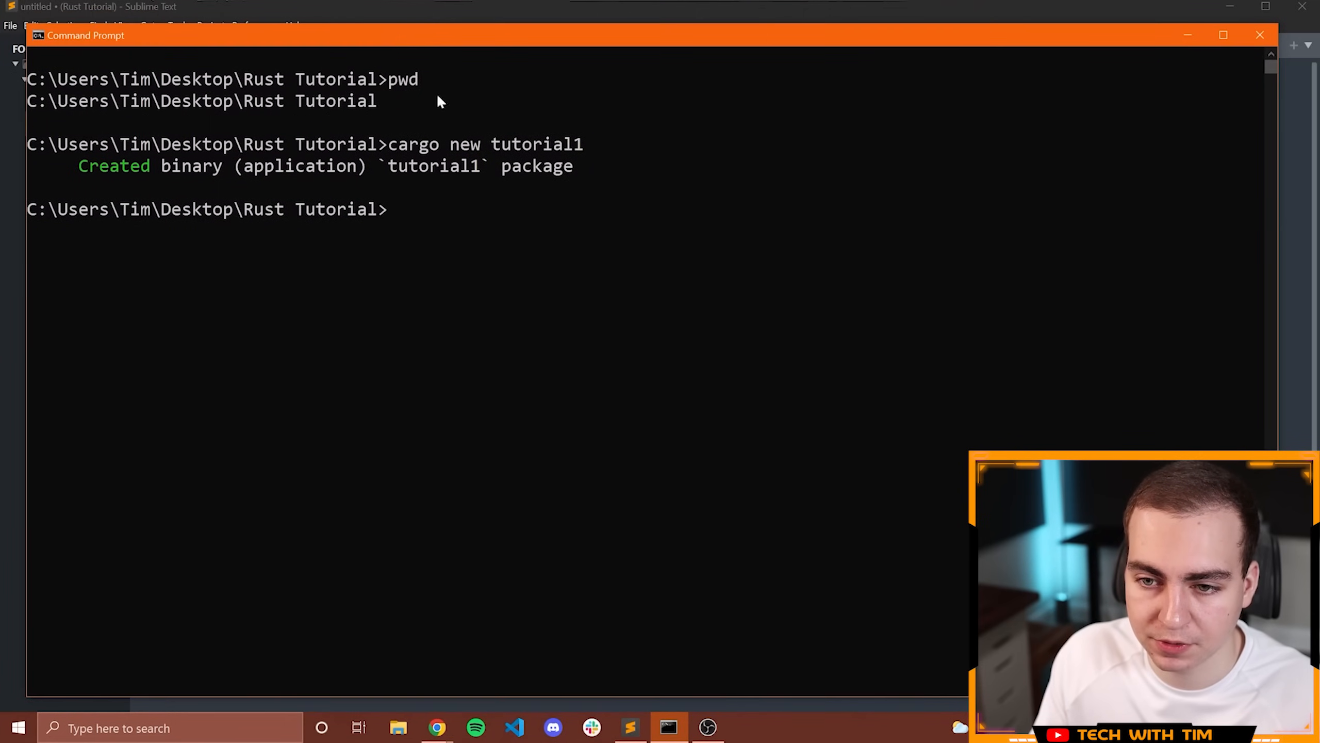
pyautogui.write('cd')
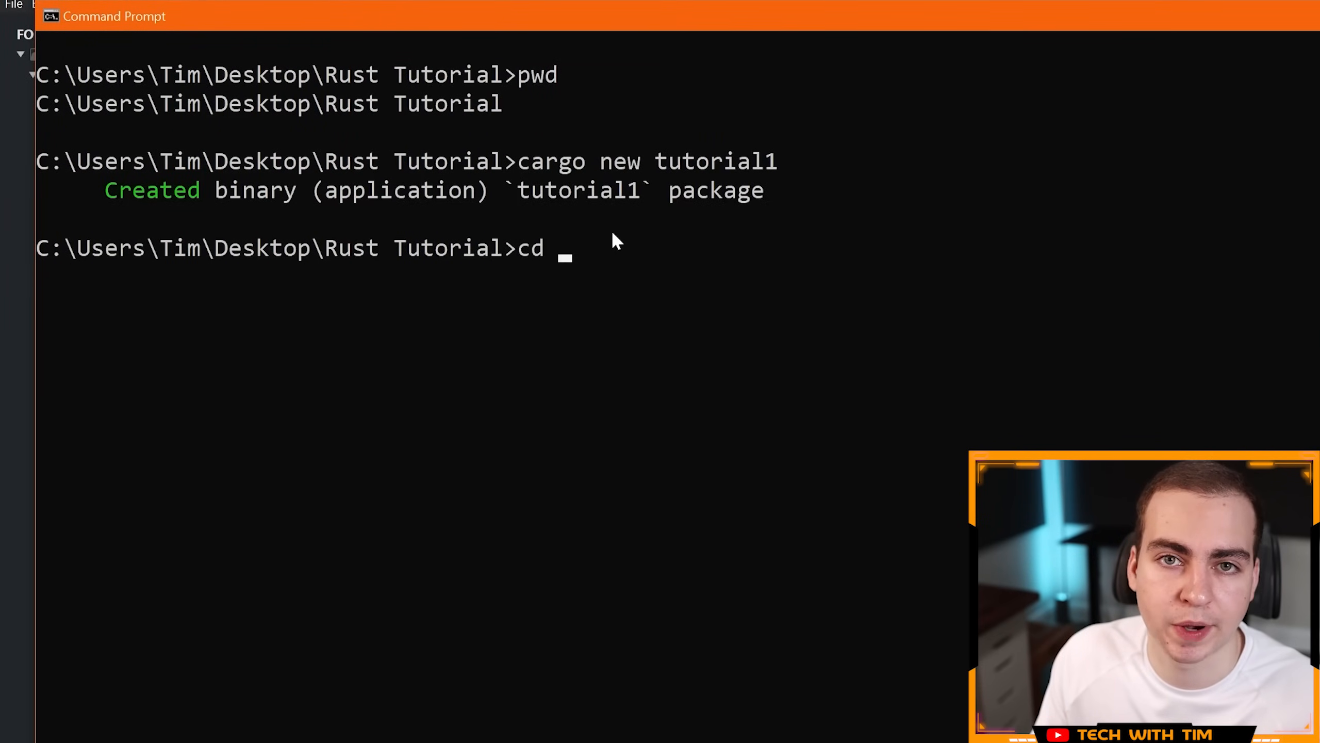
pyautogui.write('tutorial1')
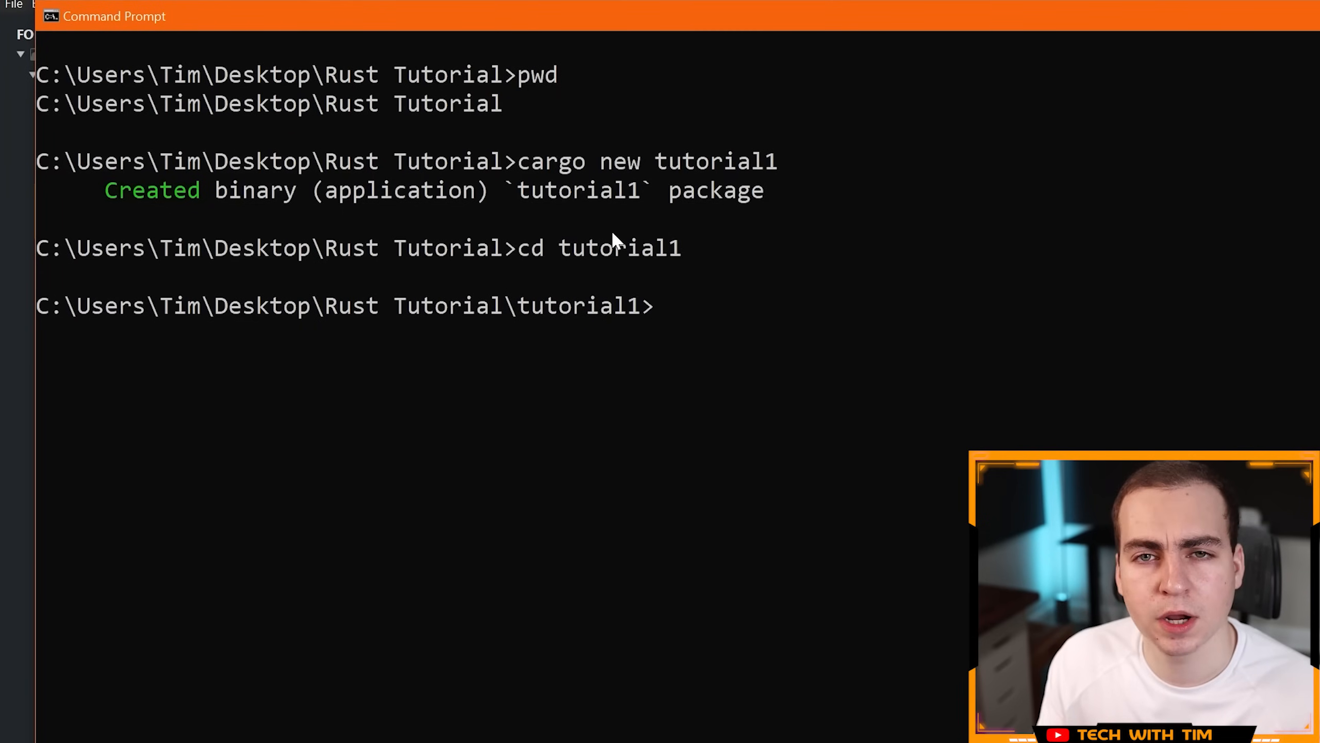
pyautogui.write('rust')
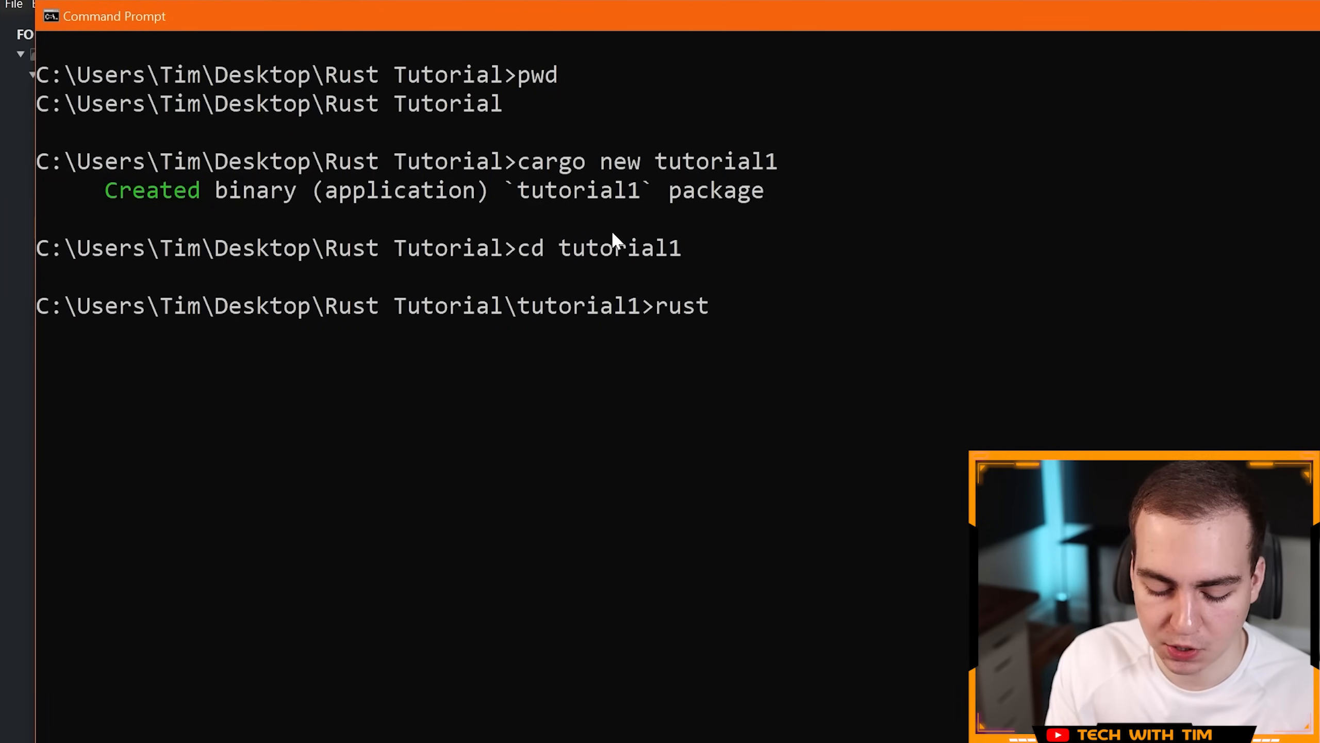
pyautogui.write('c')
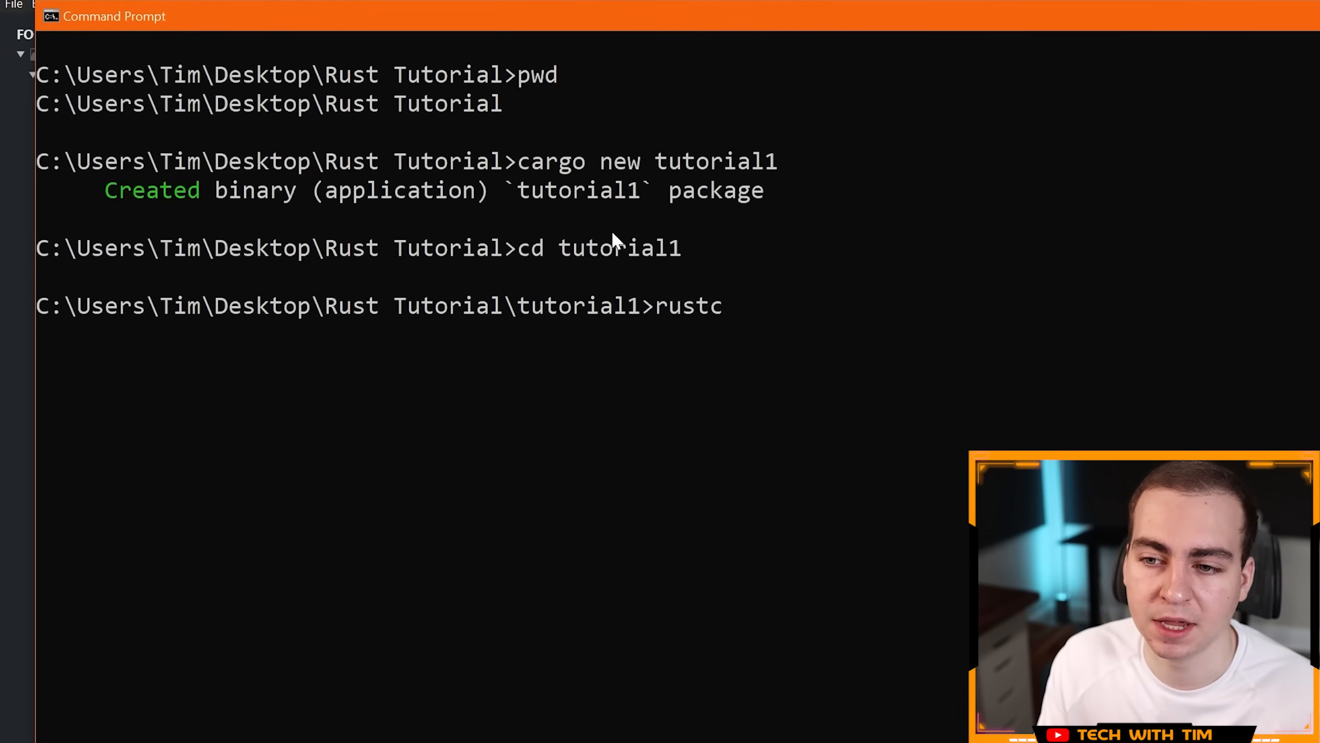
pyautogui.write('car')
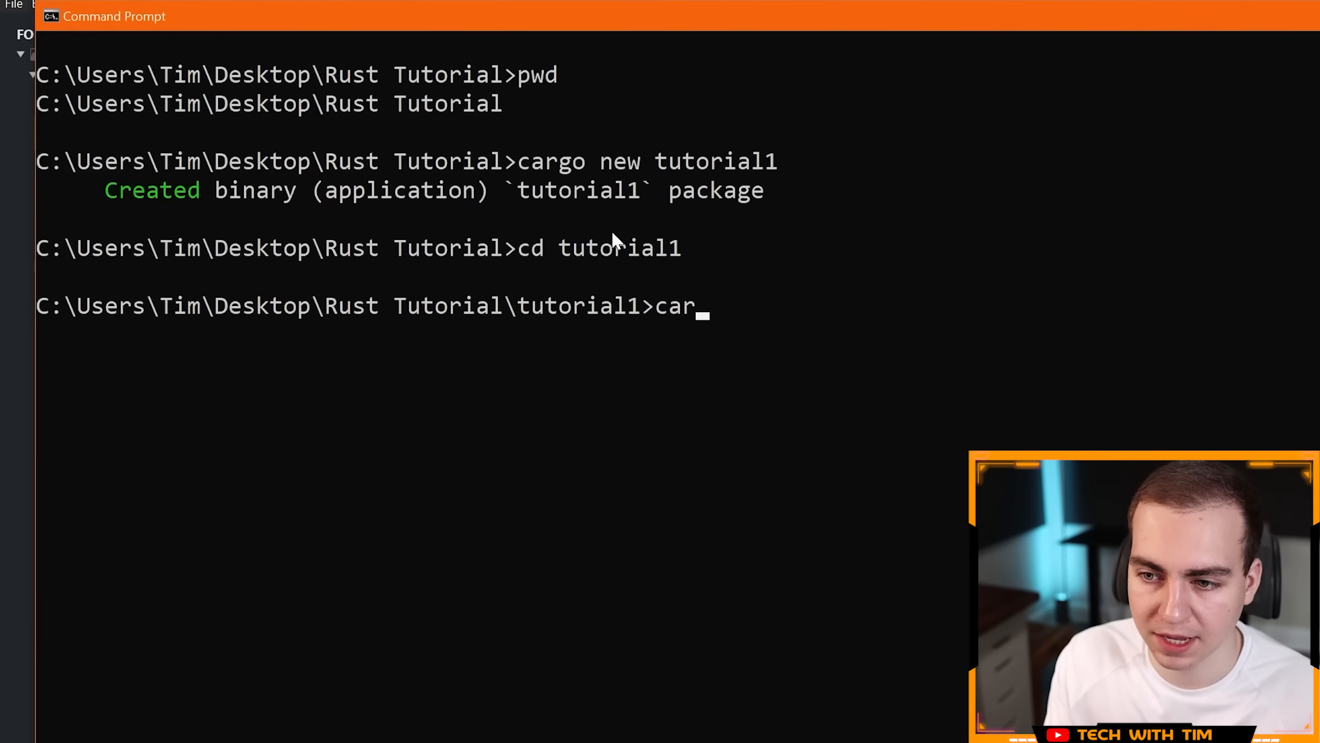
pyautogui.write('go bui')
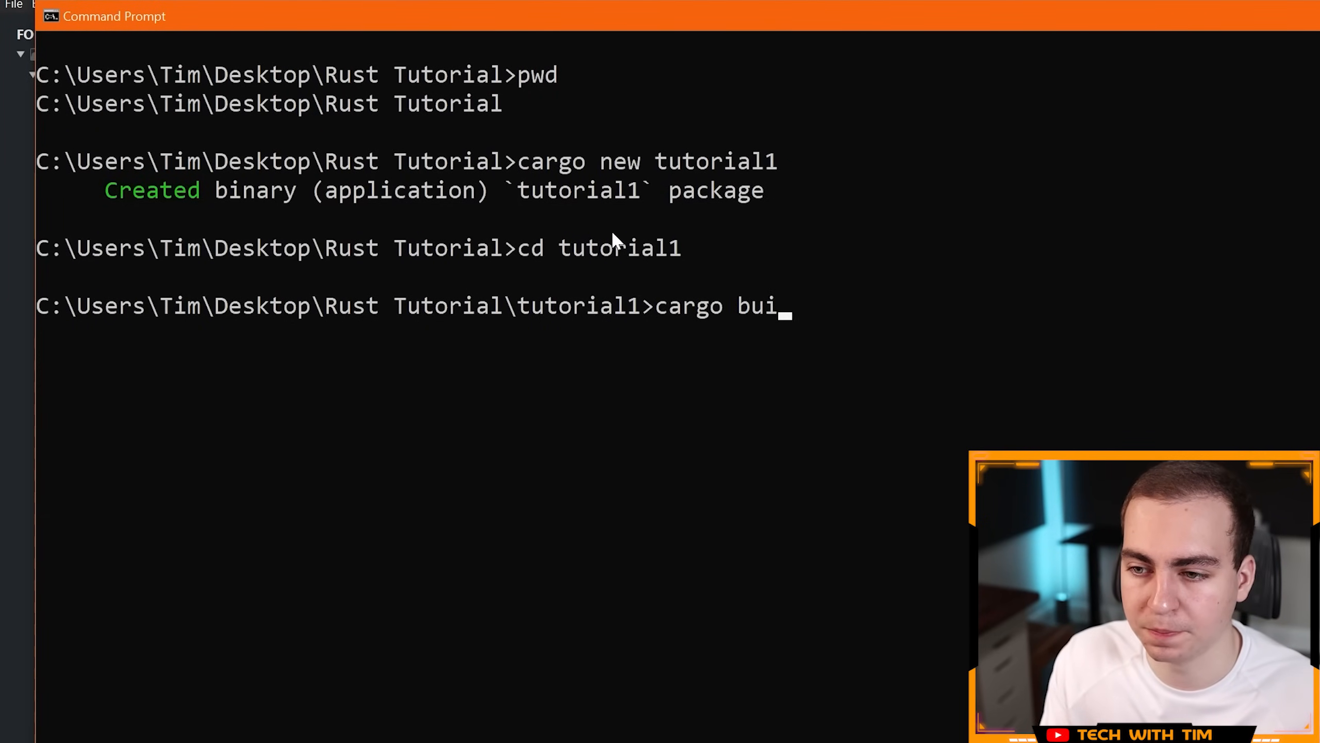
pyautogui.write('ld')
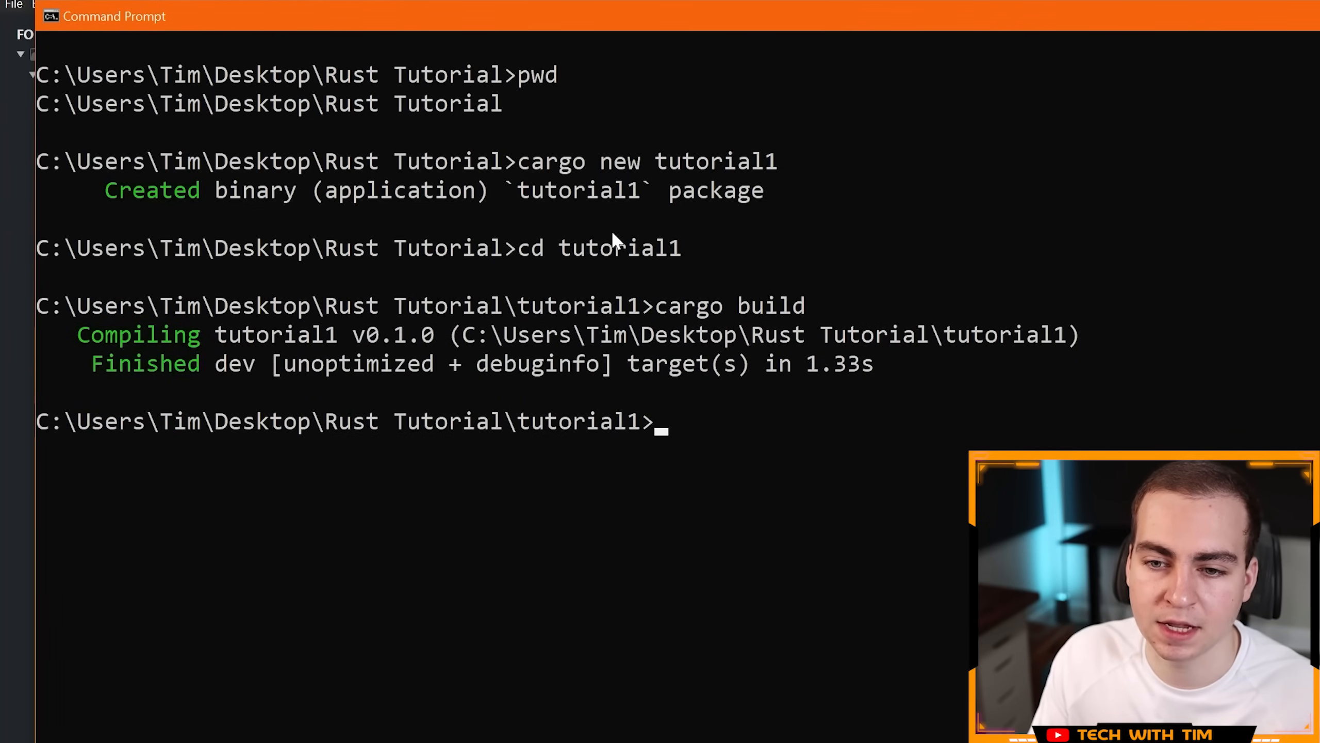
pyautogui.moveTo(222, 345)
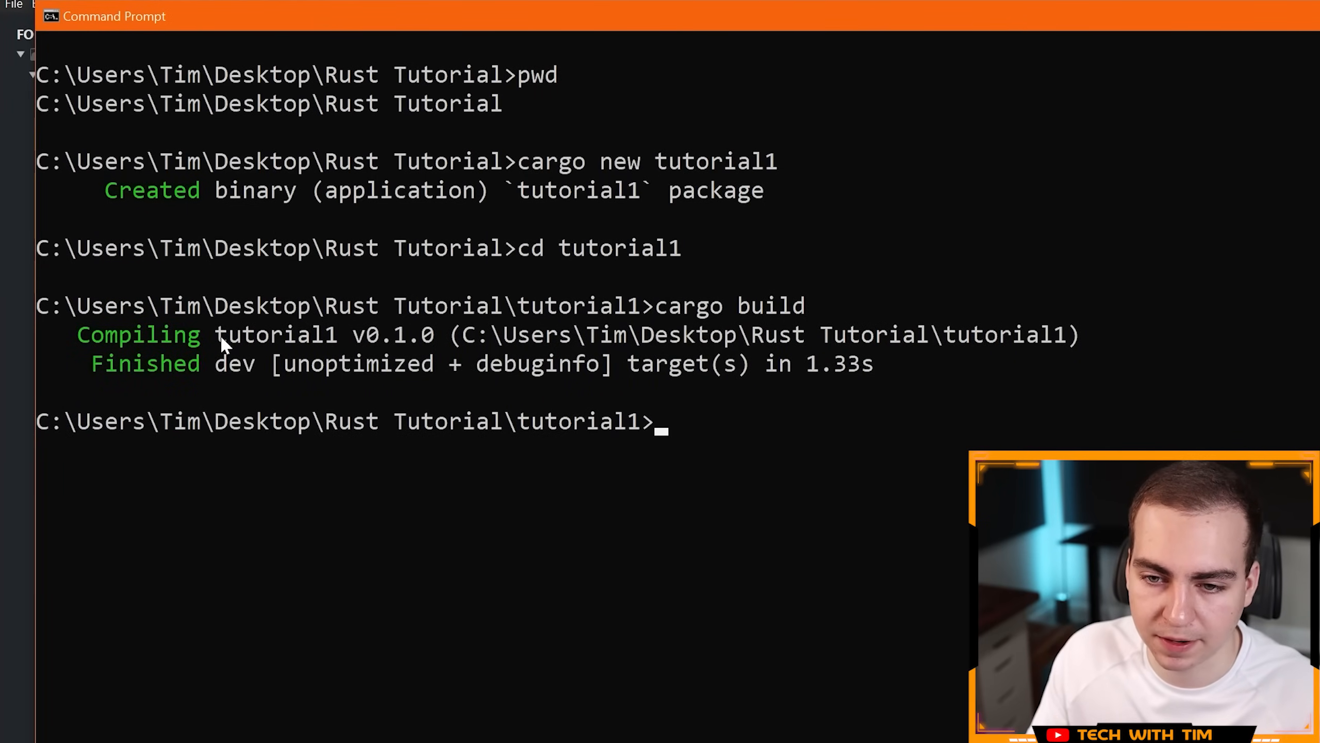
pyautogui.moveTo(771, 381)
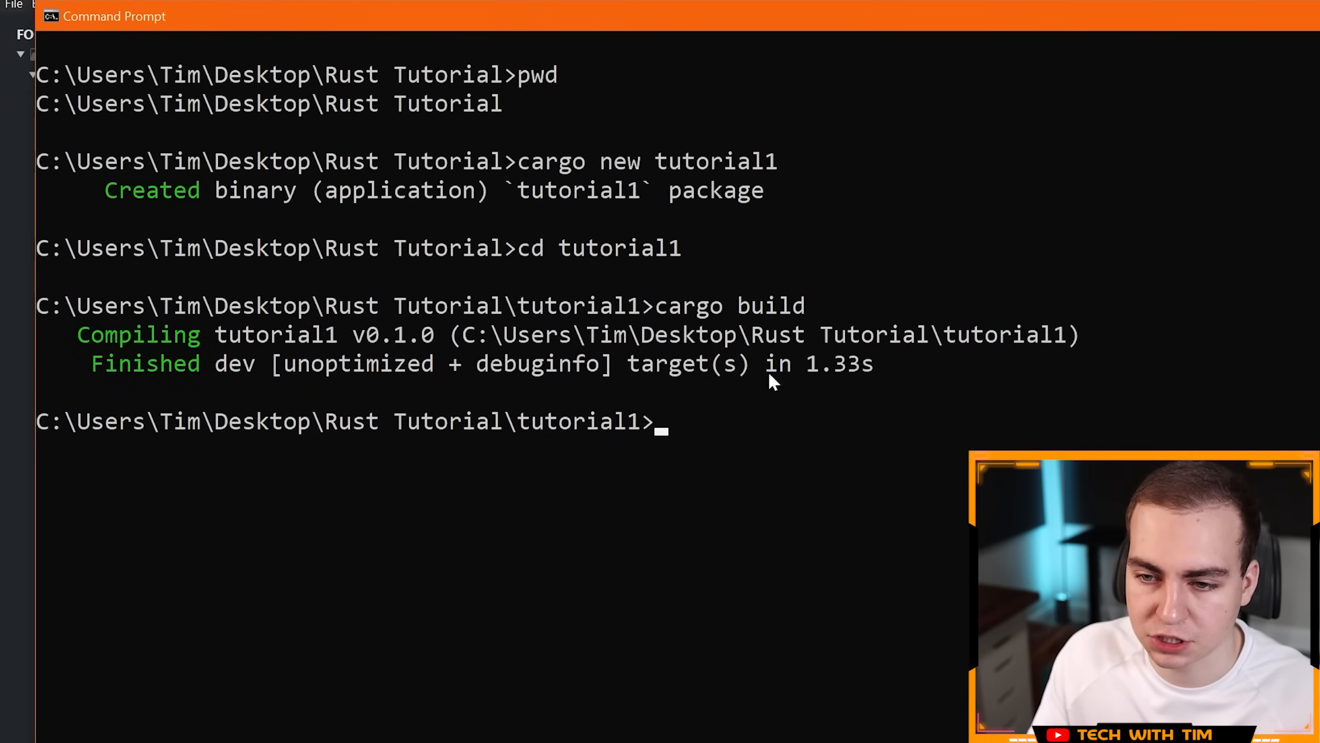
# List the project folder, showing Cargo.lock, Cargo.toml, src and target.
pyautogui.write('ls')
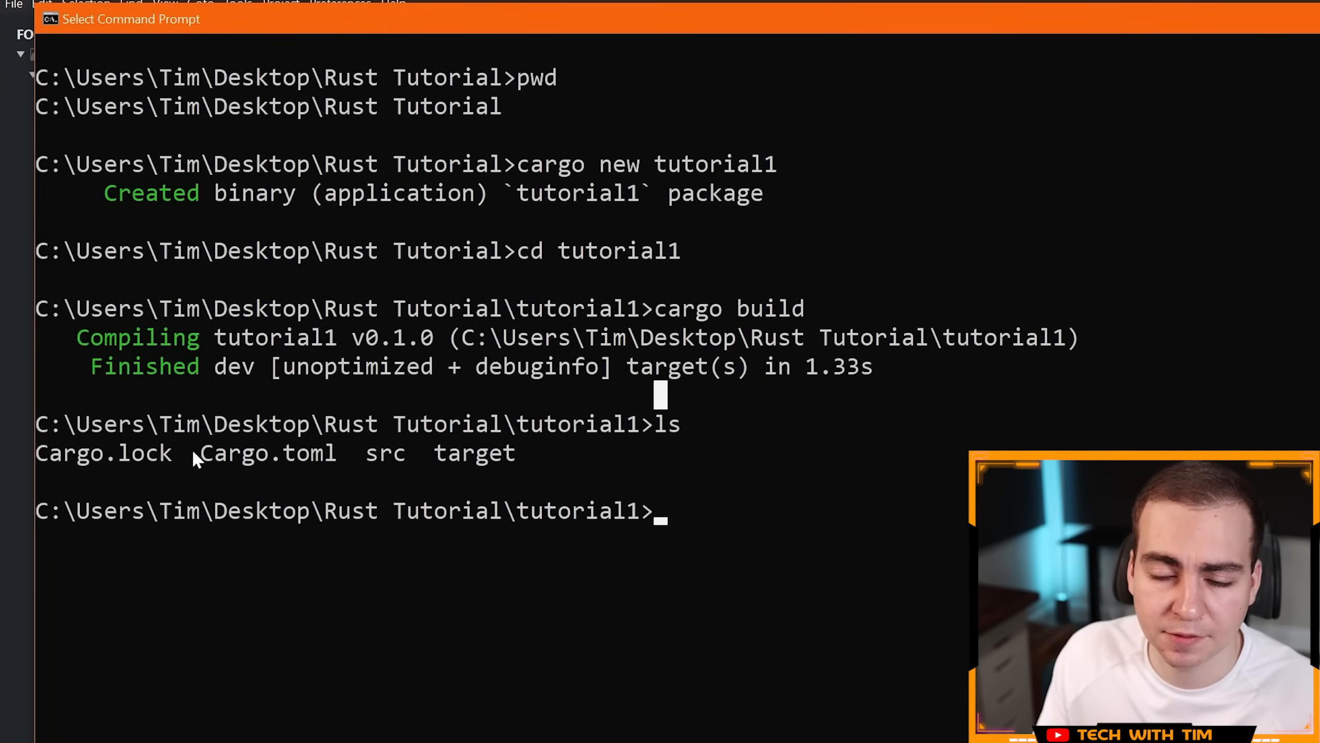
pyautogui.doubleClick(102, 452)
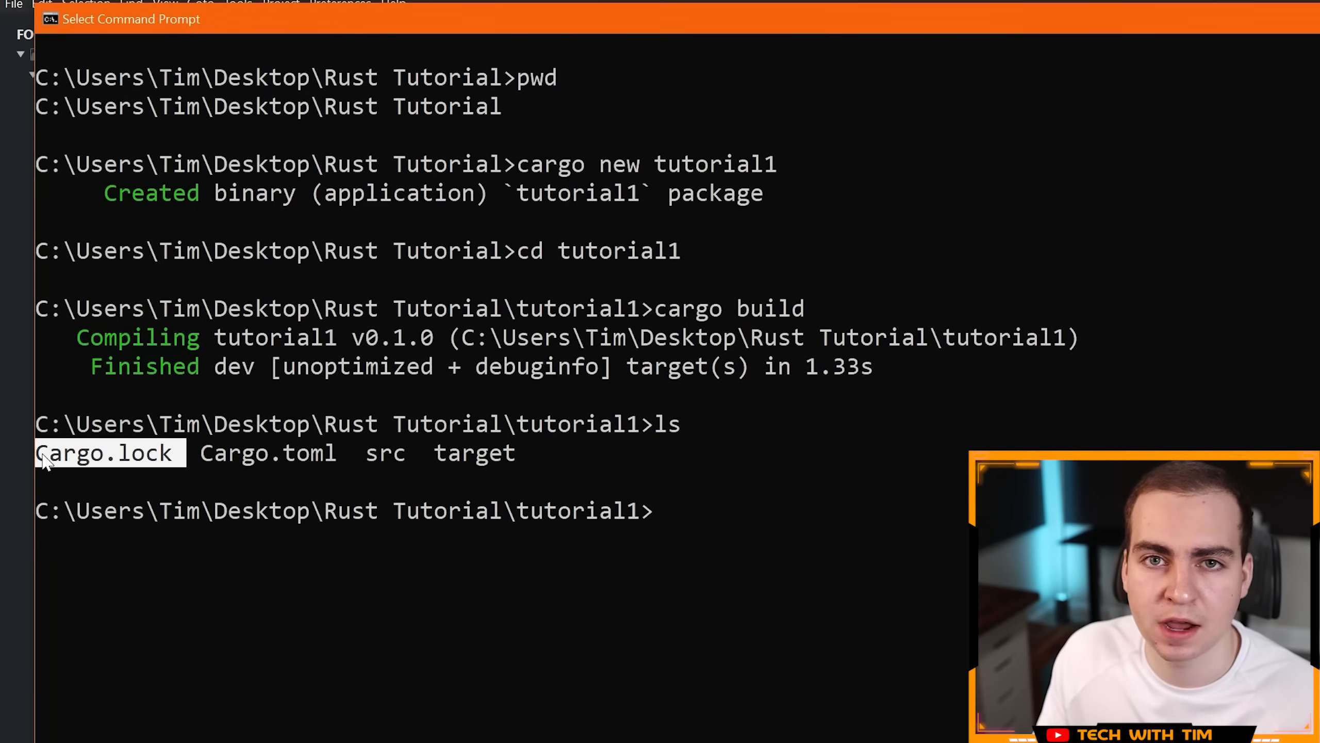
pyautogui.moveTo(217, 546)
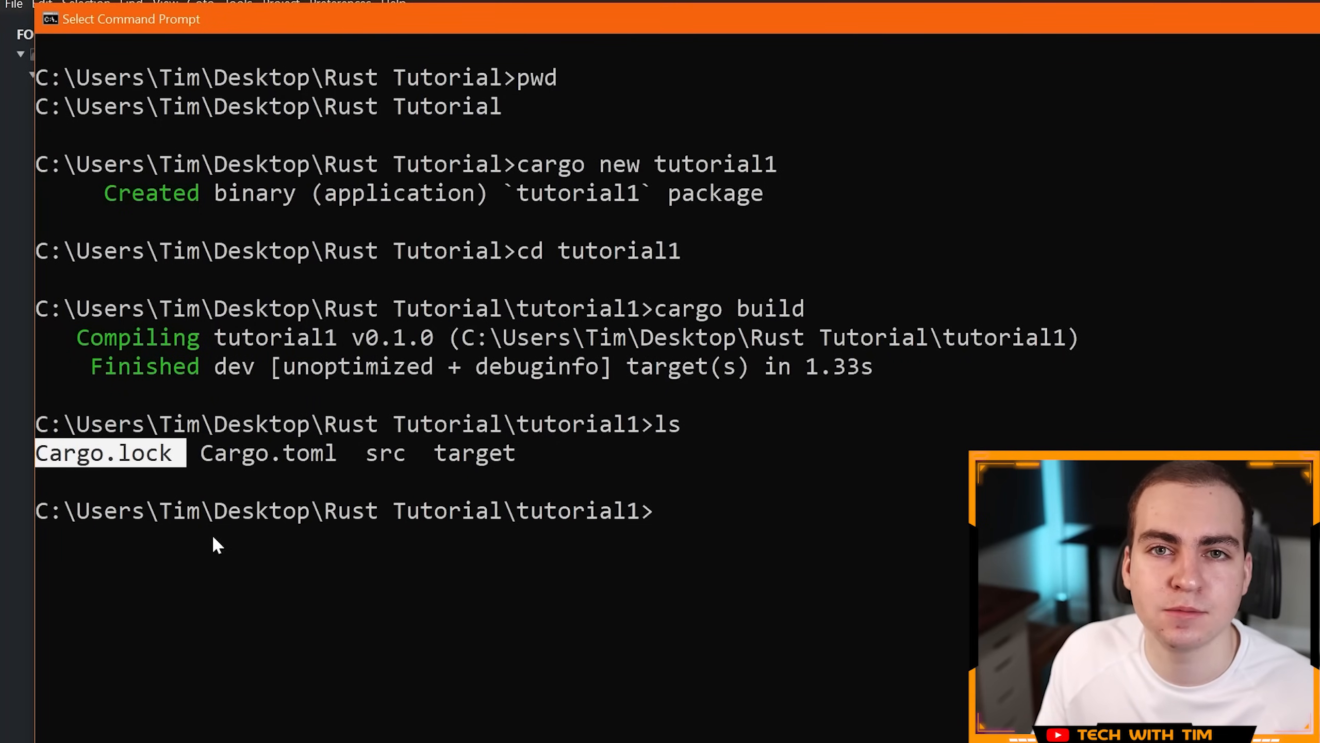
pyautogui.moveTo(303, 483)
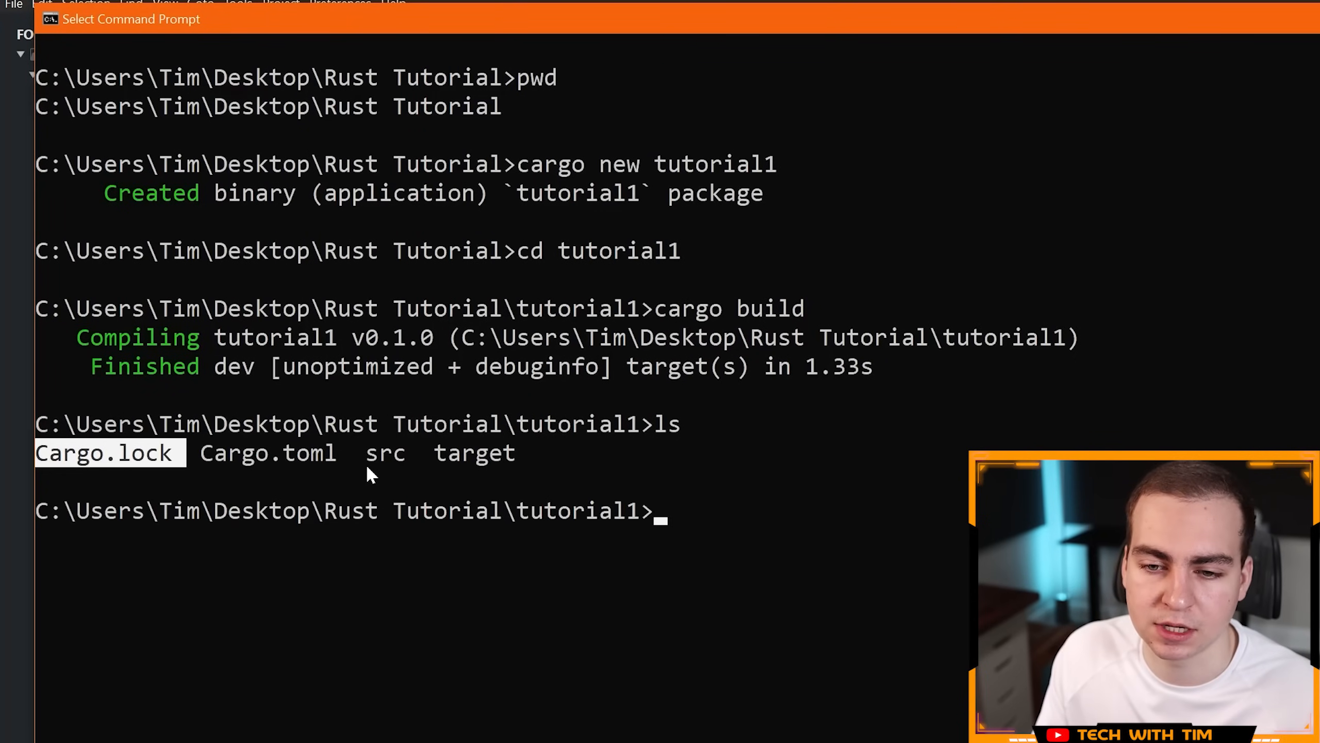
pyautogui.moveTo(432, 457)
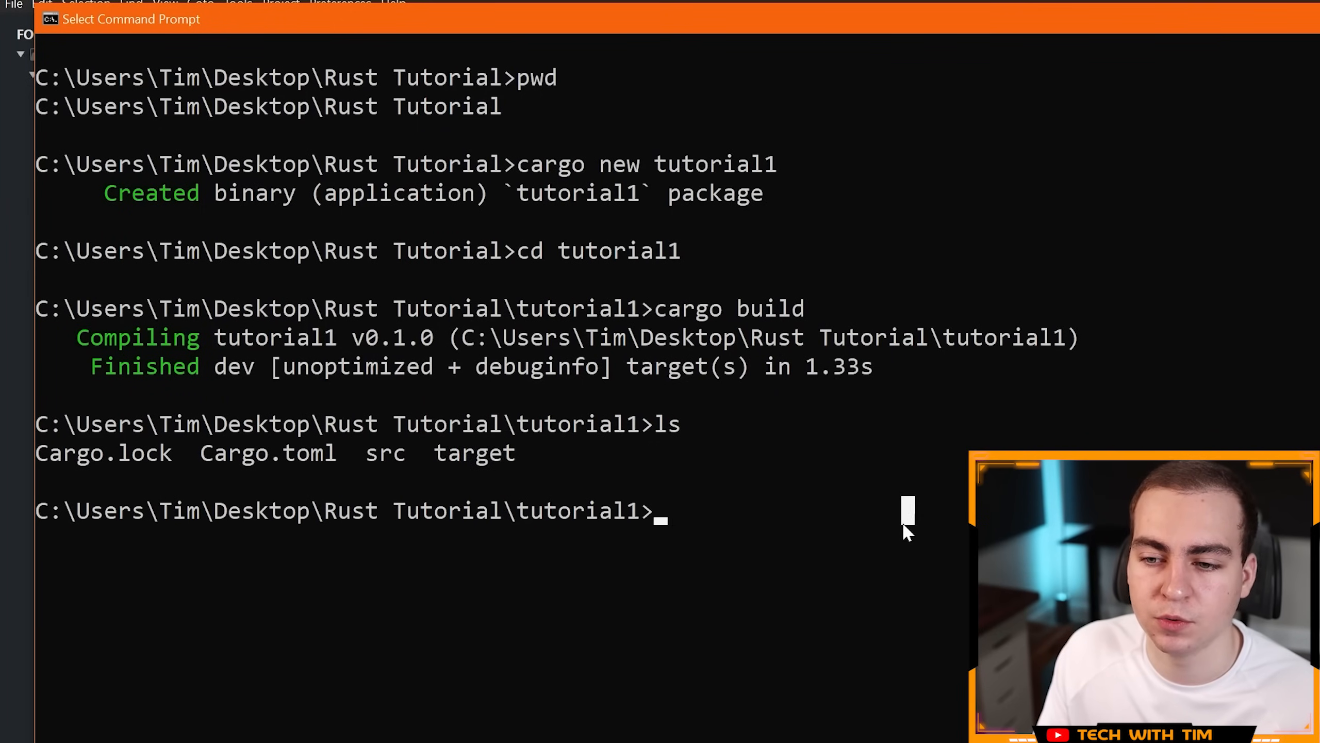
pyautogui.moveTo(798, 529)
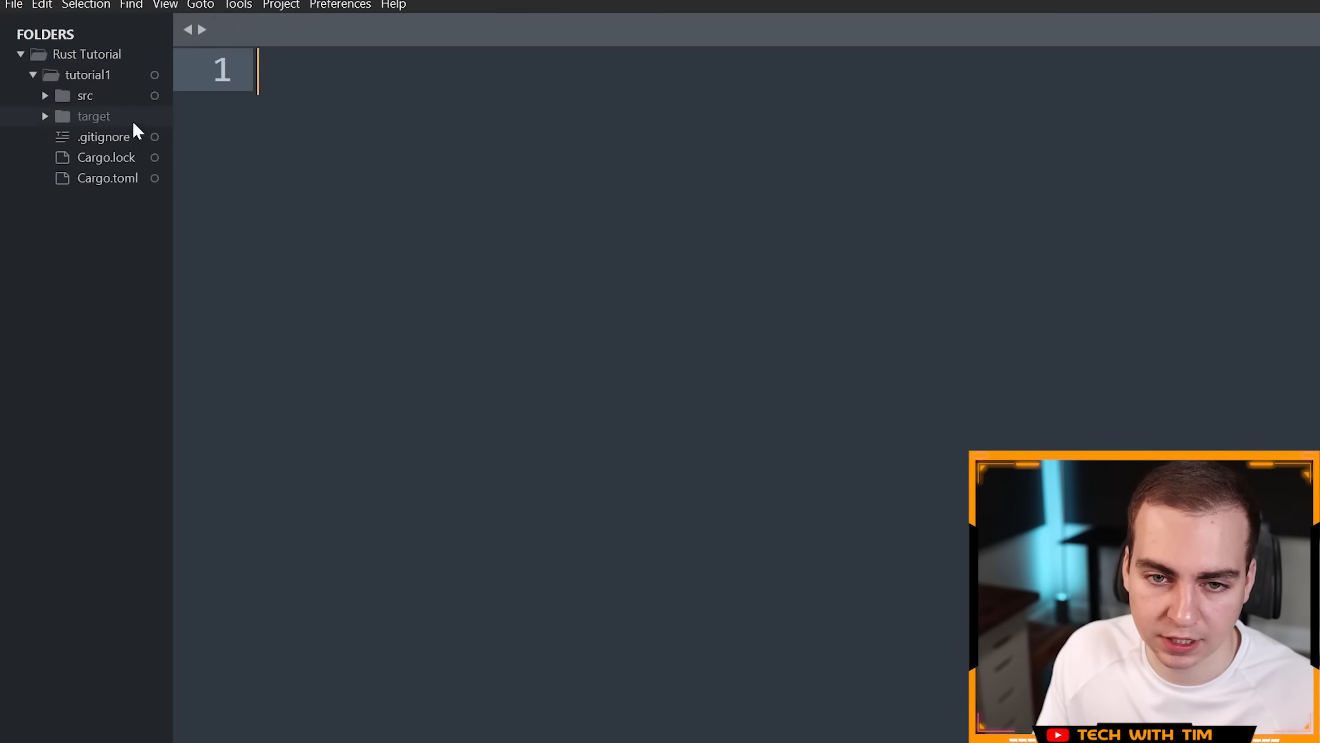
pyautogui.click(93, 116)
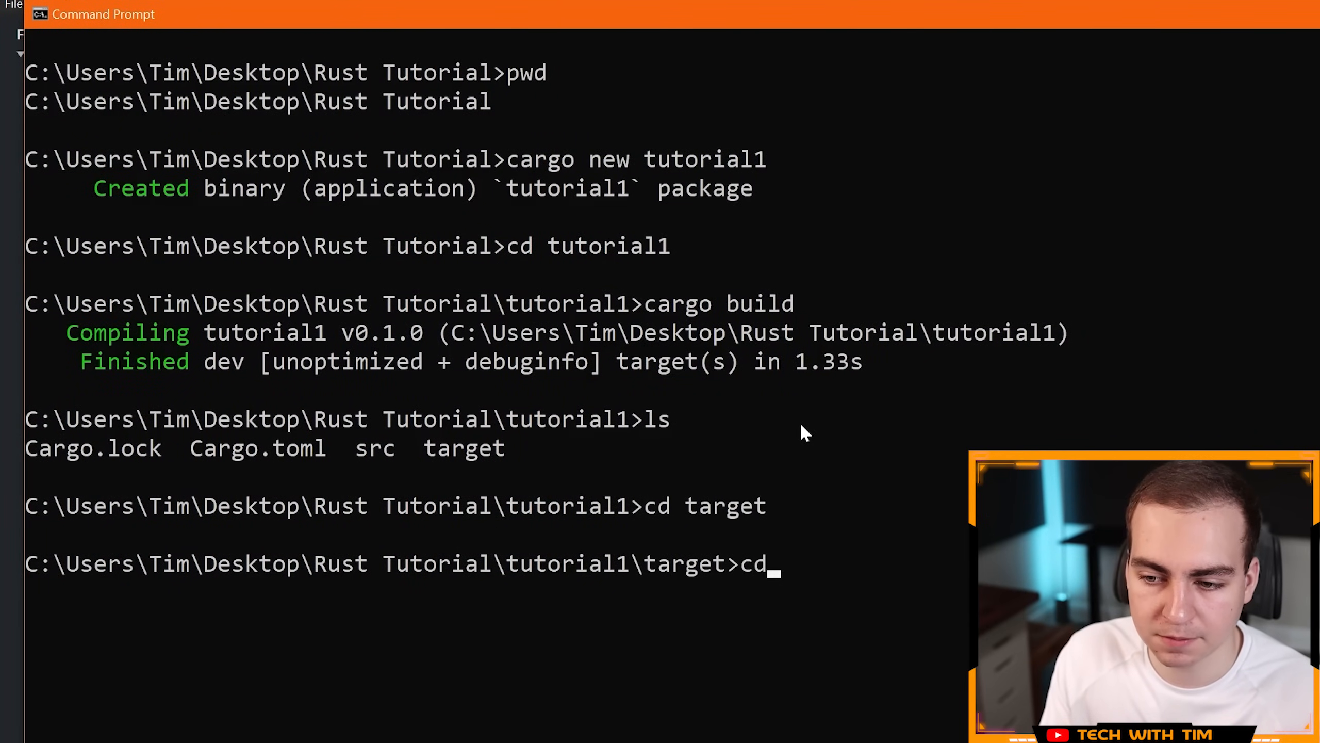
# Run tutorial1.exe from target\debug to print Hello, world! and list the debug folder.
pyautogui.write('debug')
pyautogui.write('.')
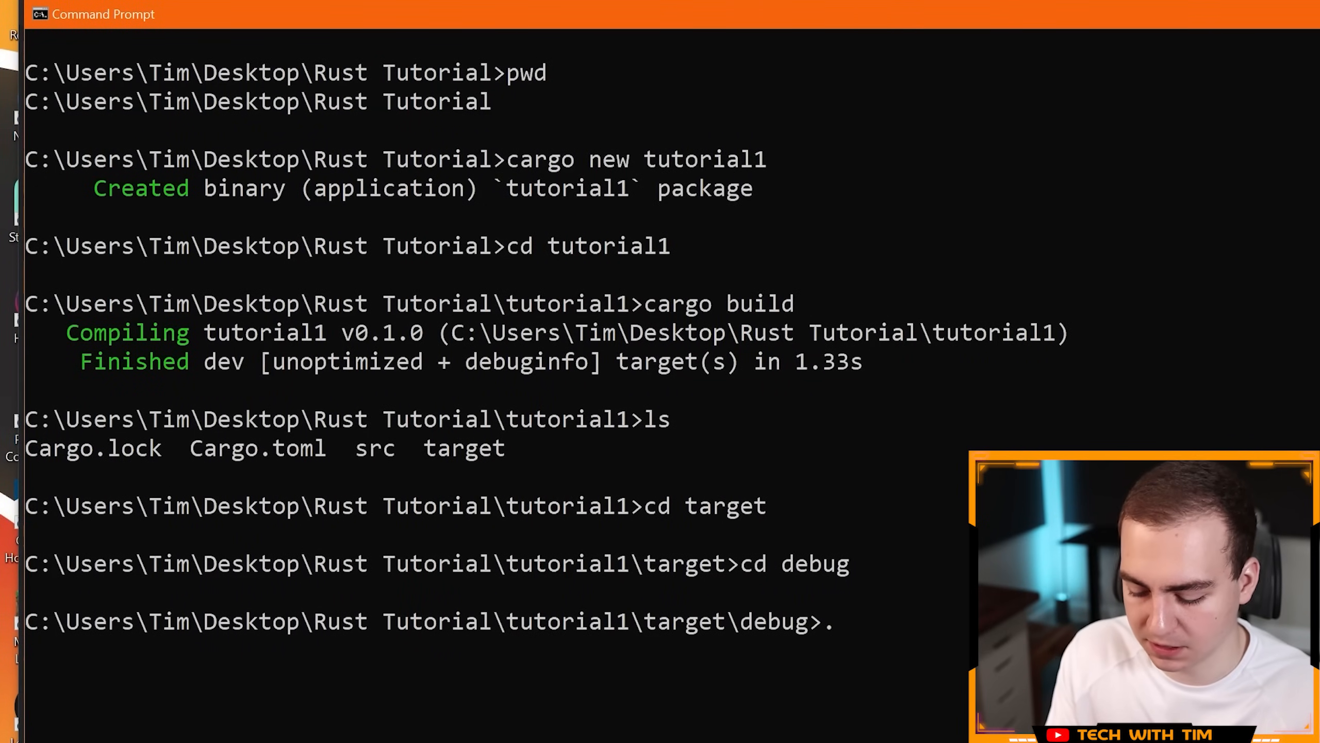
pyautogui.write('\\')
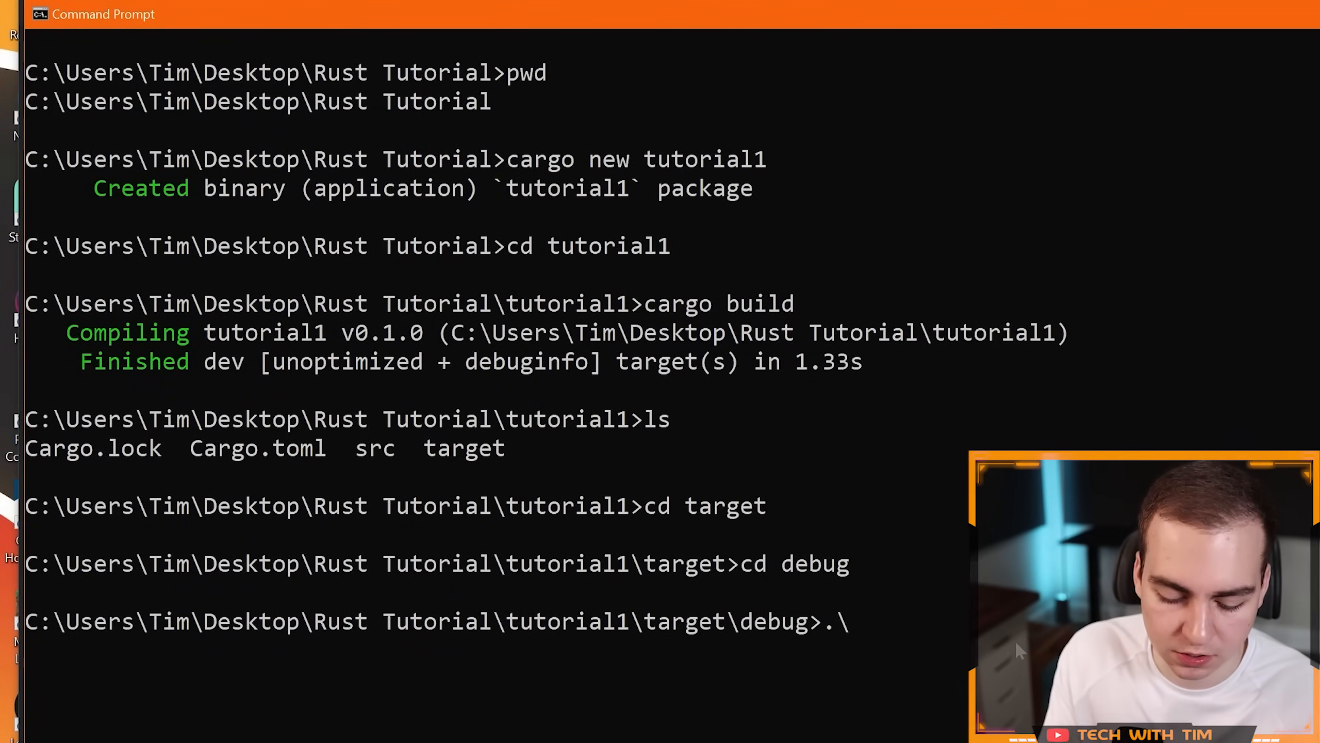
pyautogui.write('tutorial1.d')
pyautogui.write('ls')
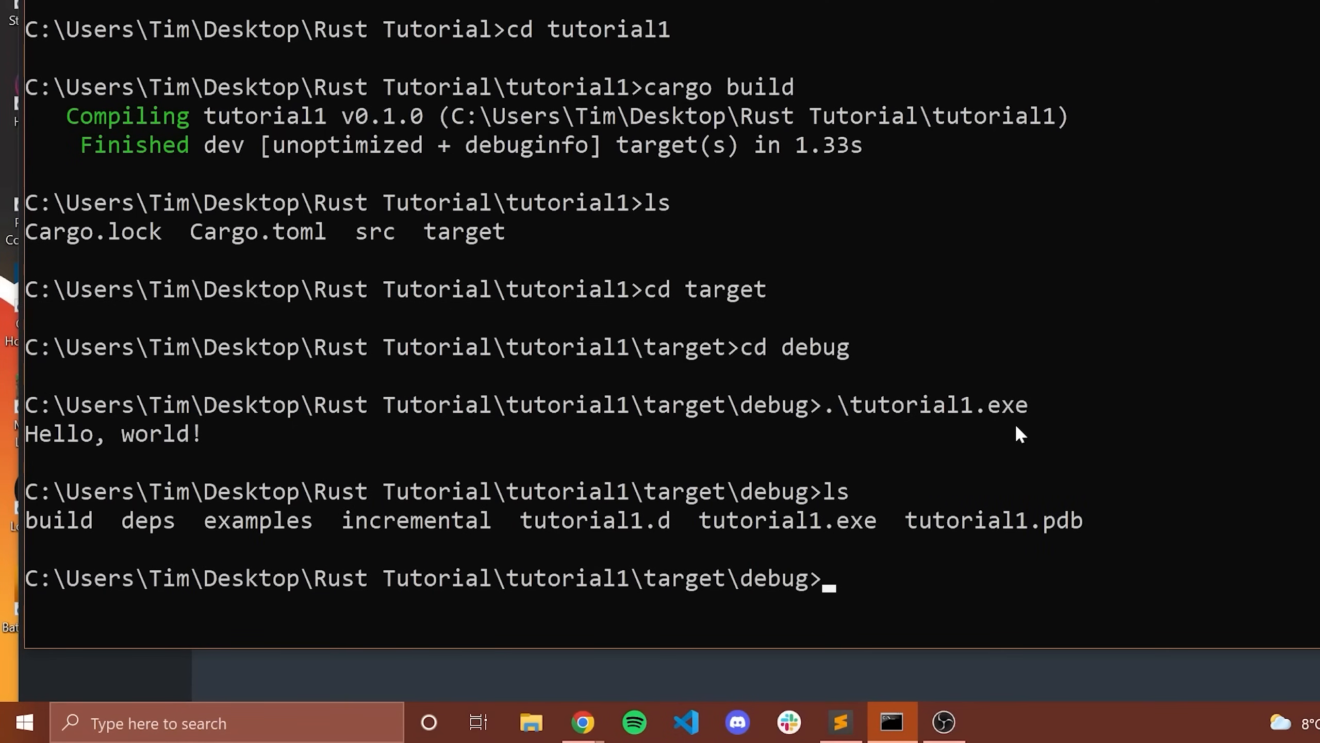
pyautogui.doubleClick(788, 519)
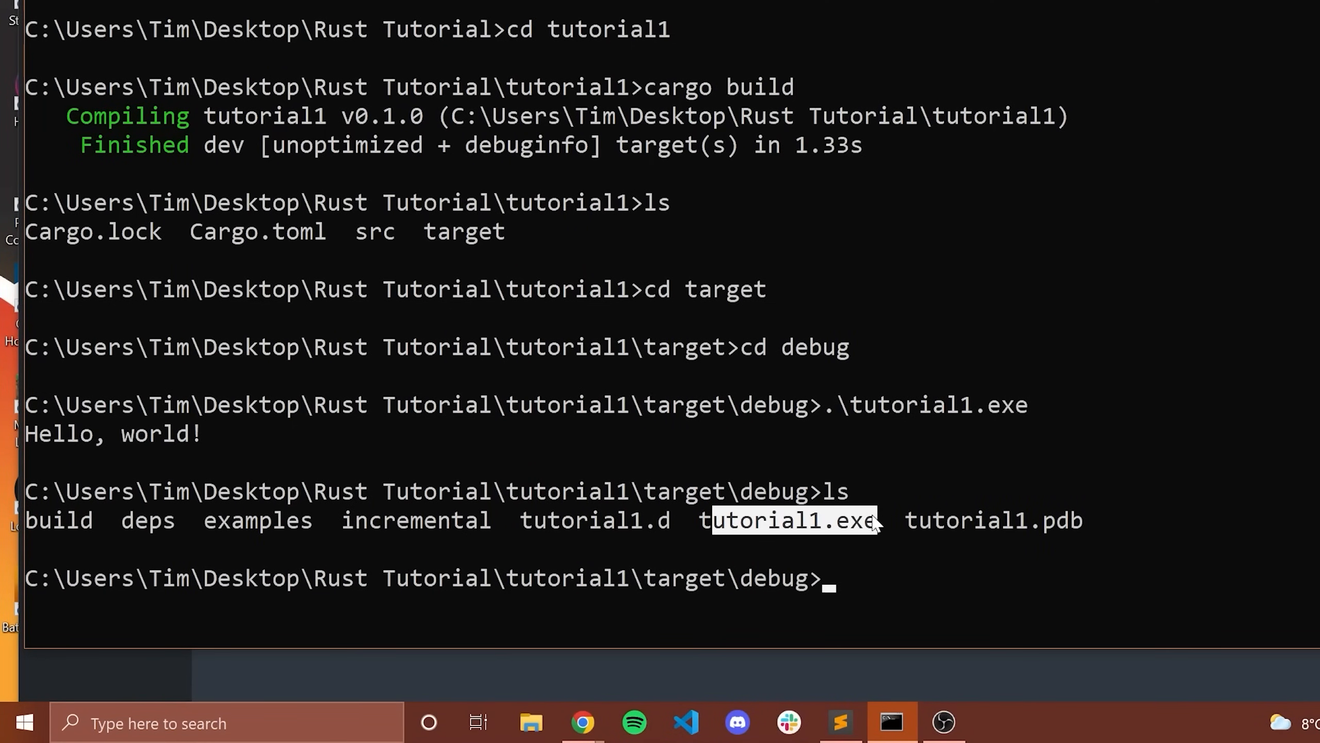
pyautogui.write('ls')
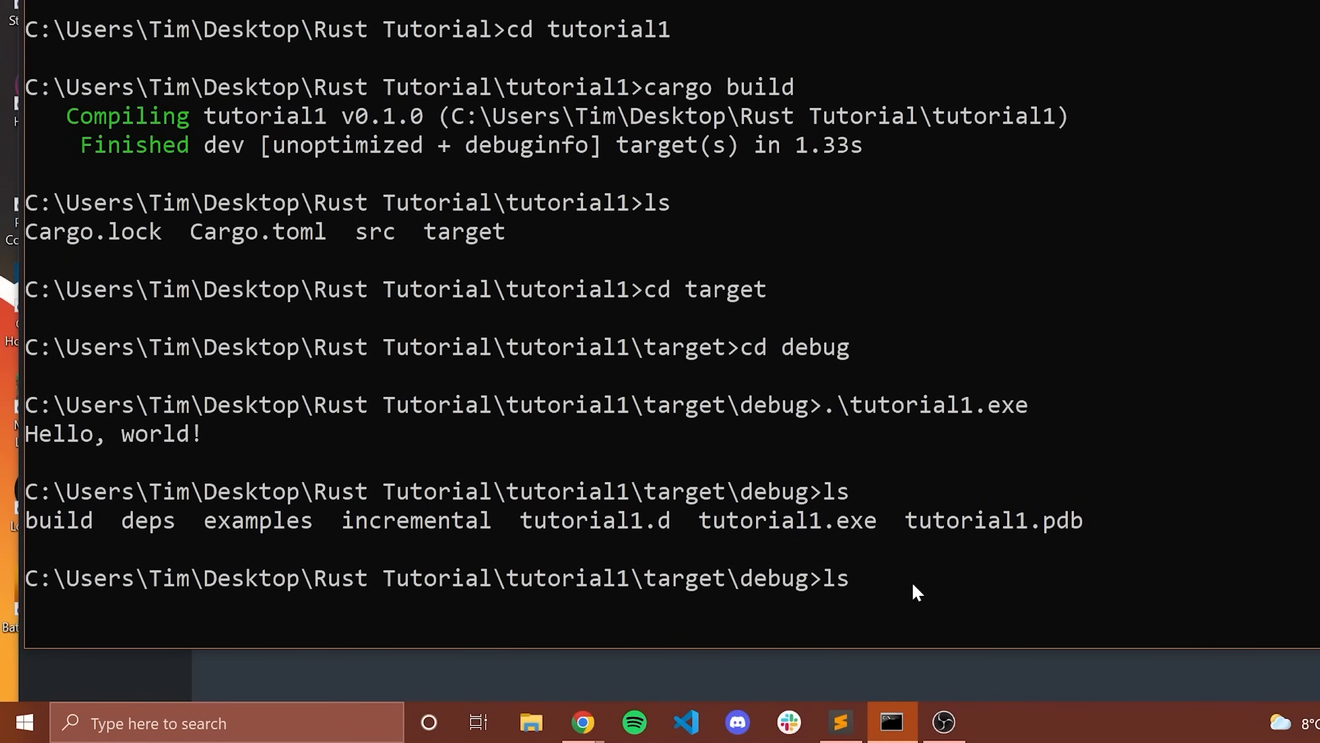
pyautogui.write('.\\tutorial1.exe')
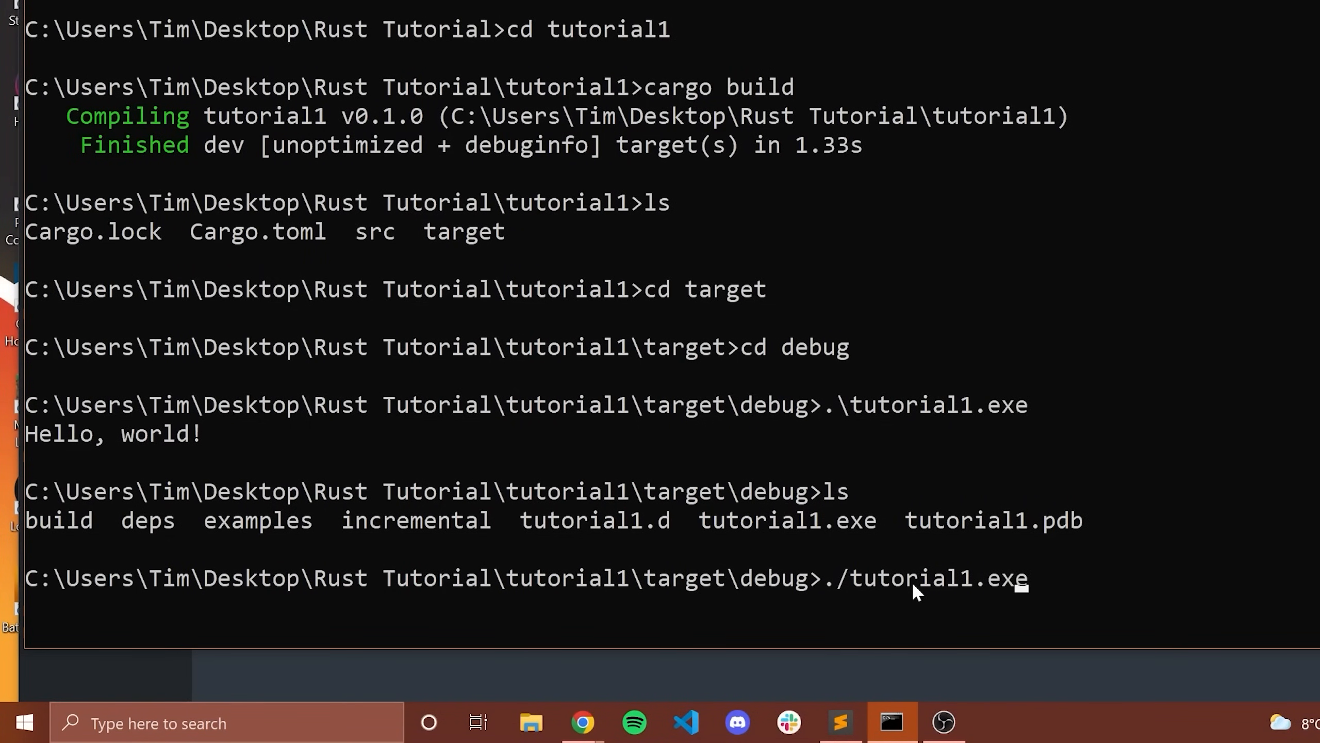
pyautogui.press('Backspace')
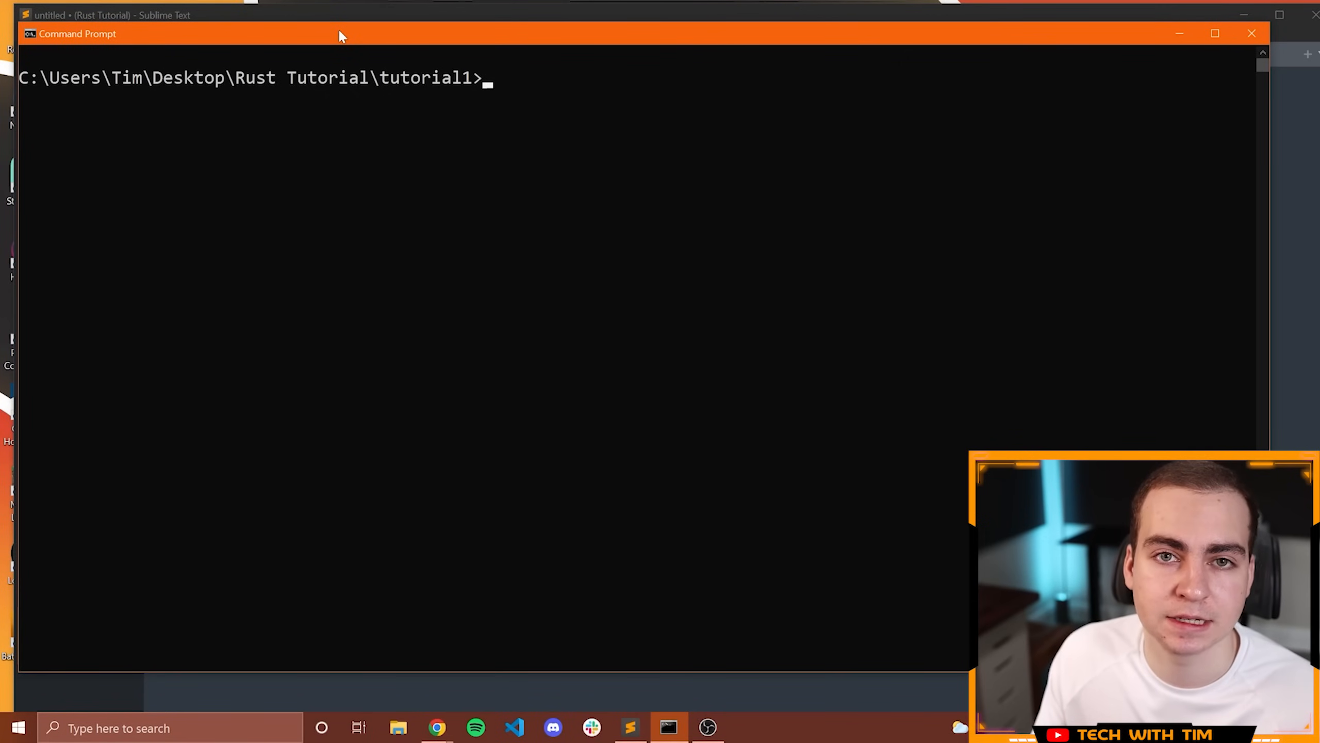
pyautogui.moveTo(345, 92)
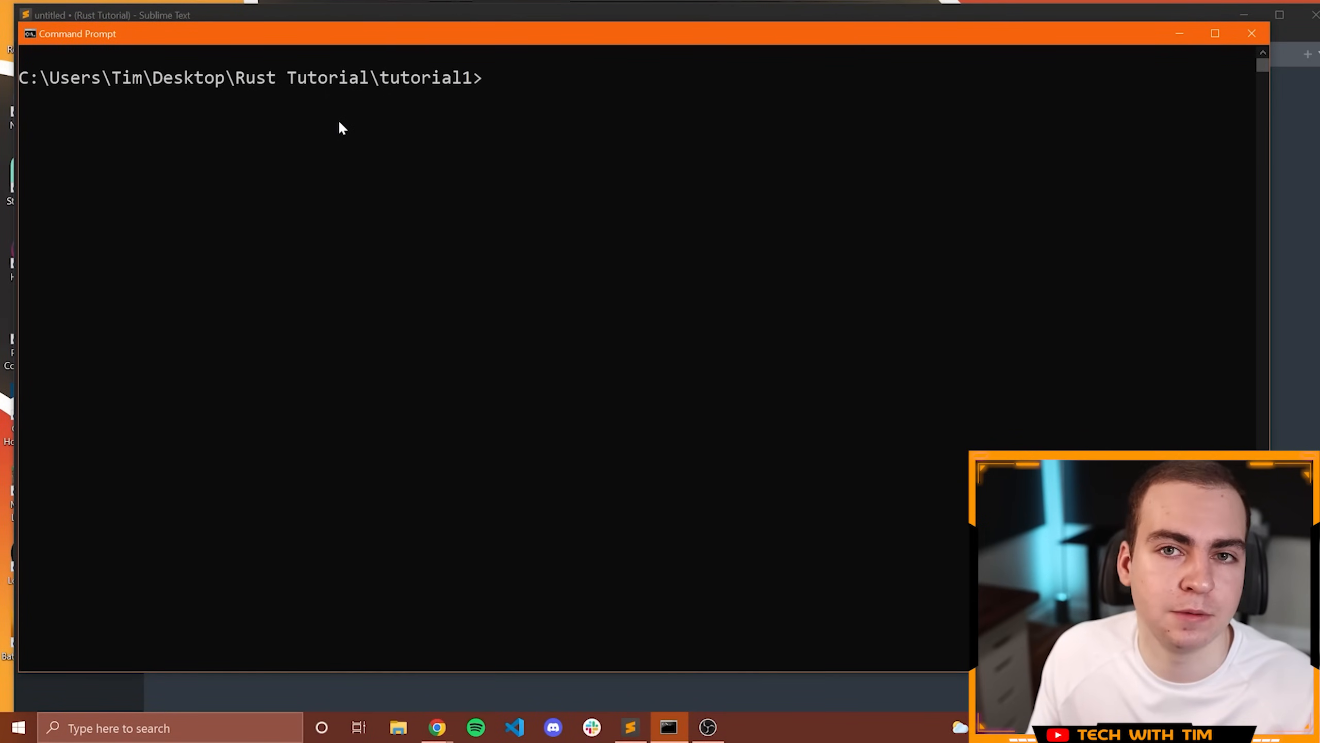
# Run tutorial1 with cargo run, printing Hello, world!
pyautogui.write('carg')
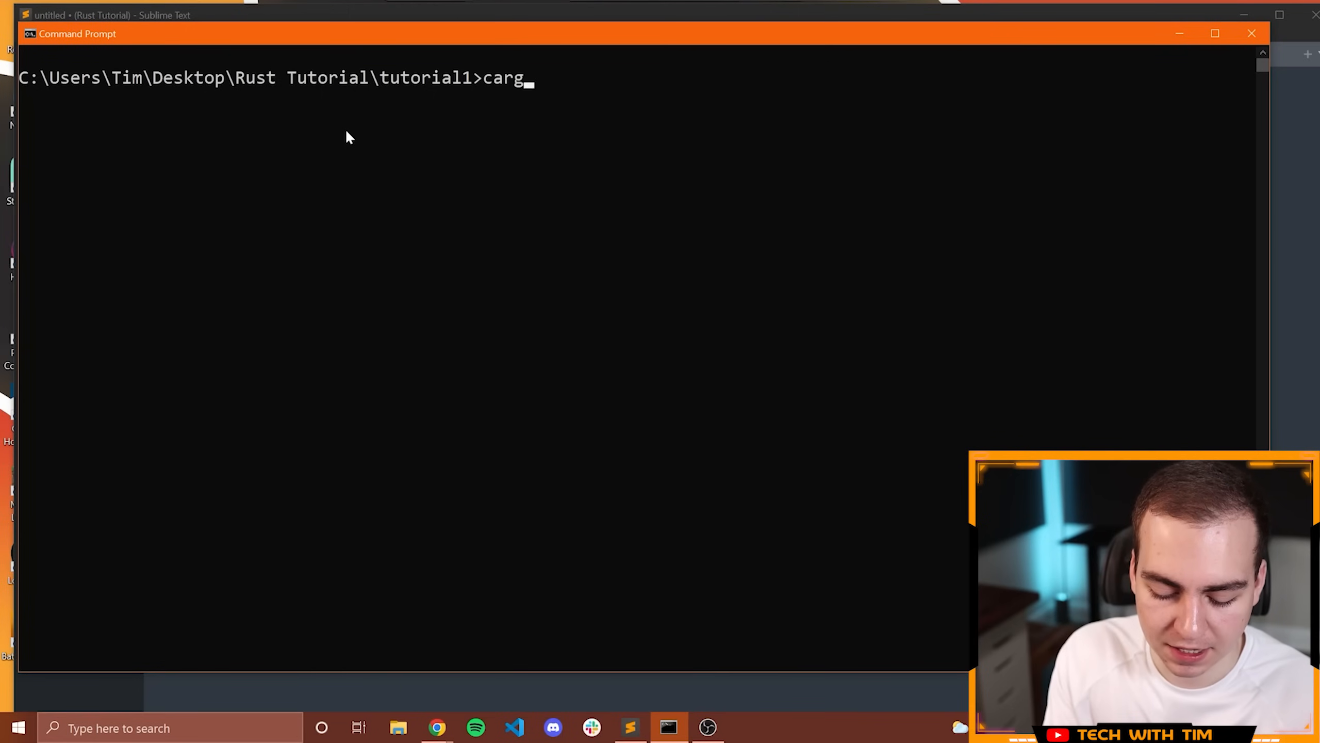
pyautogui.write('o run')
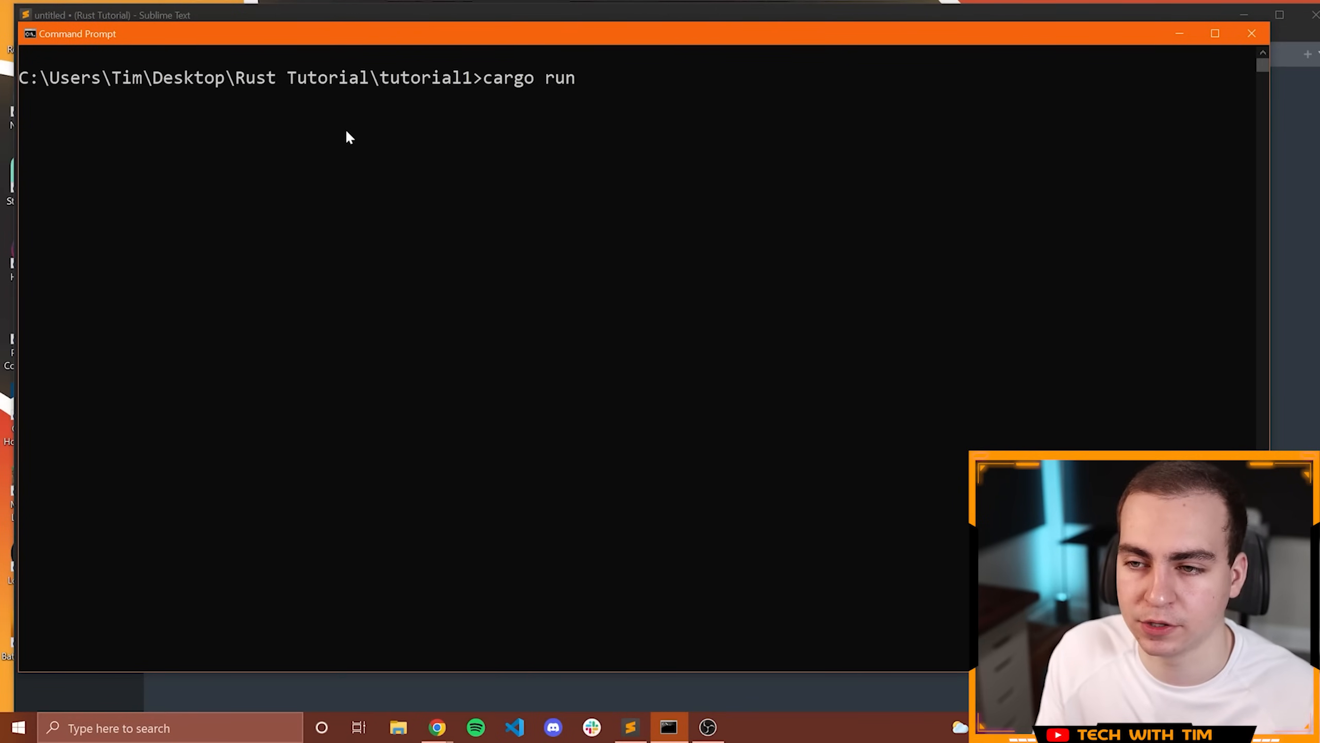
pyautogui.press('Enter')
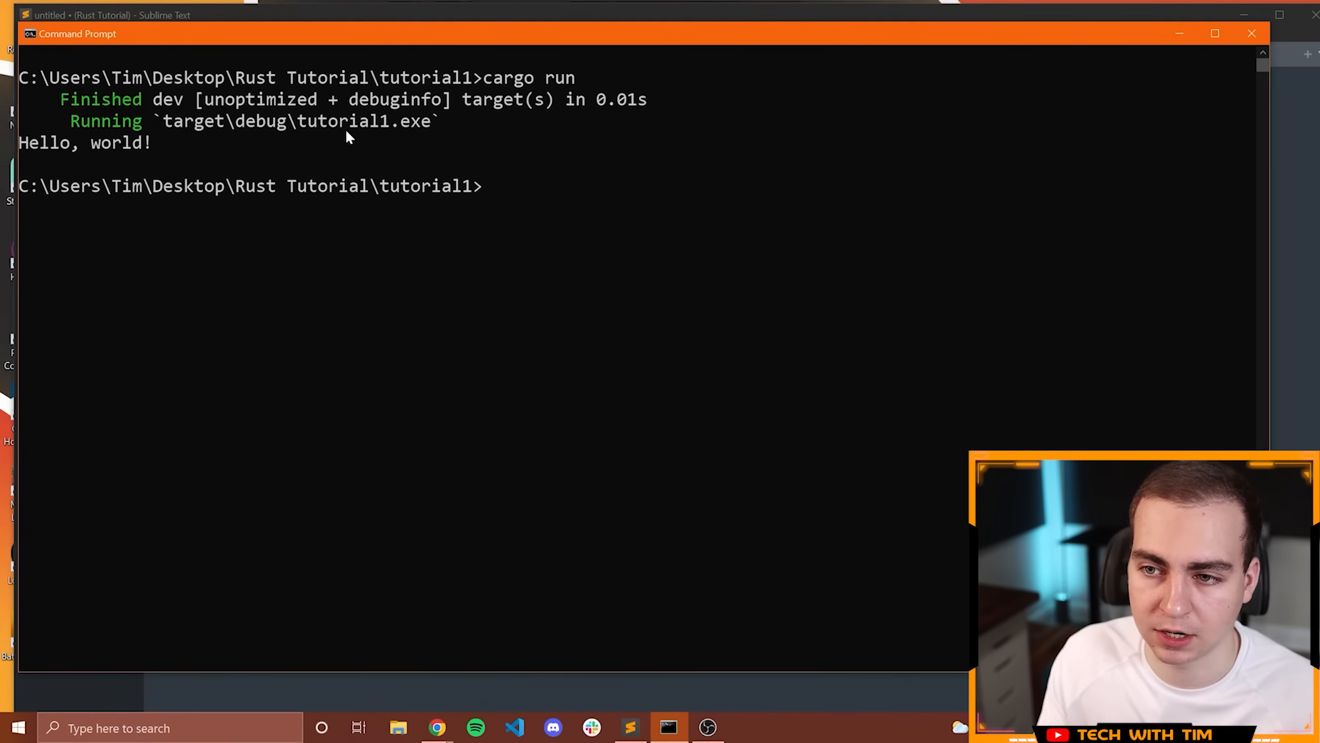
pyautogui.moveTo(20, 142); pyautogui.dragTo(153, 142)
pyautogui.write('cargo check')
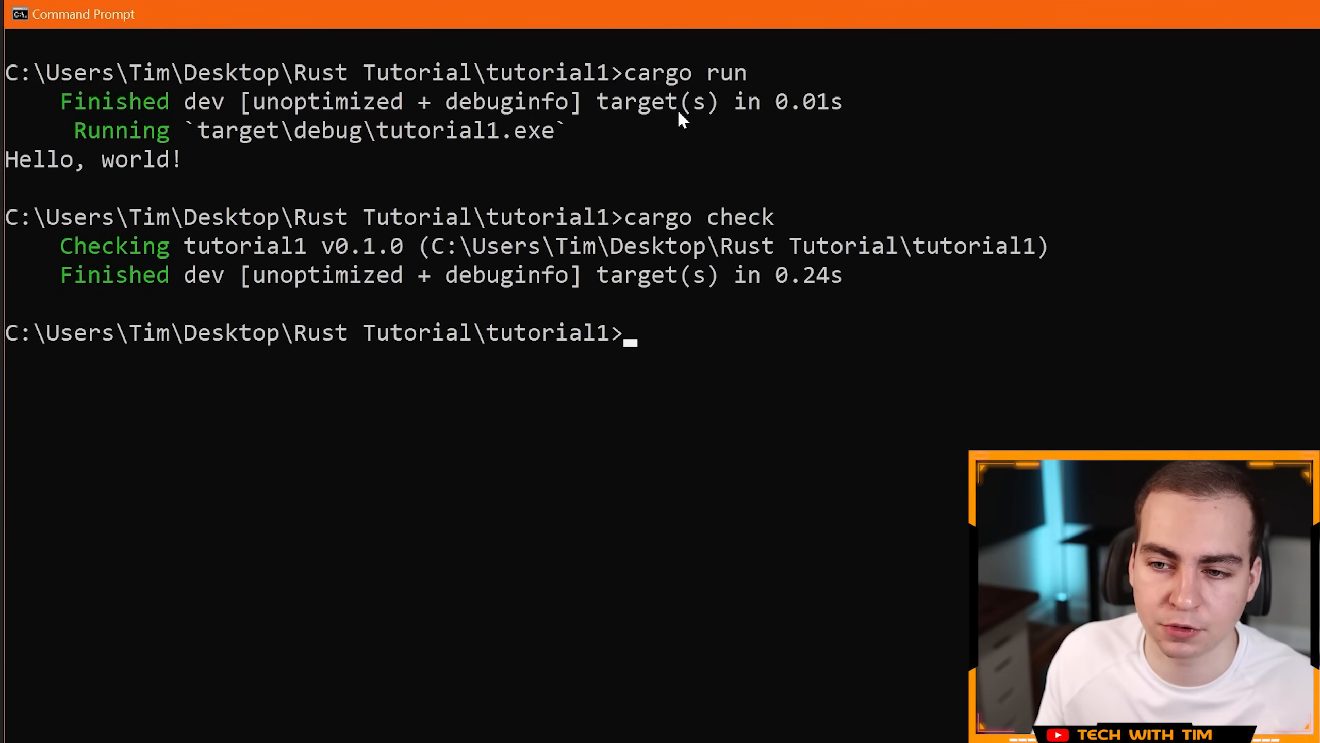
pyautogui.moveTo(592, 194)
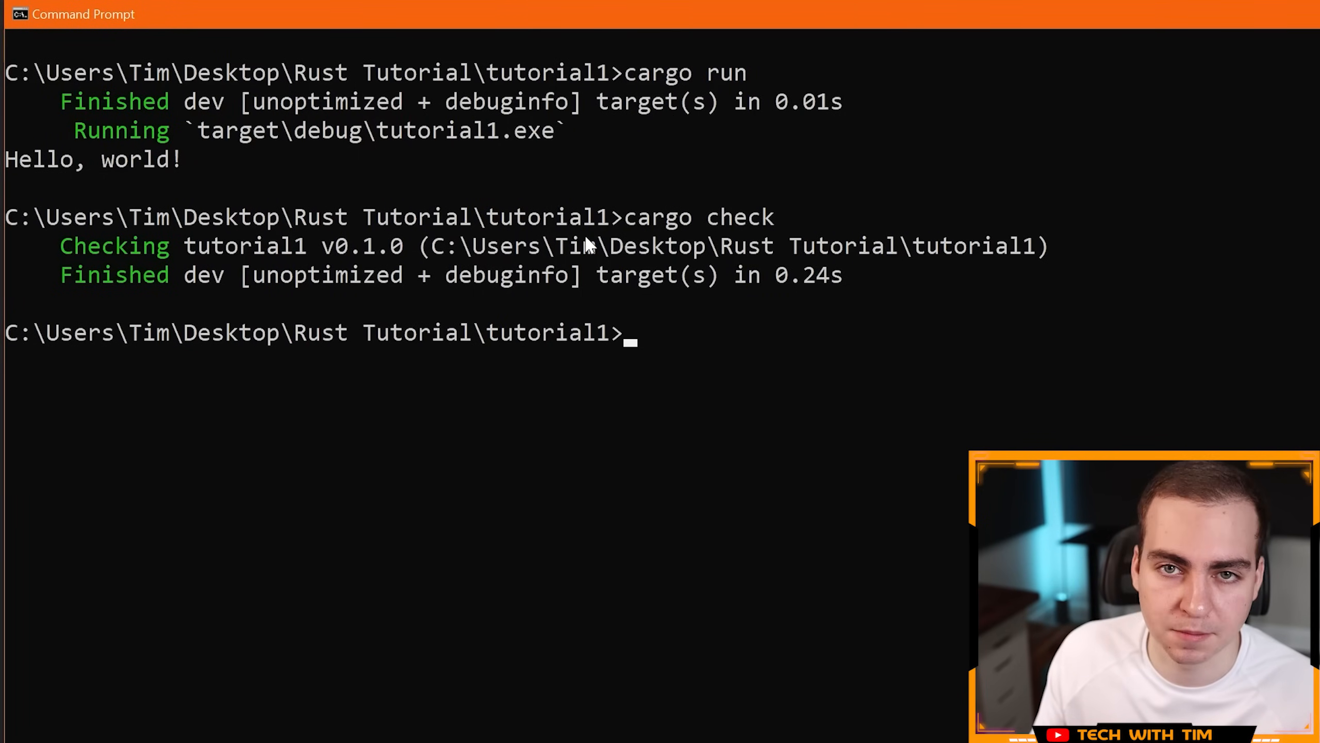
pyautogui.moveTo(745, 348)
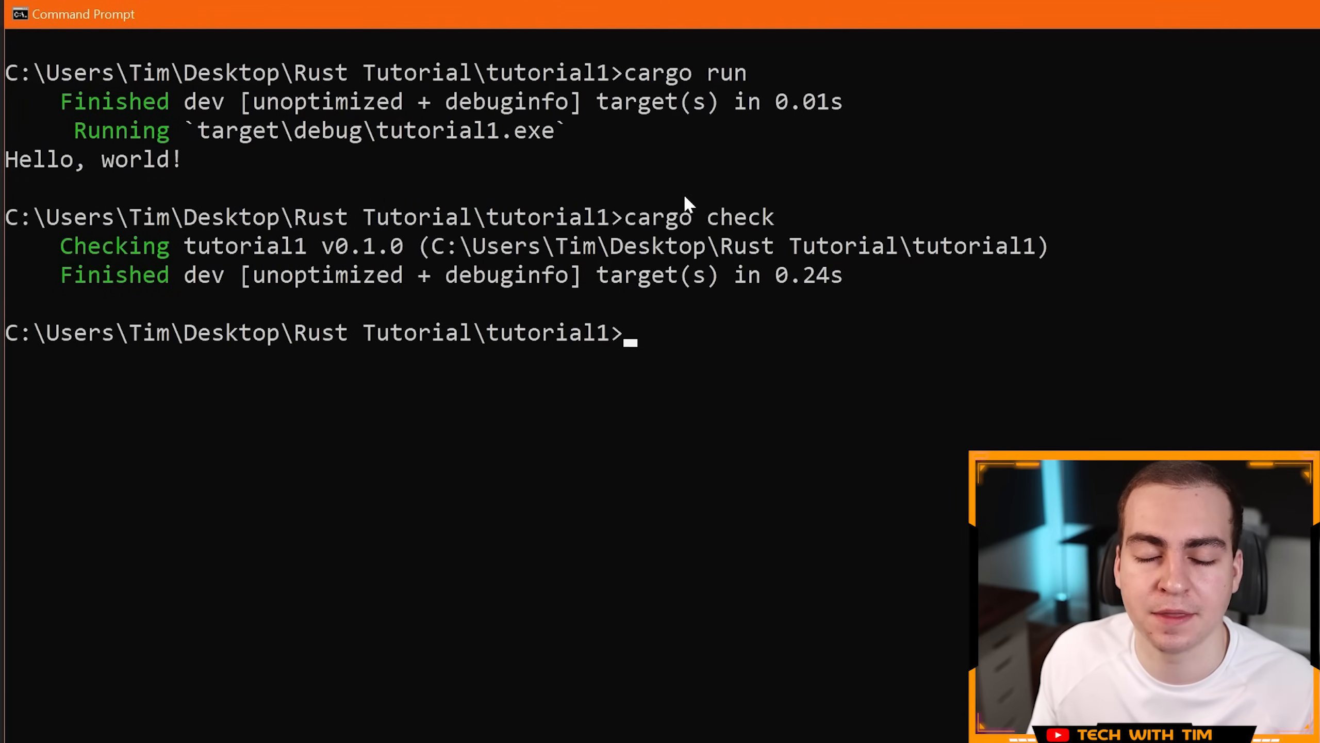
# Highlight the cargo check output showing tutorial1 v0.1.0 checked without errors.
pyautogui.moveTo(625, 217); pyautogui.dragTo(714, 217)
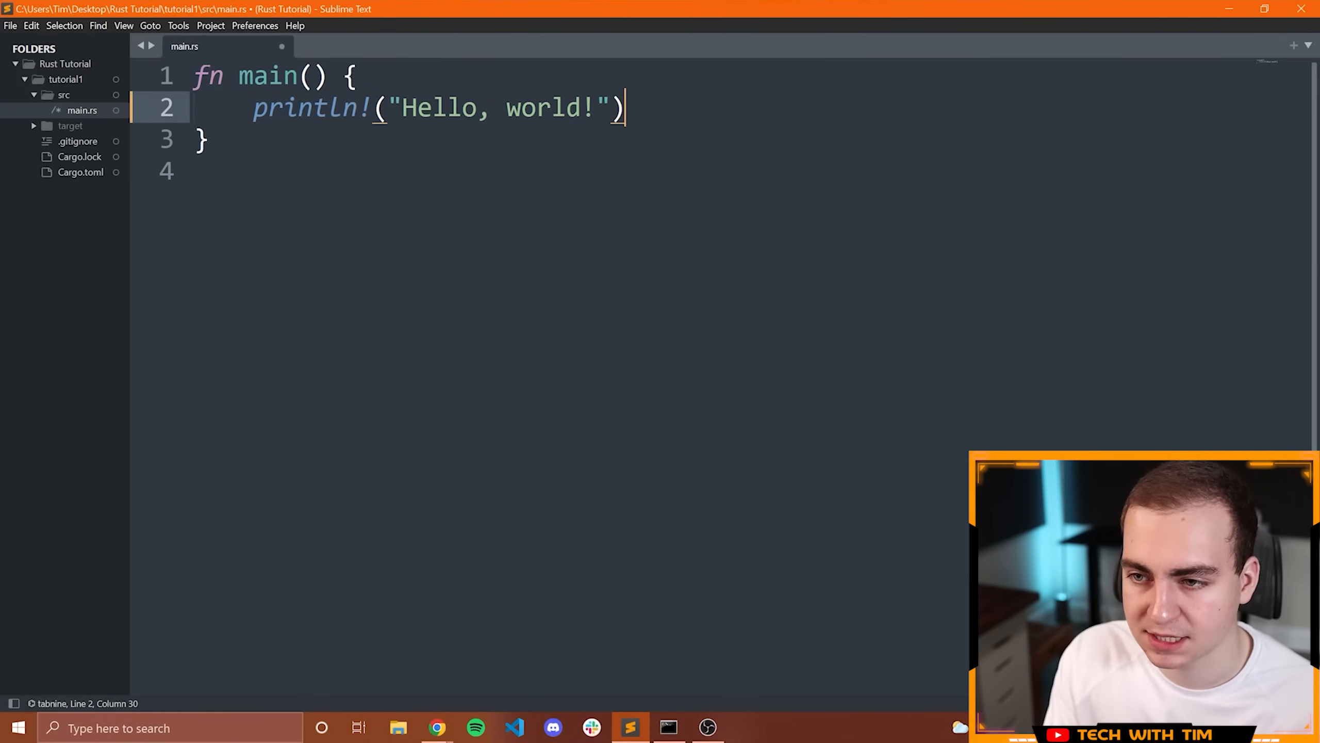
# Add the semicolon after println!, unindent it, insert blank lines, and save main.rs.
pyautogui.write(';')
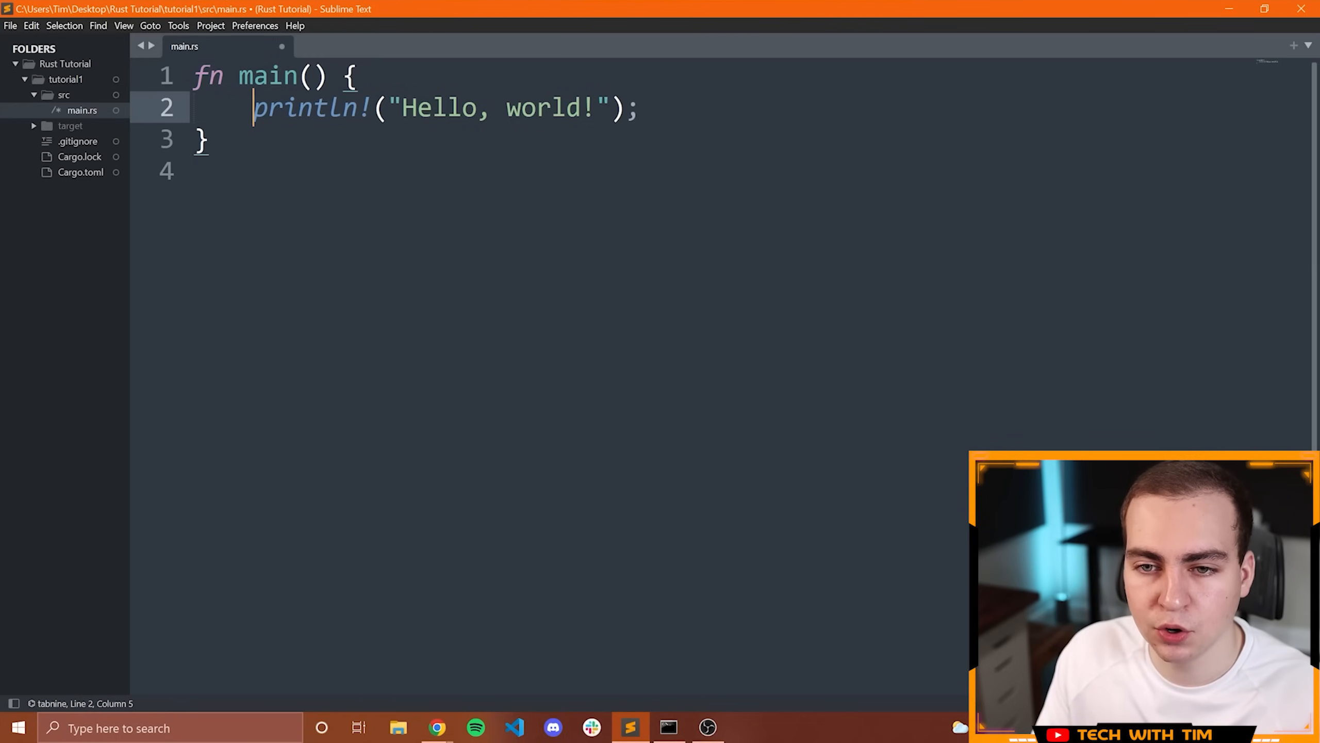
pyautogui.moveTo(256, 108); pyautogui.dragTo(194, 108)
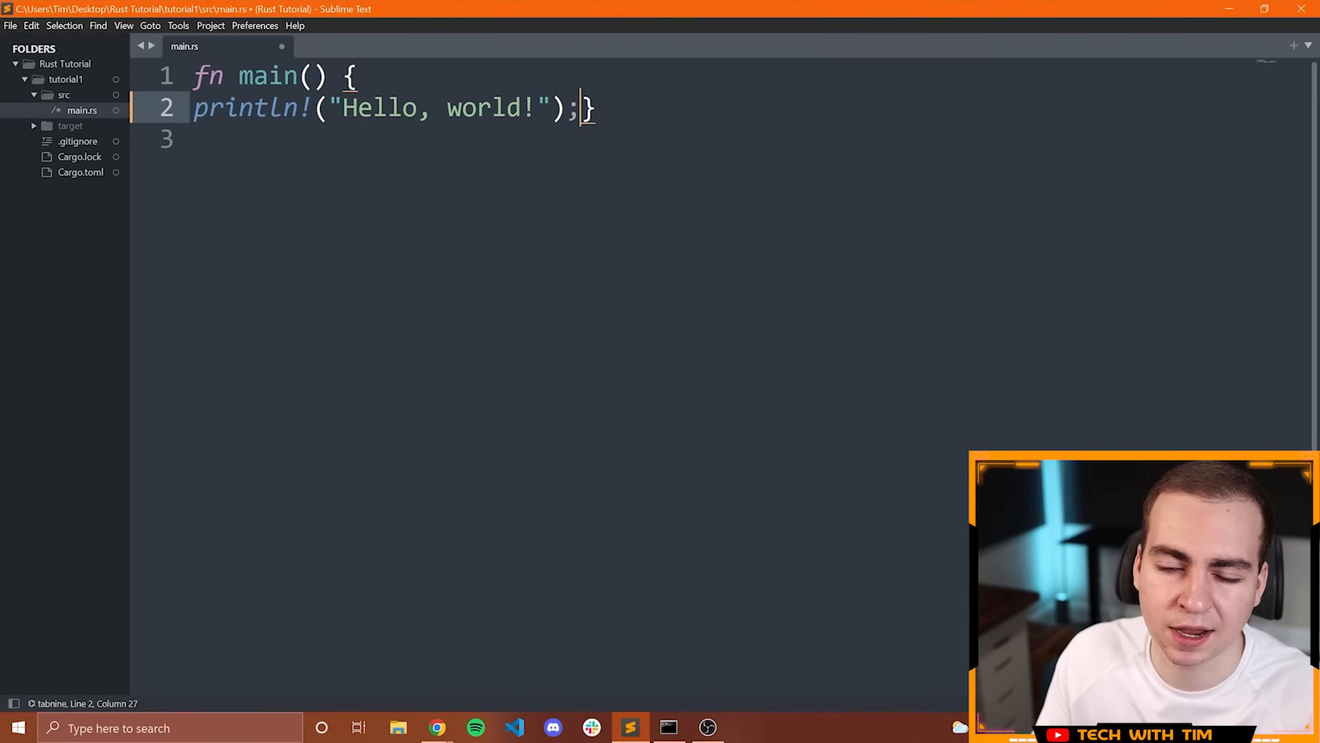
pyautogui.press('enter')
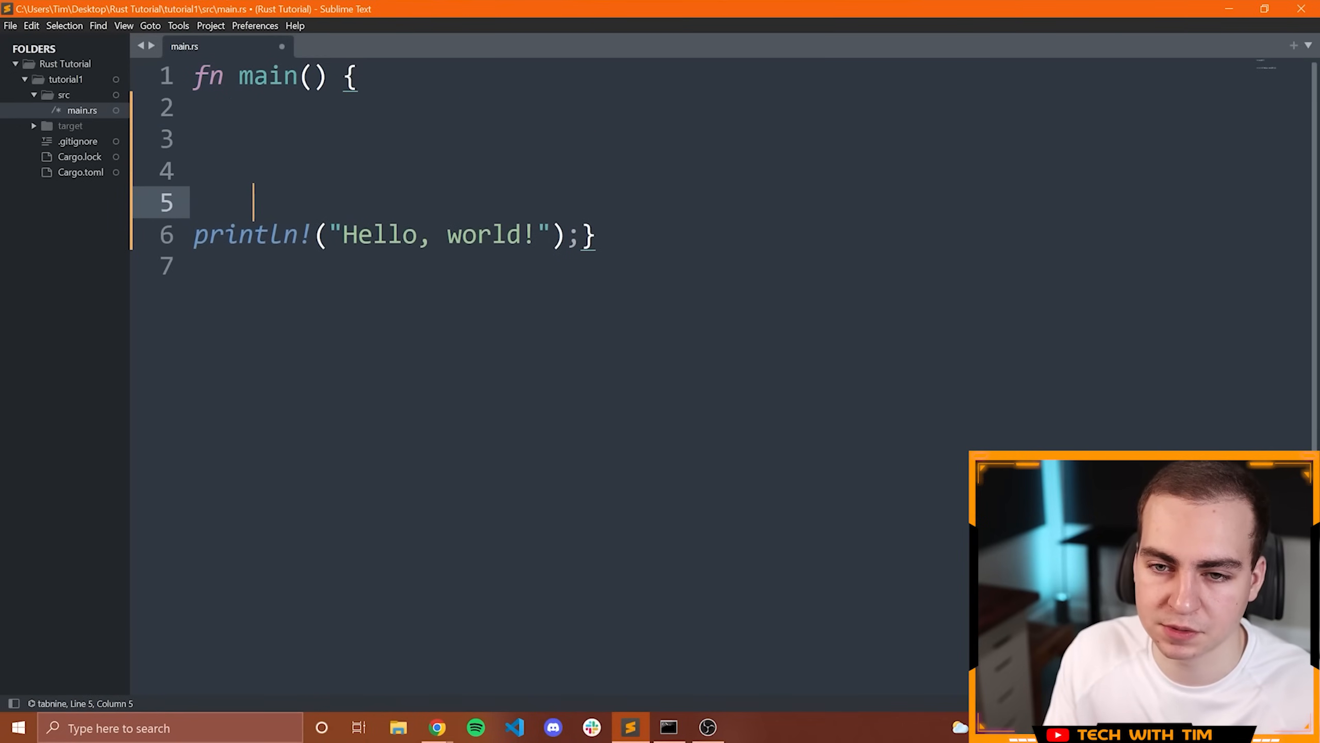
pyautogui.press('ctrl+s')
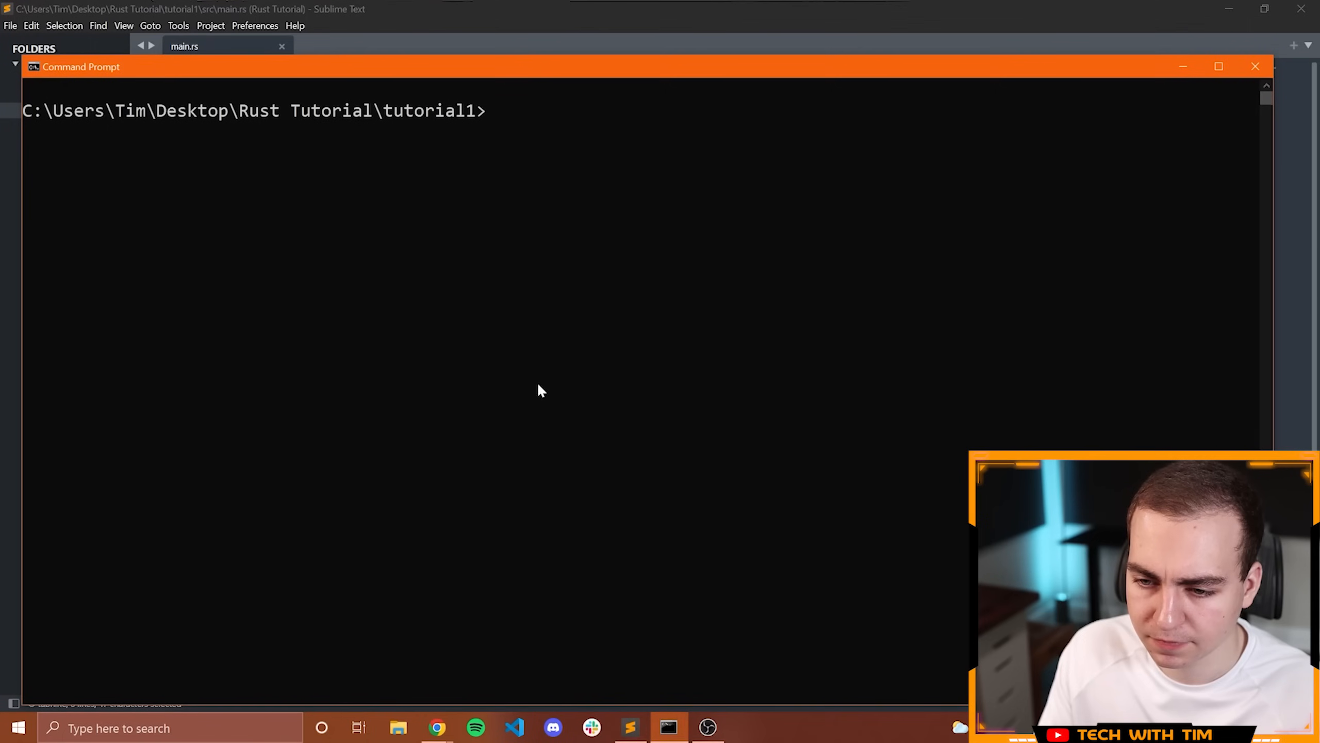
# Change into src and format main.rs with rustfmt main.rs.
pyautogui.write('cd src')
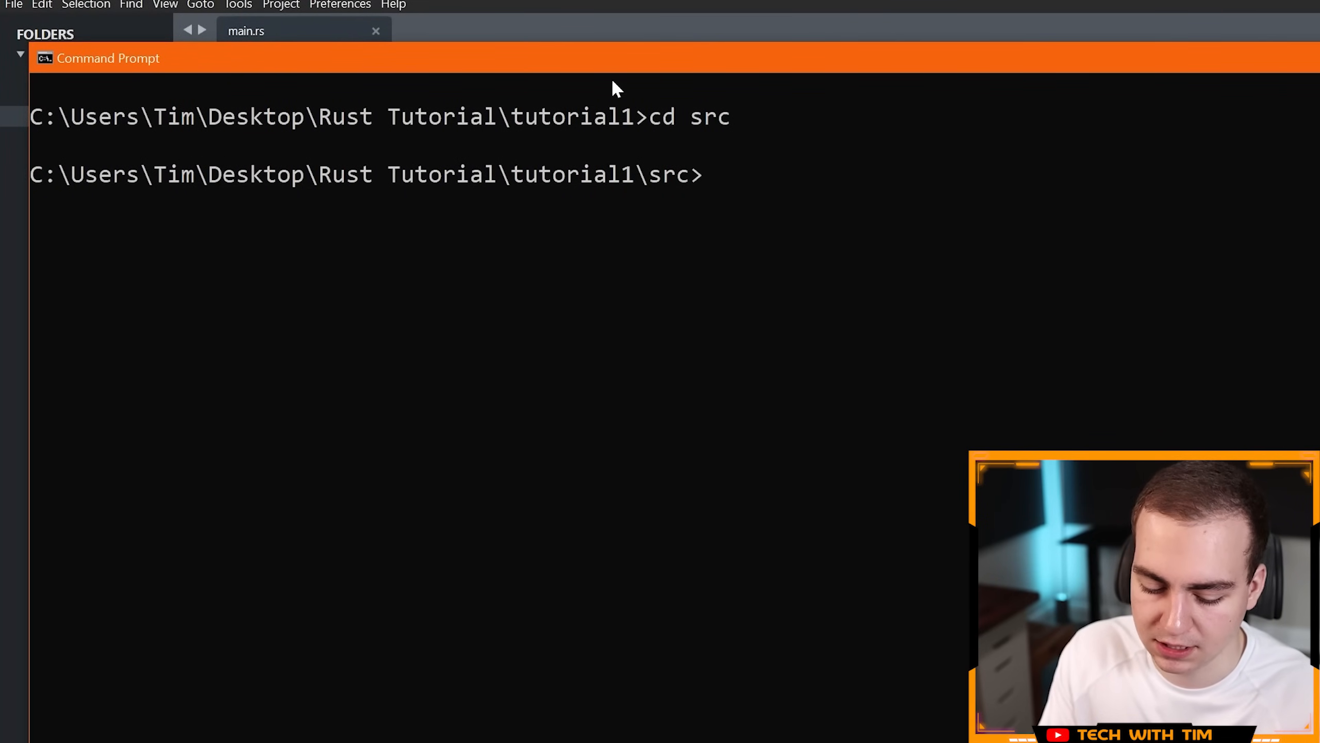
pyautogui.write('rustfg')
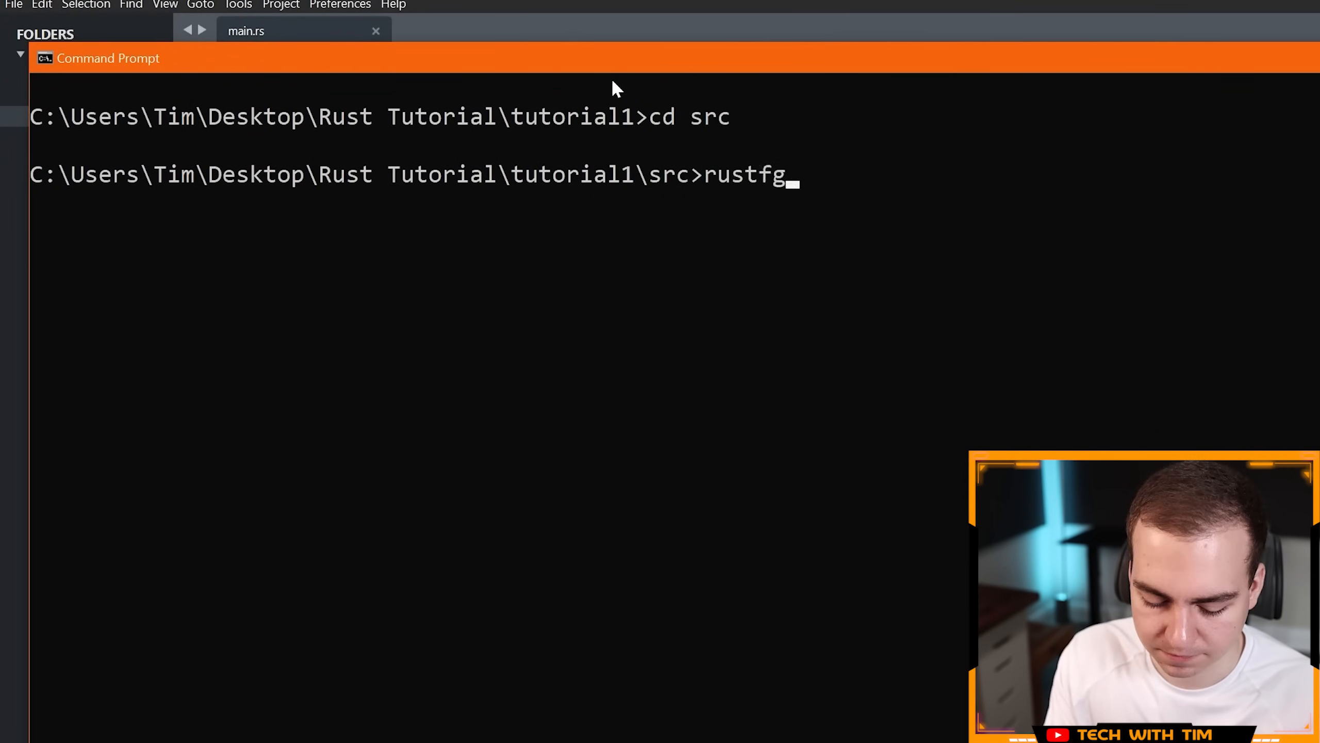
pyautogui.write('mt tu')
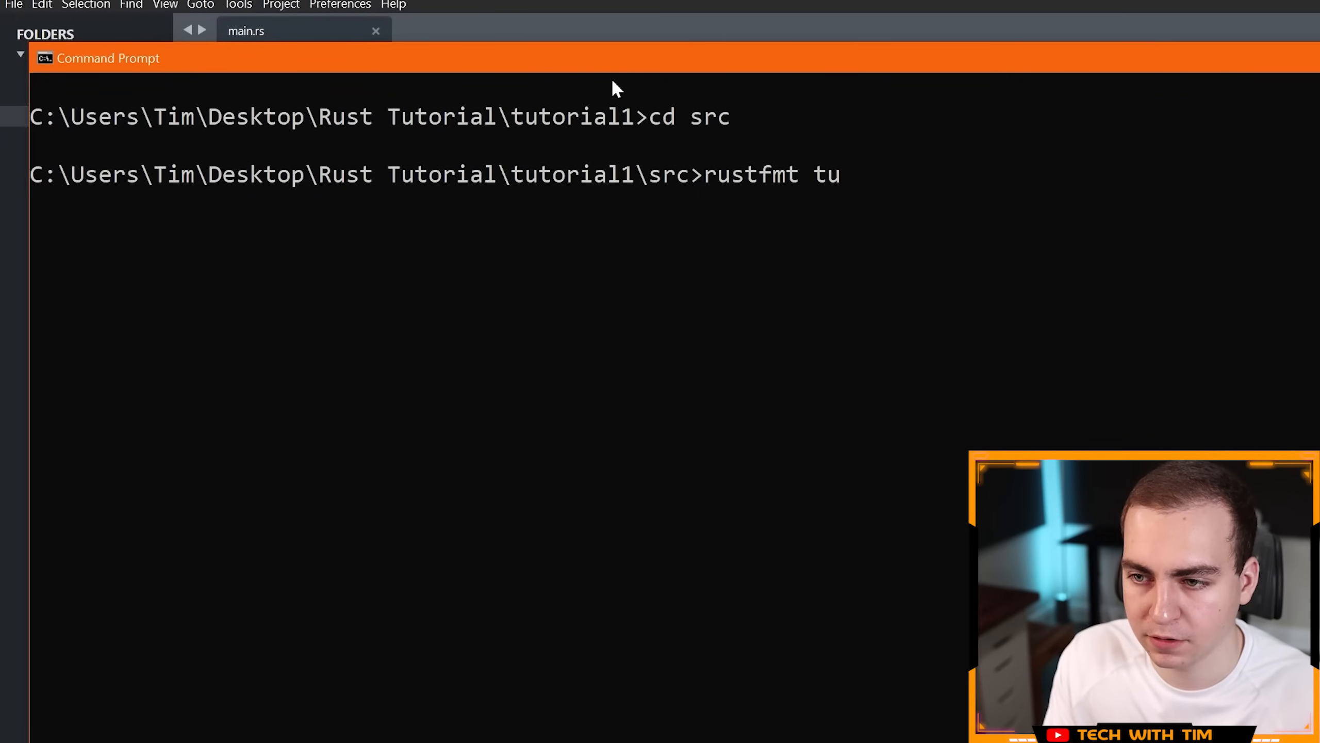
pyautogui.press('Backspace')
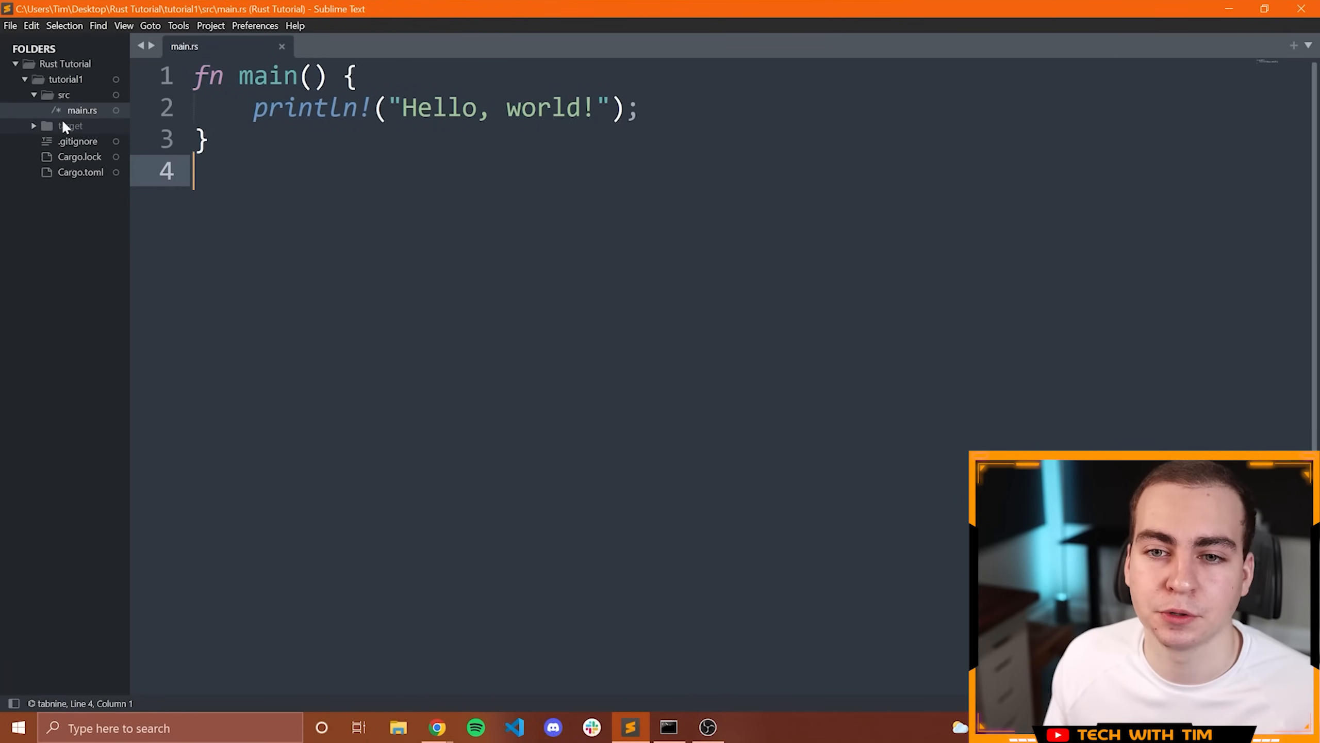
# Review the rustfmt-formatted main.rs, rename main to main2, and save.
pyautogui.press('ctrl+a')
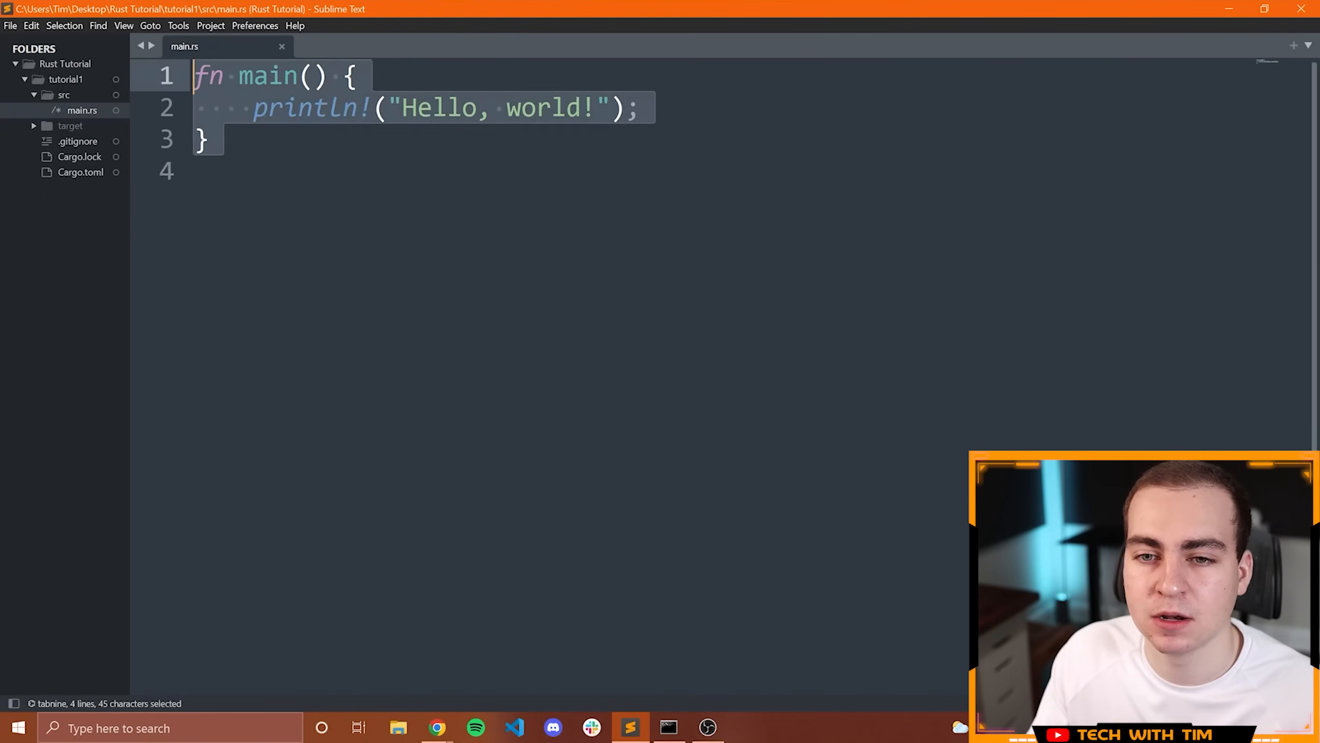
pyautogui.doubleClick(267, 76)
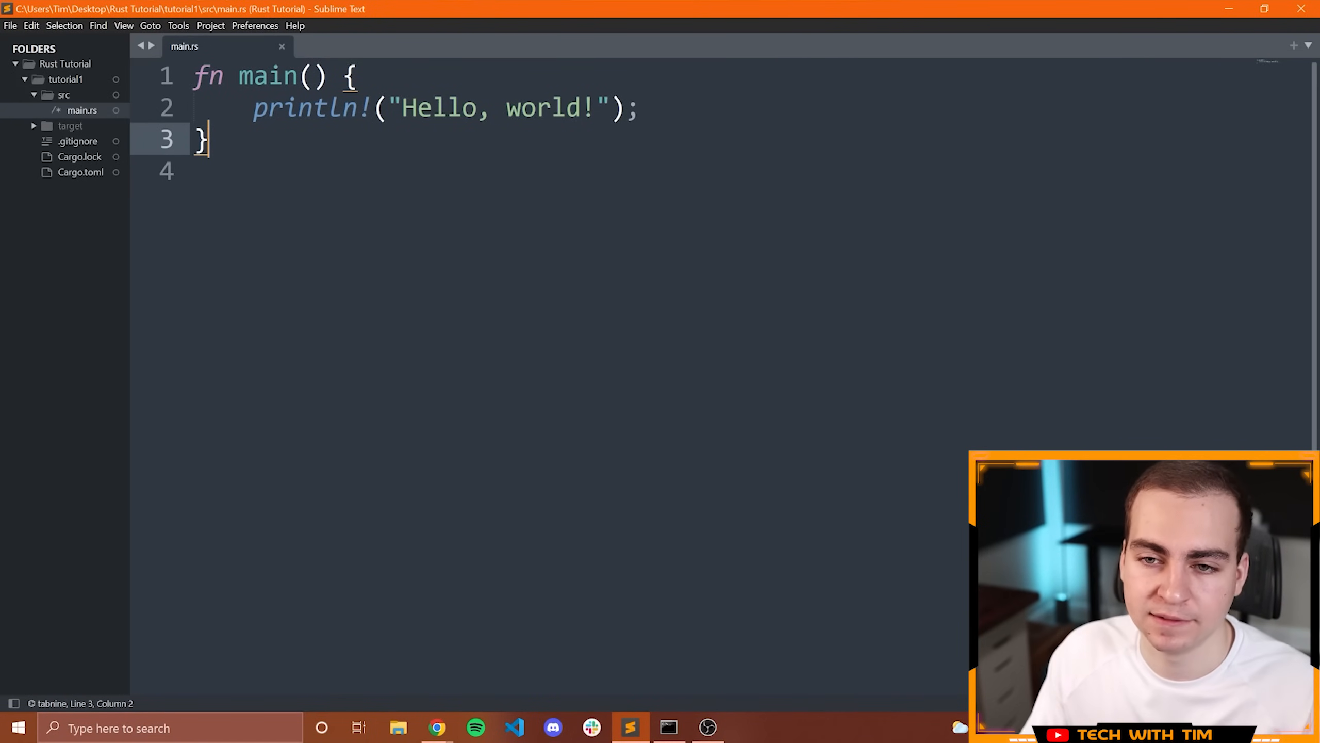
pyautogui.click(299, 75)
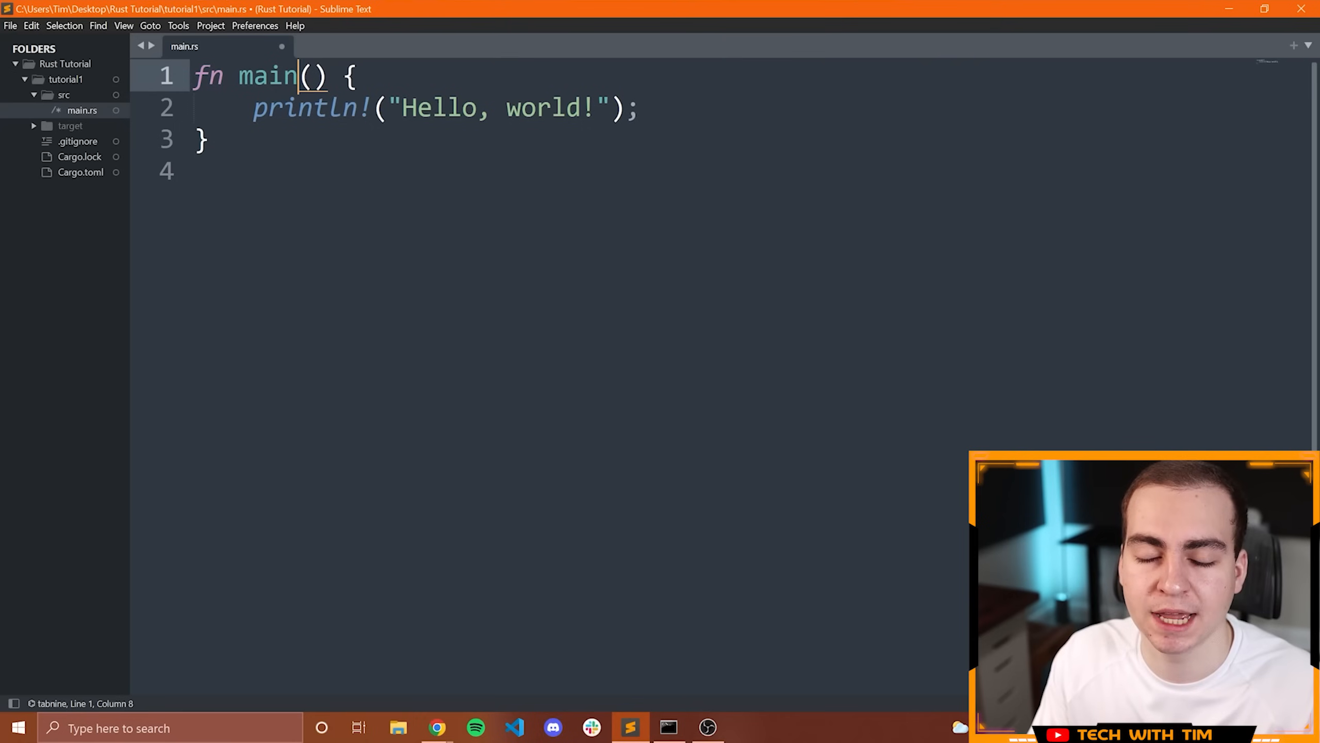
pyautogui.press('ctrl+s')
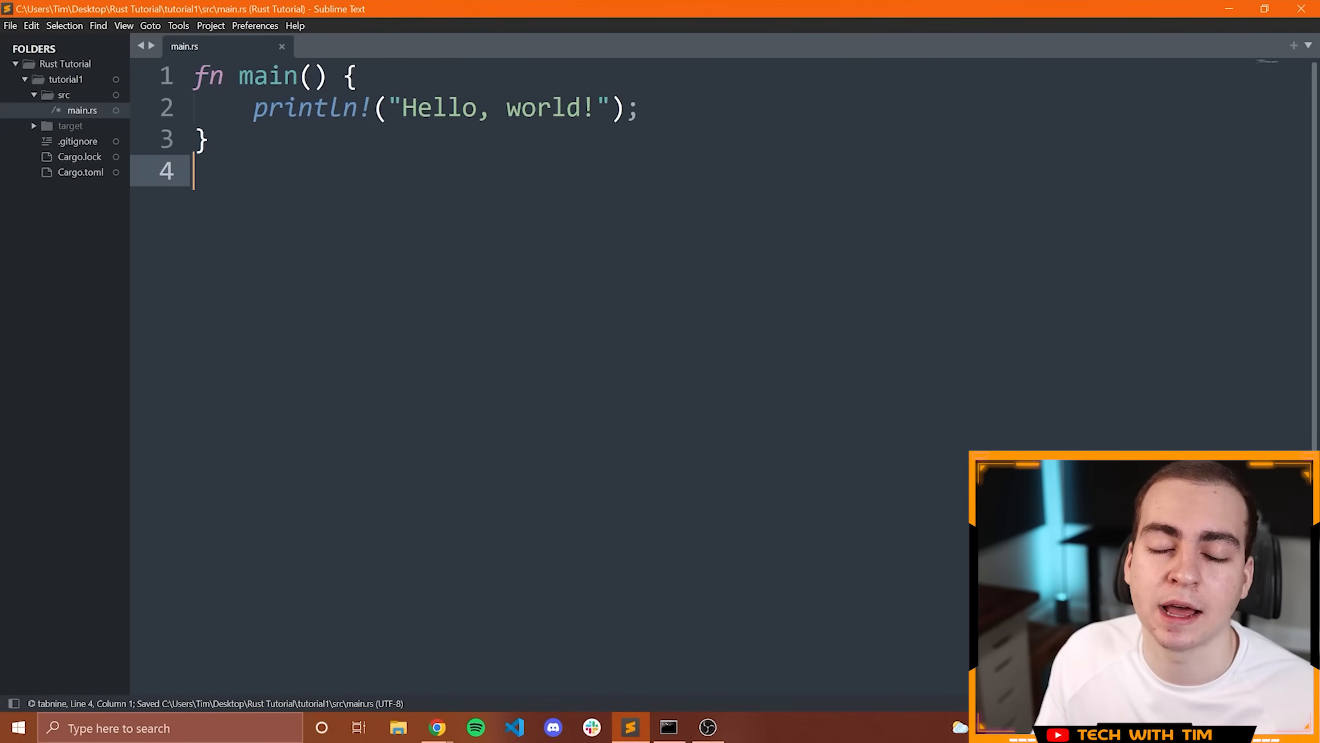
pyautogui.write('2')
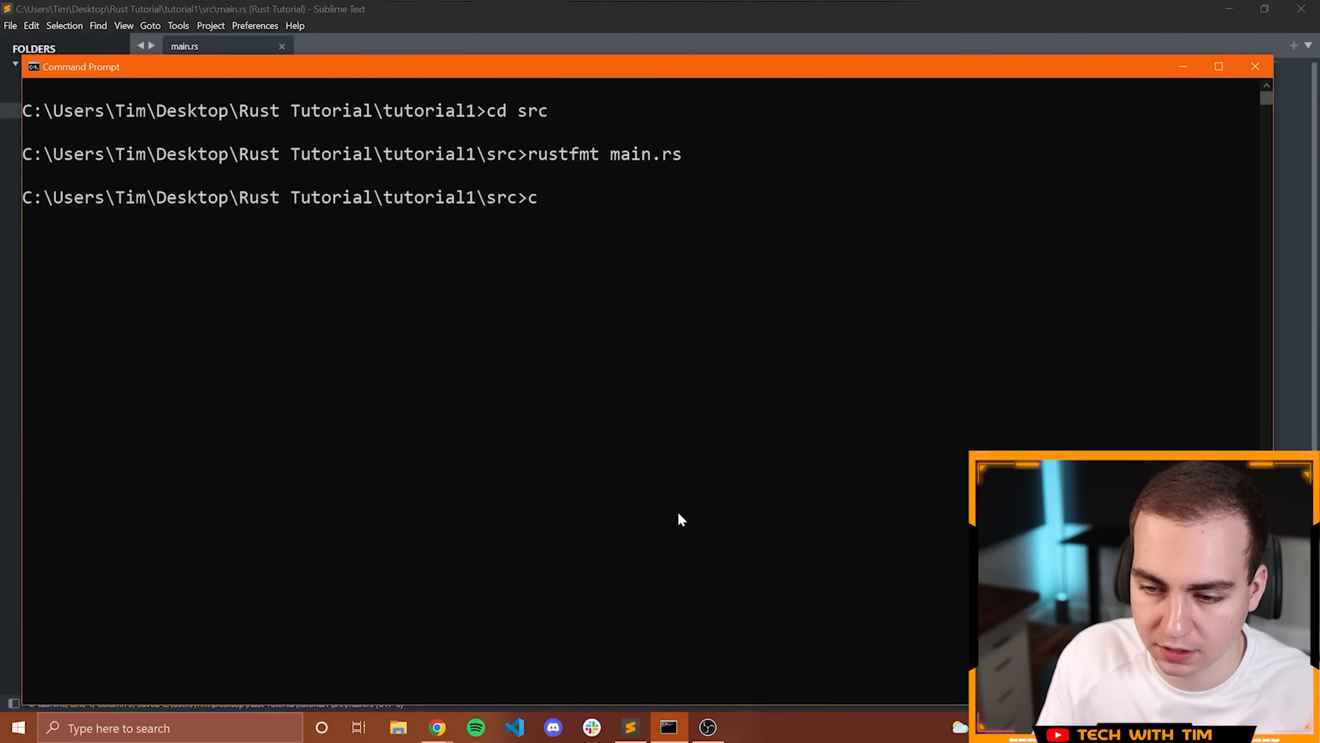
# Run cargo build in tutorial1 and highlight the E0601 missing-main hint.
pyautogui.write('cargo build')
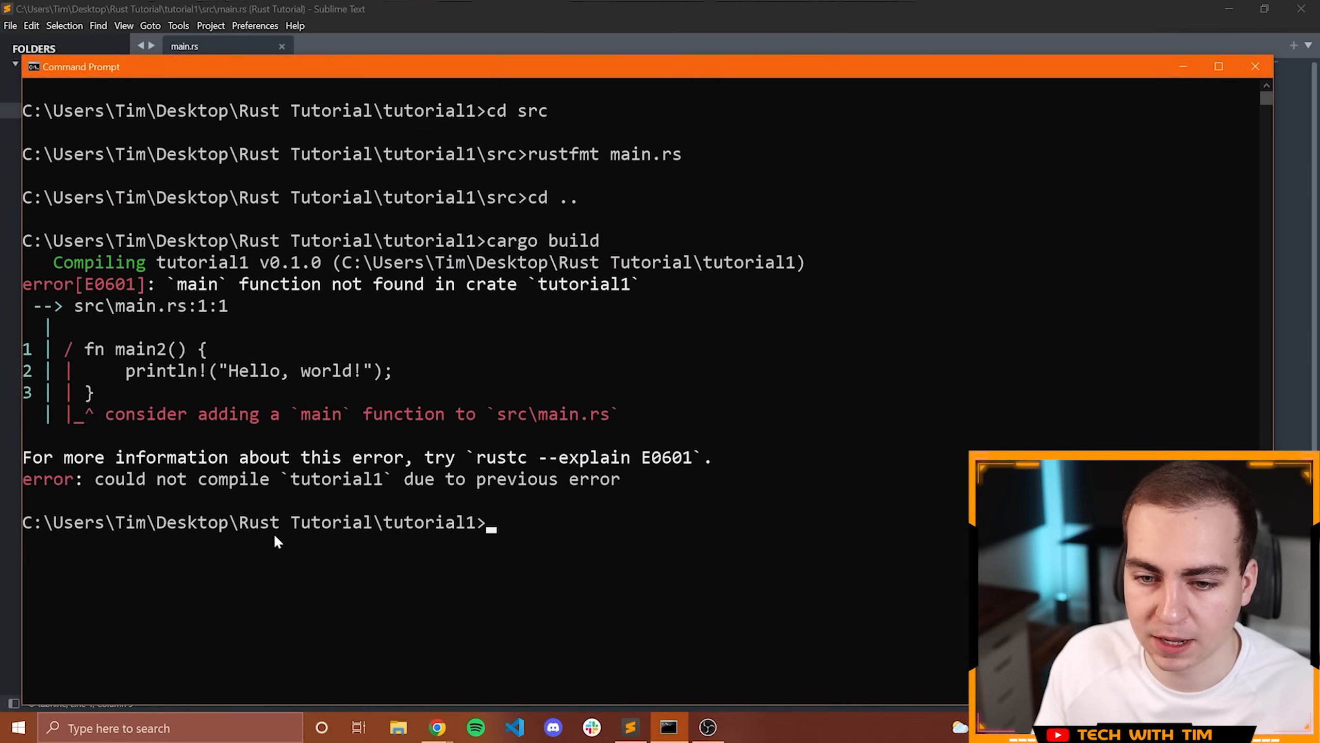
pyautogui.moveTo(97, 413); pyautogui.dragTo(375, 414)
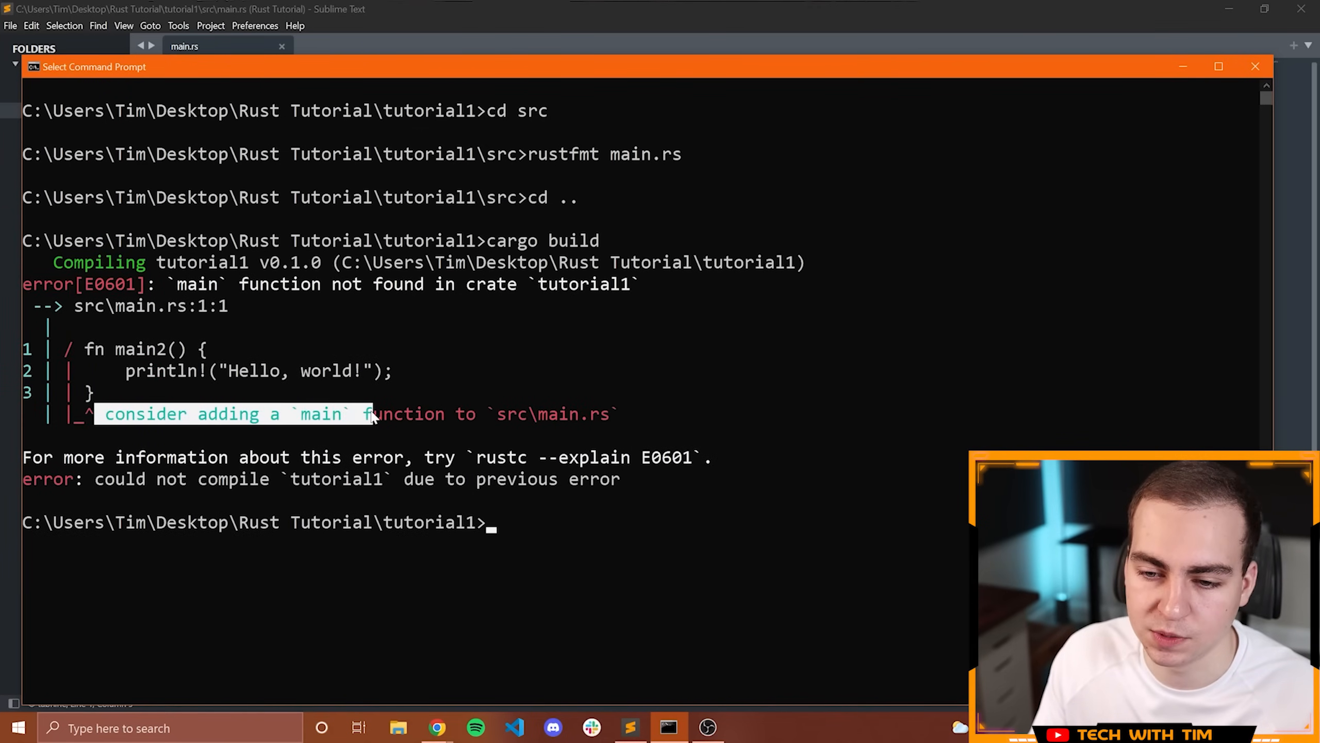